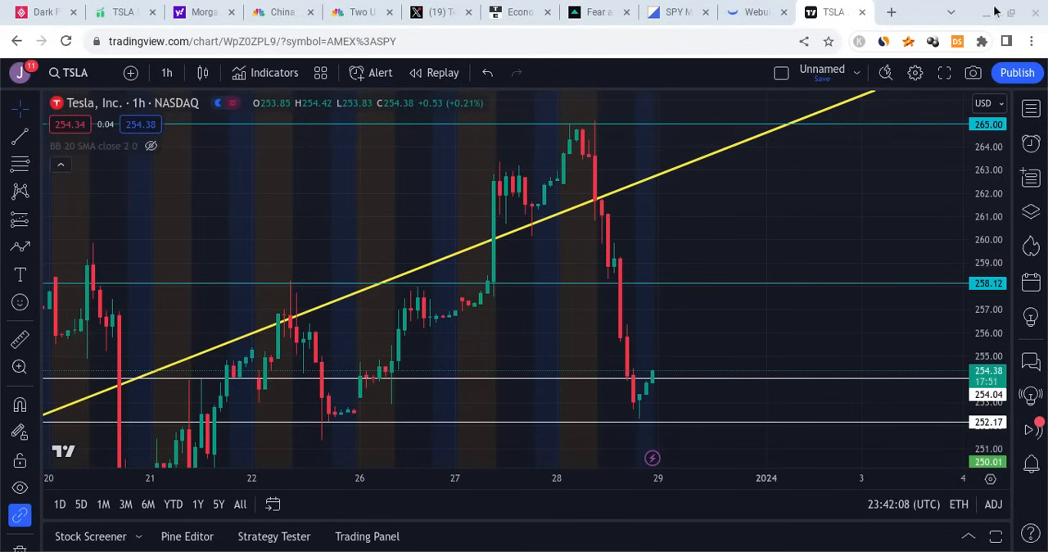
mouse_move(623, 305)
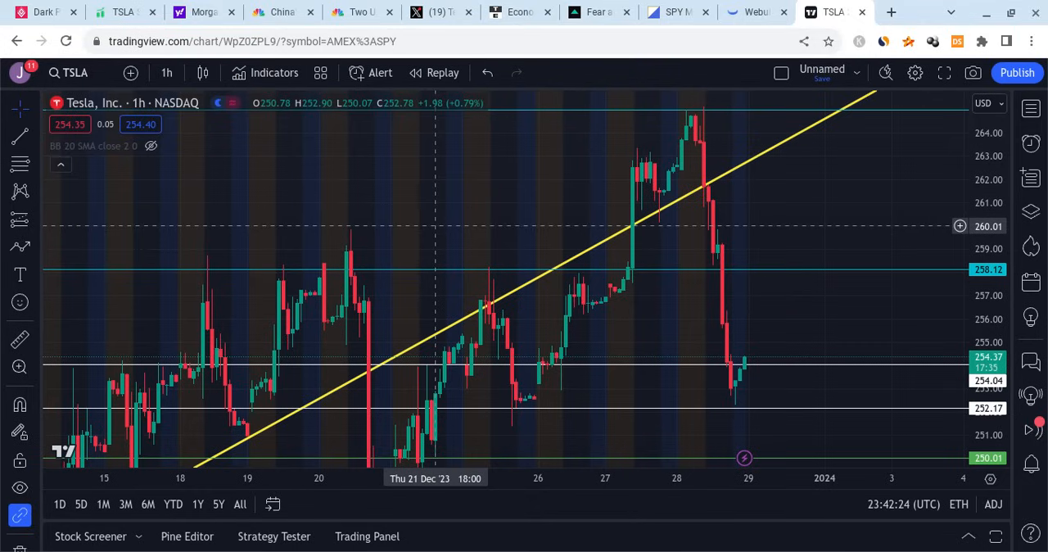
mouse_move(750, 336)
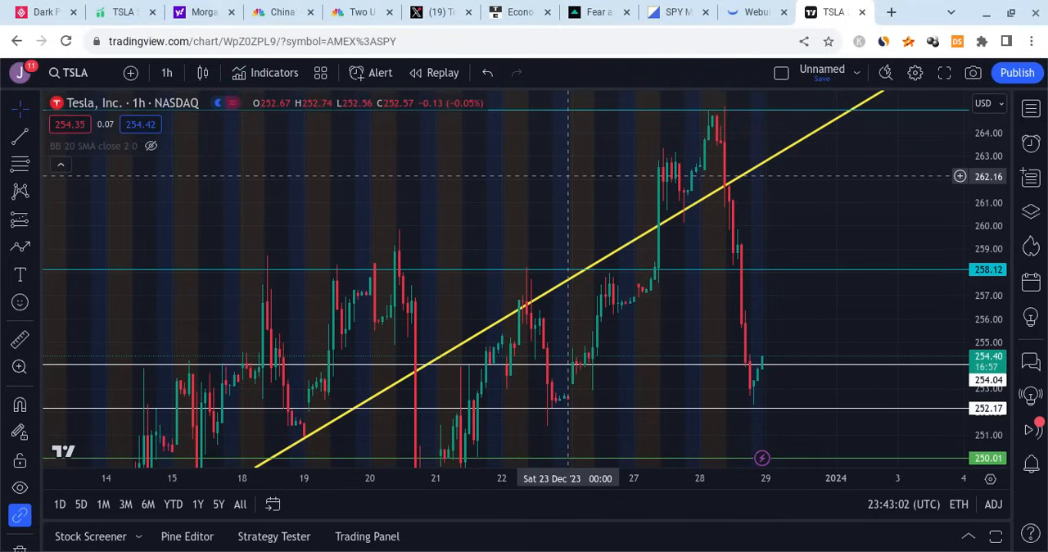
mouse_move(685, 193)
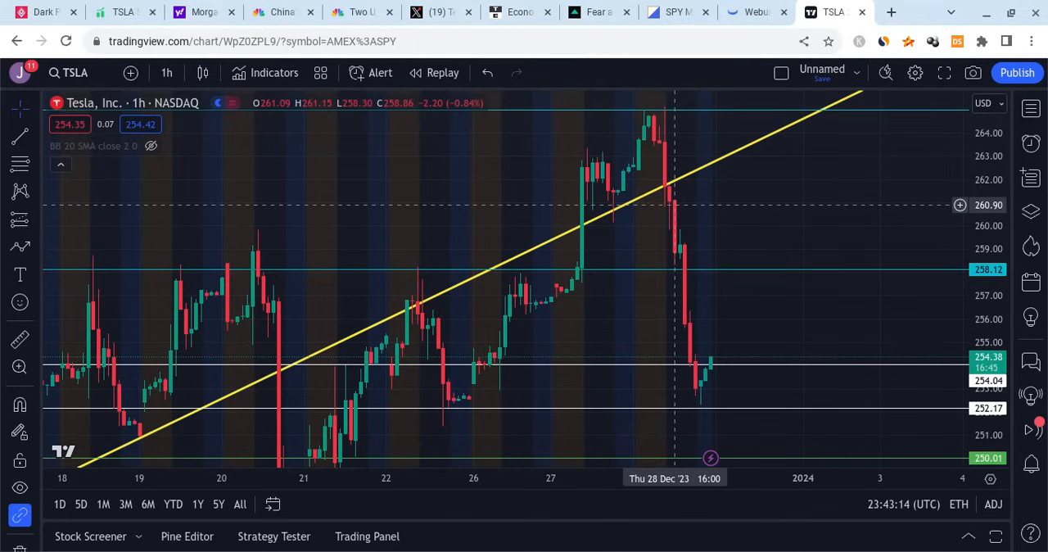
mouse_move(694, 367)
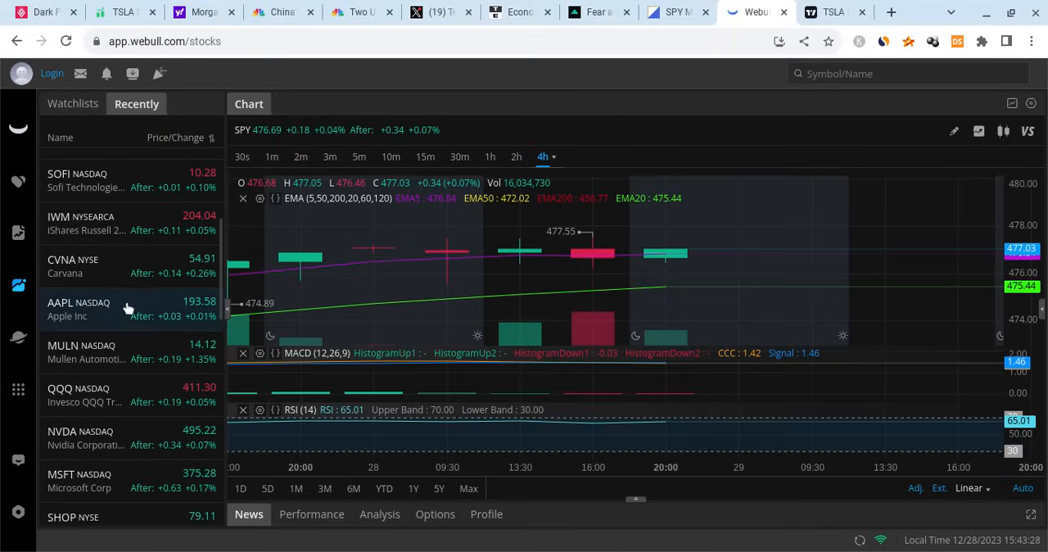
mouse_move(154, 403)
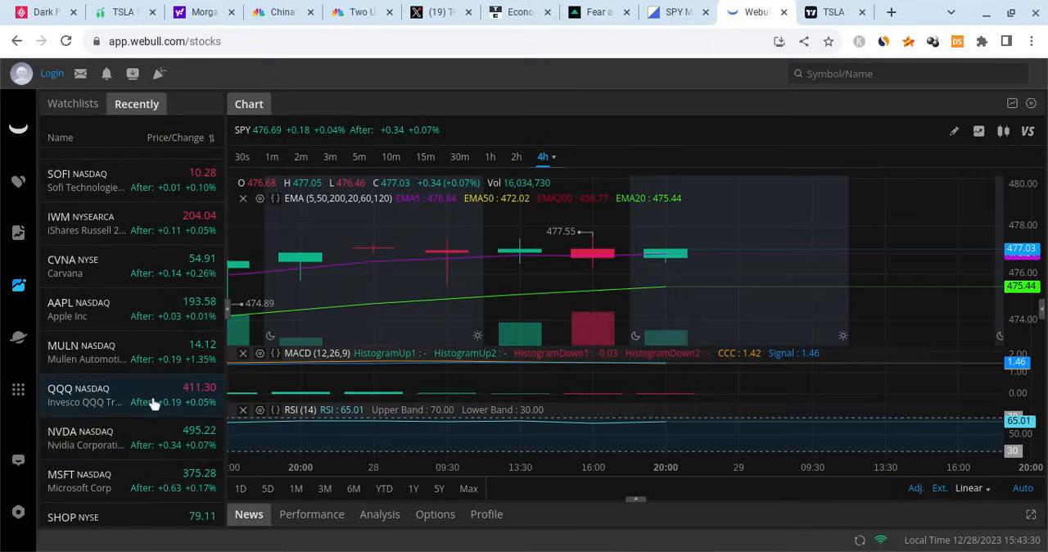
- Review the QQQ and TSLA 4-hour charts from recent symbols, then move to the SPY options page
left_click(98, 395)
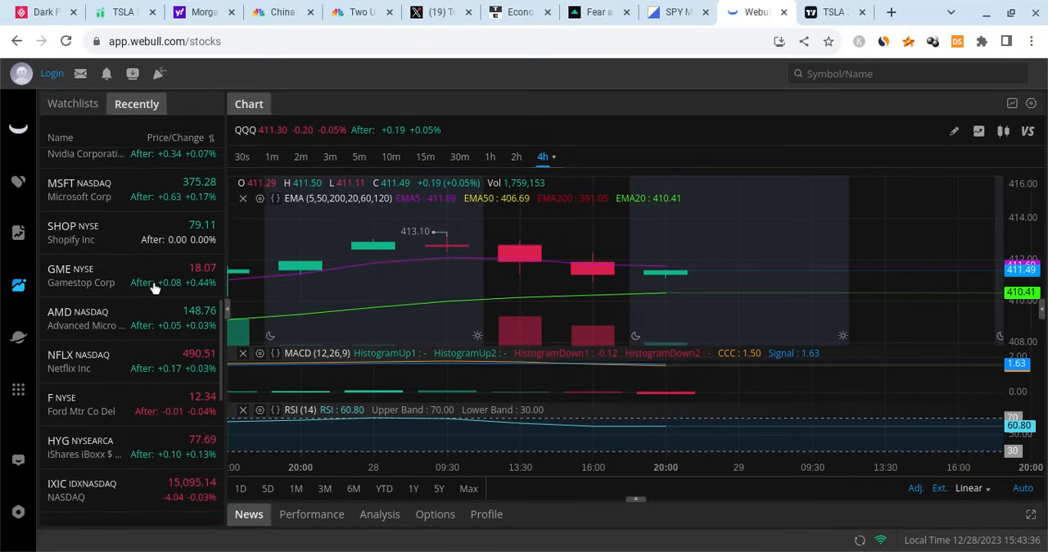
scroll("down", 3)
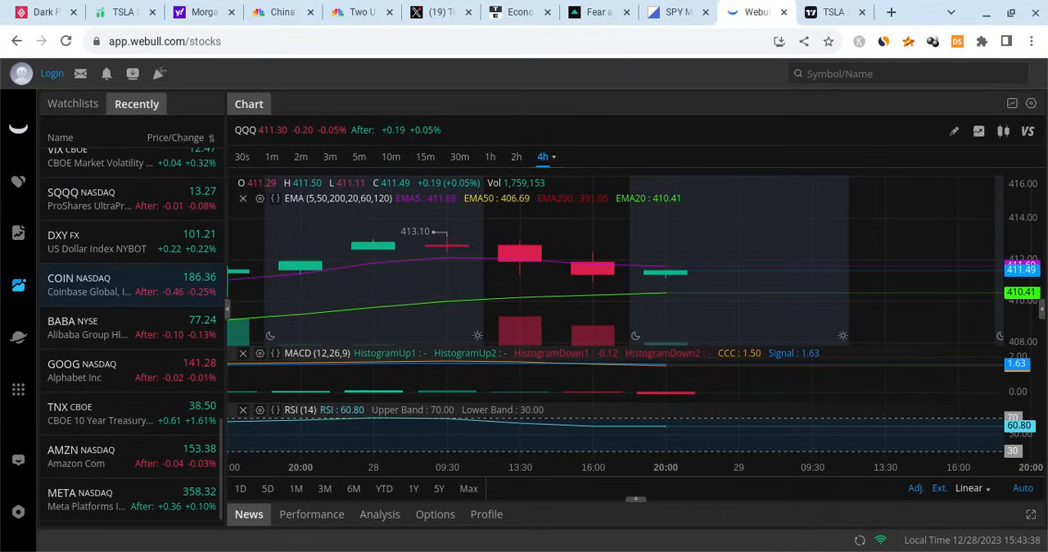
scroll("down", 3)
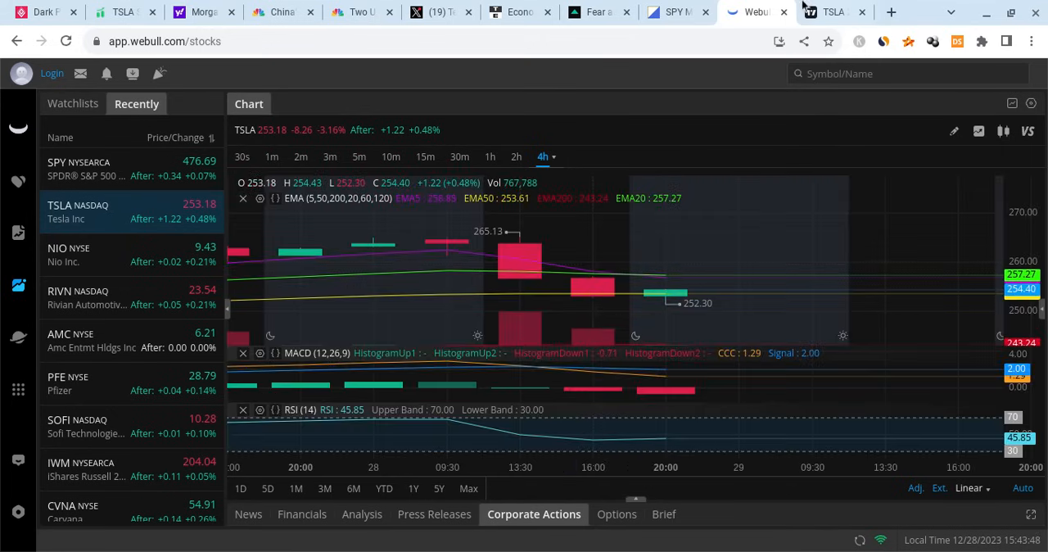
left_click(833, 12)
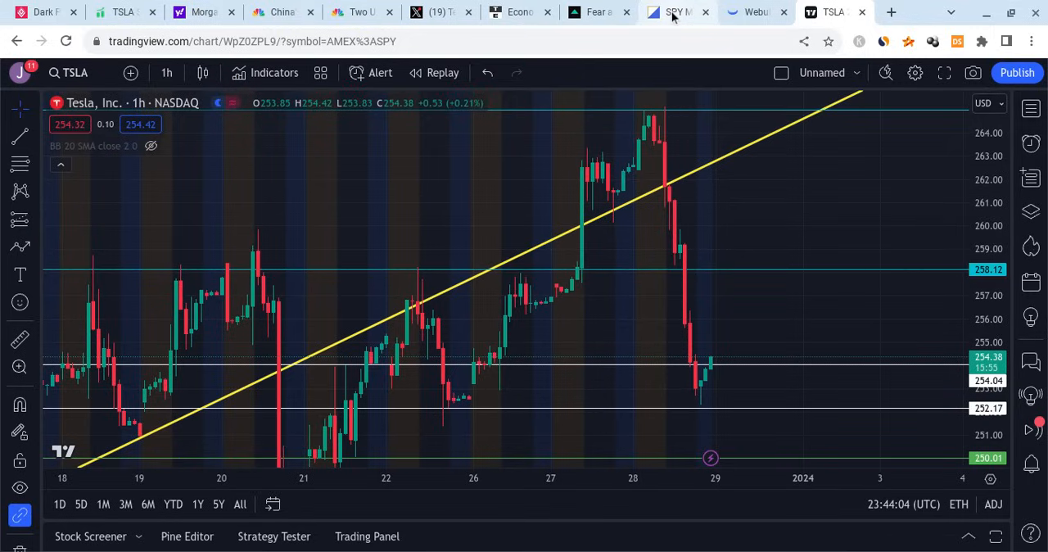
left_click(675, 11)
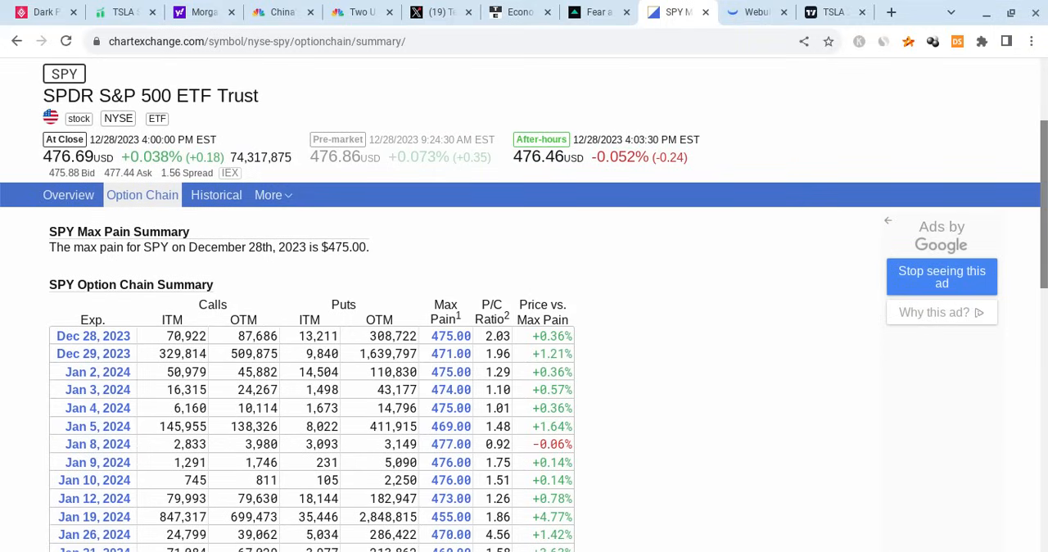
mouse_move(204, 363)
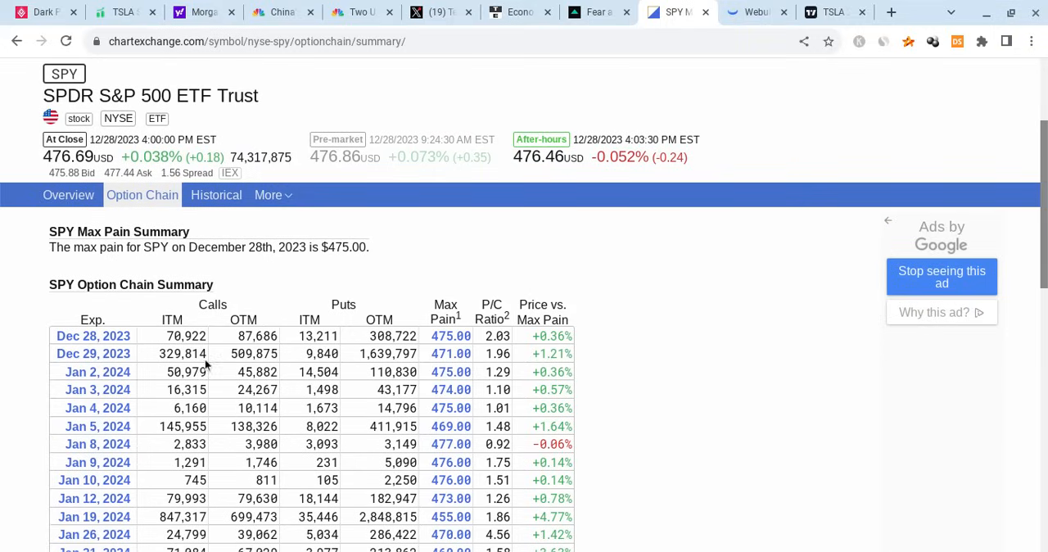
mouse_move(56, 353)
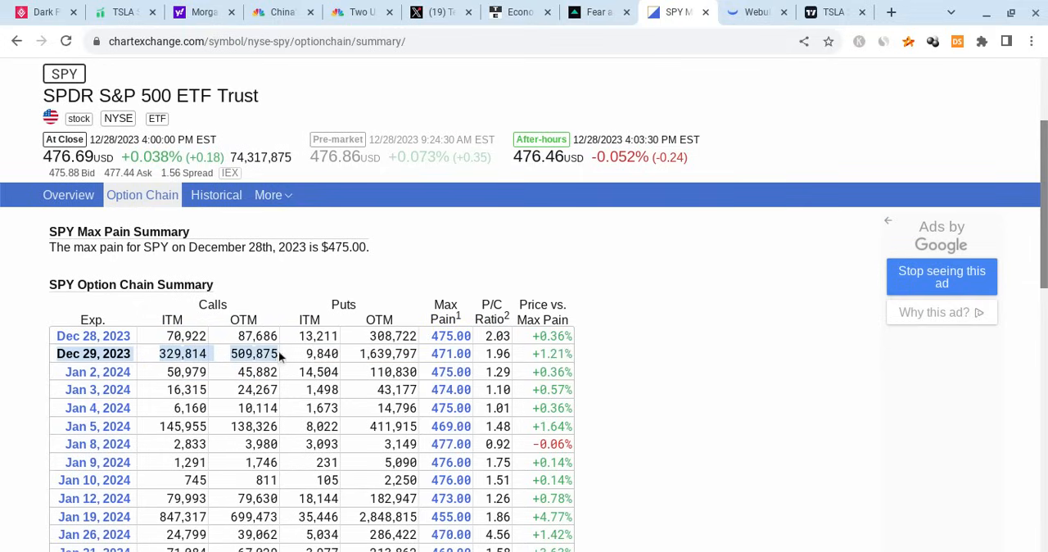
mouse_move(282, 357)
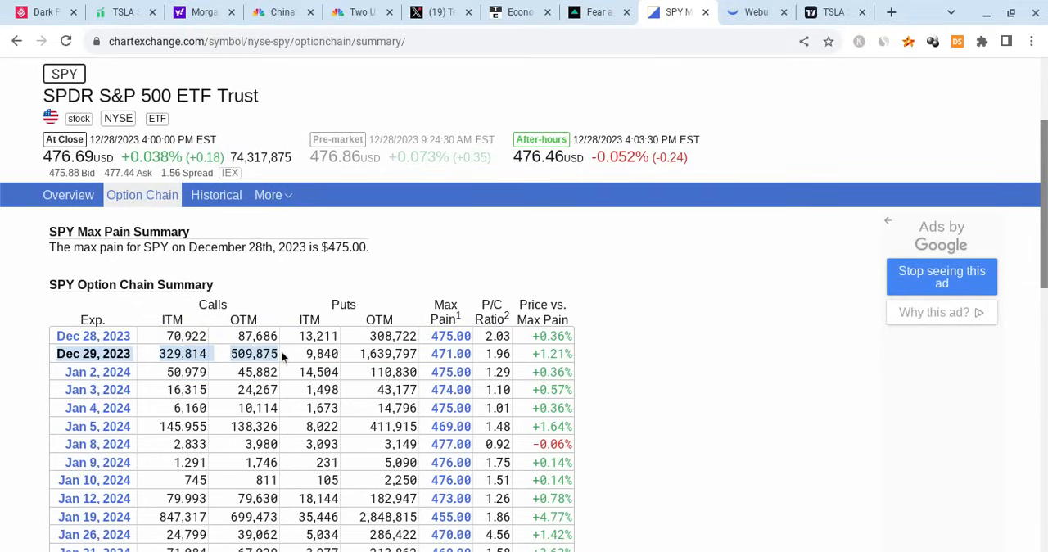
mouse_move(310, 357)
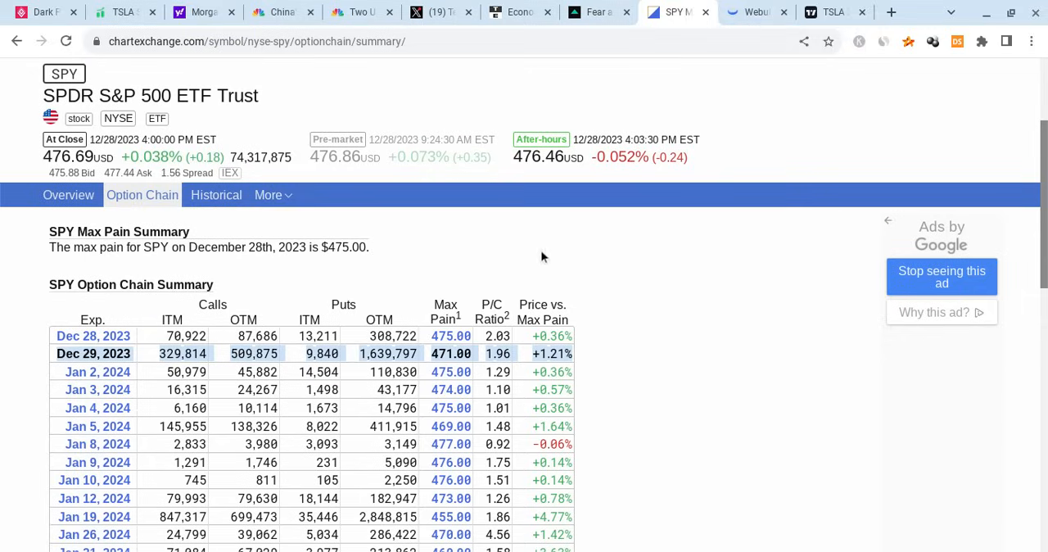
mouse_move(619, 286)
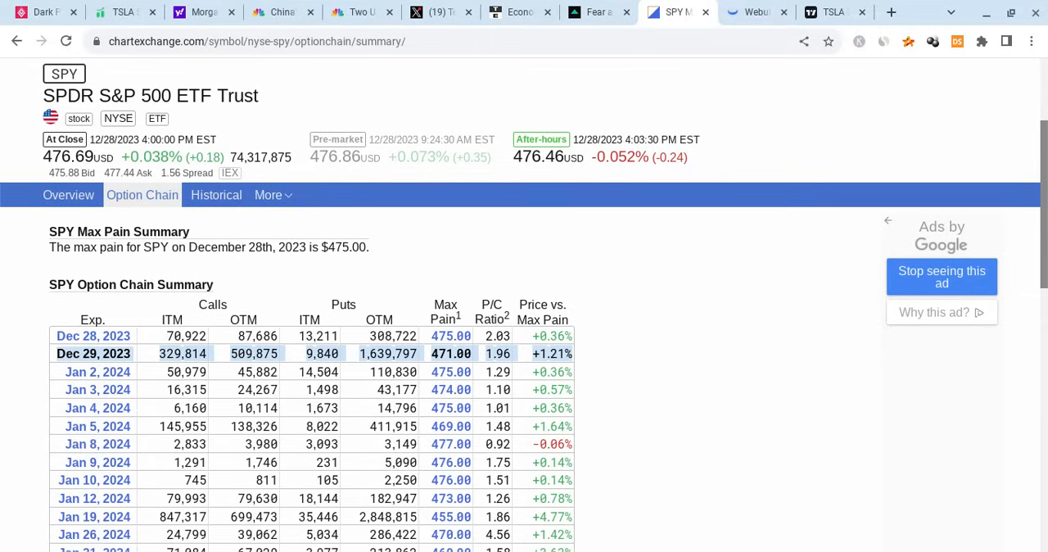
mouse_move(583, 7)
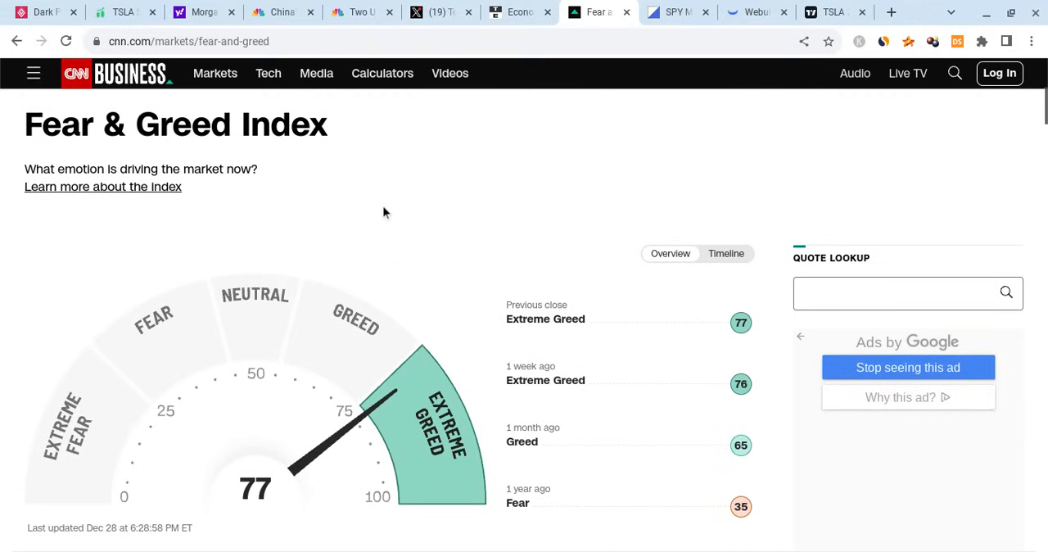
mouse_move(413, 344)
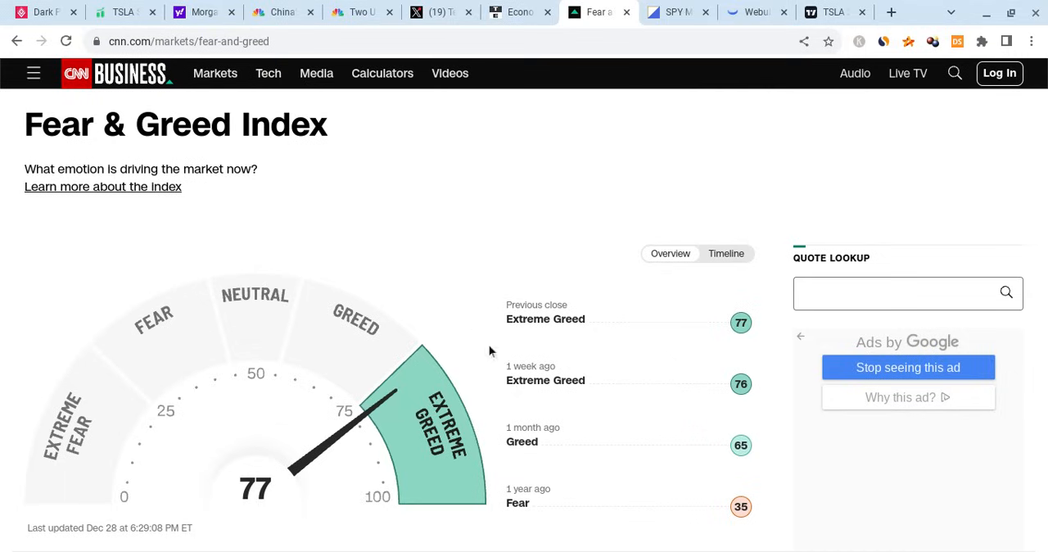
mouse_move(432, 328)
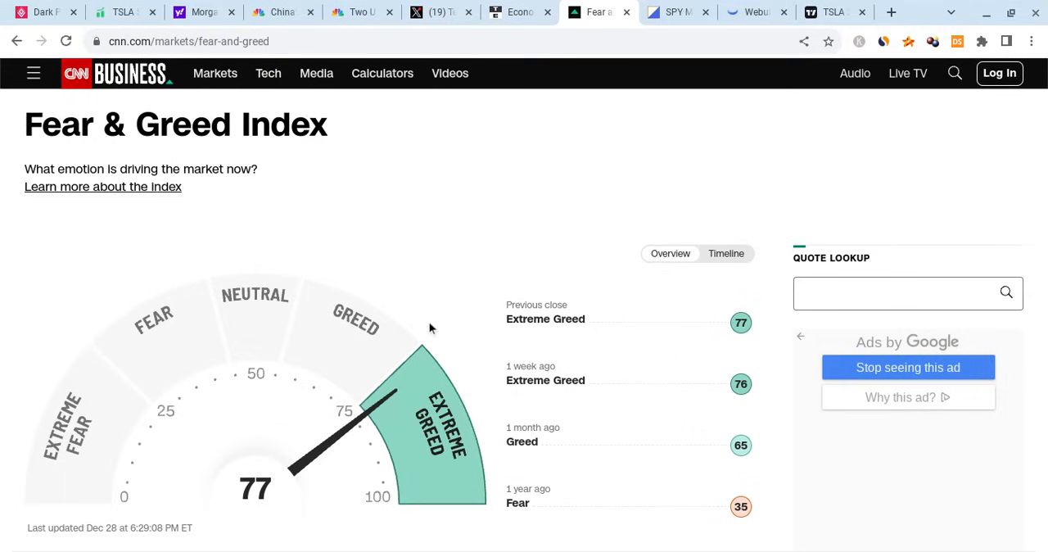
mouse_move(583, 383)
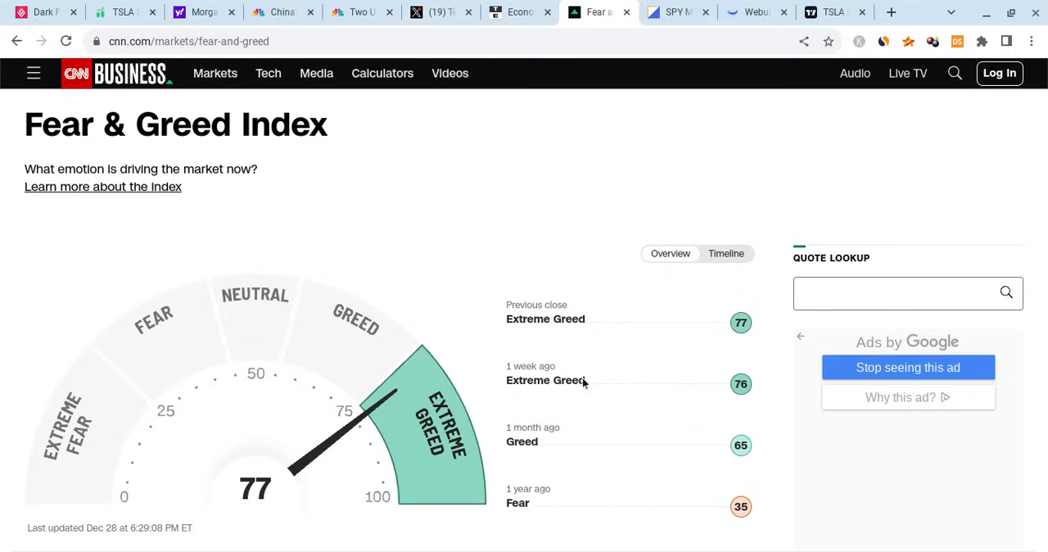
mouse_move(419, 390)
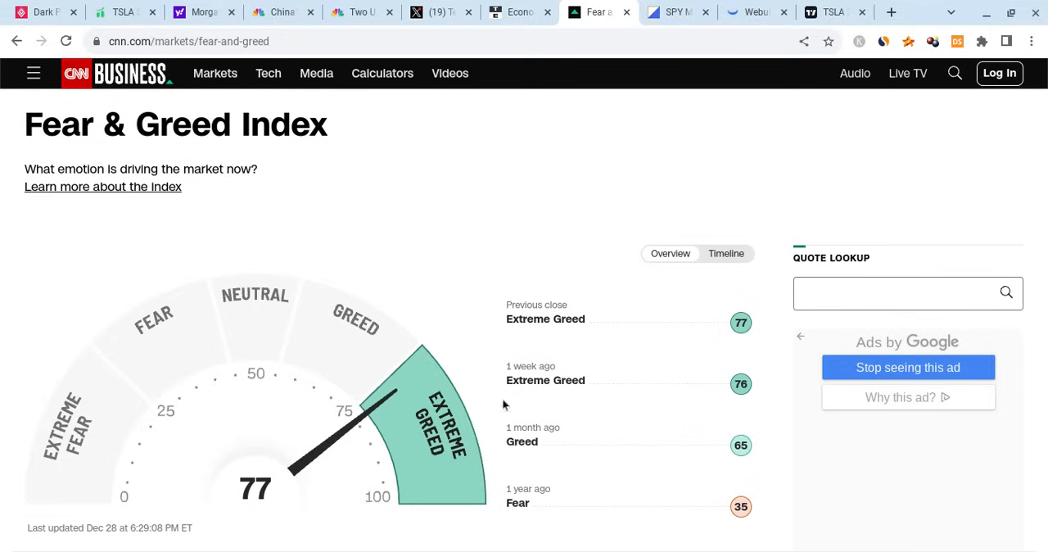
mouse_move(485, 306)
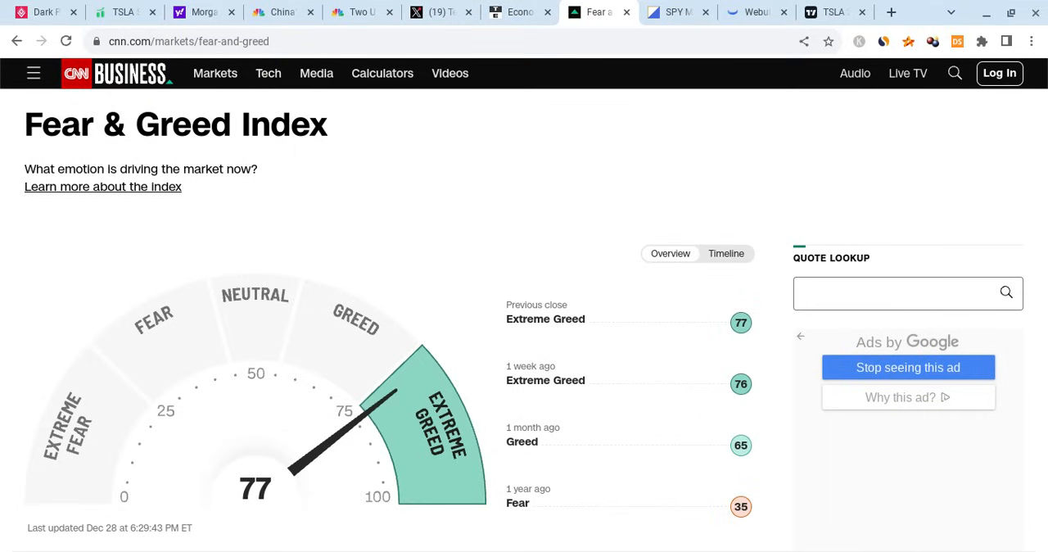
scroll("down", 3)
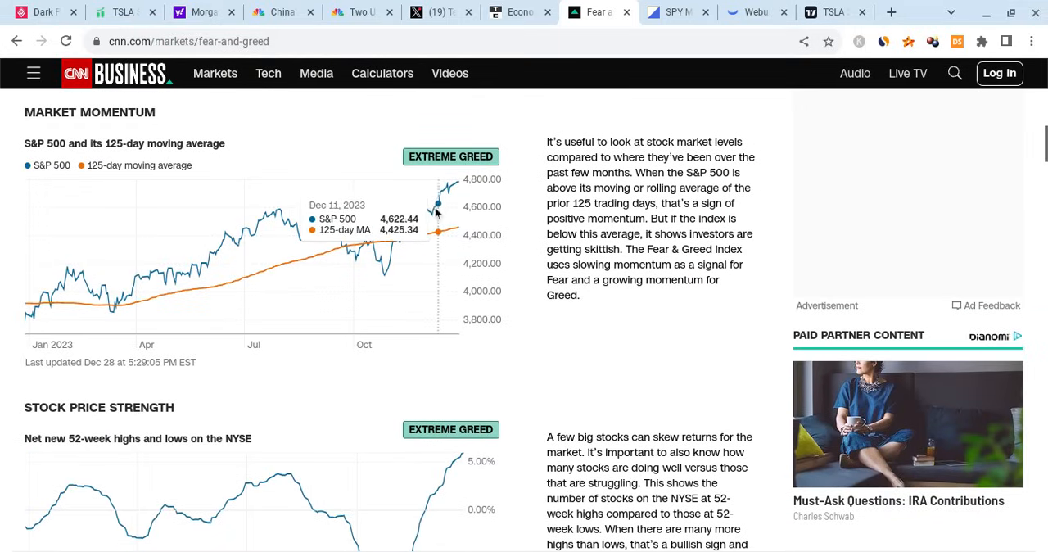
scroll("down", 3)
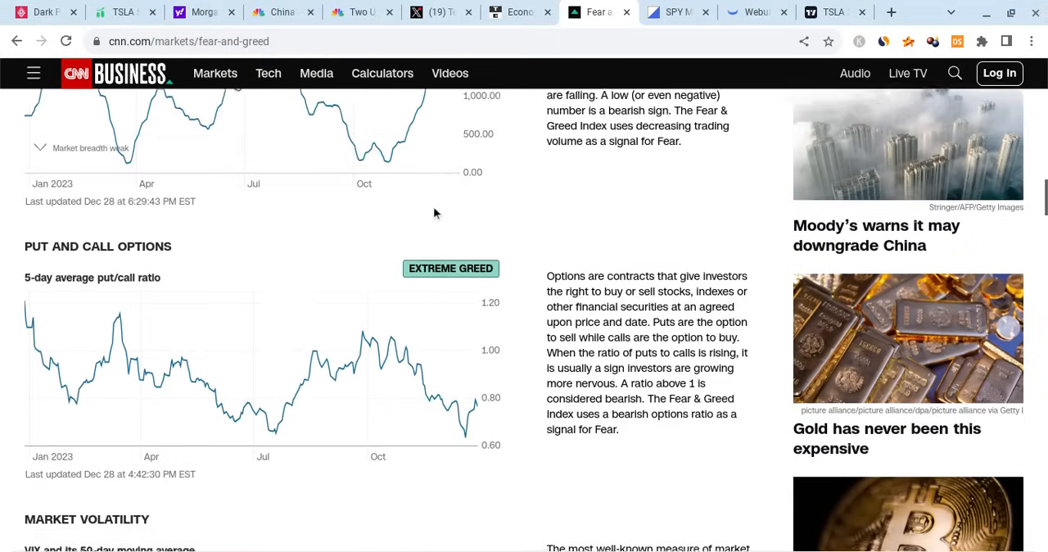
scroll("down", 3)
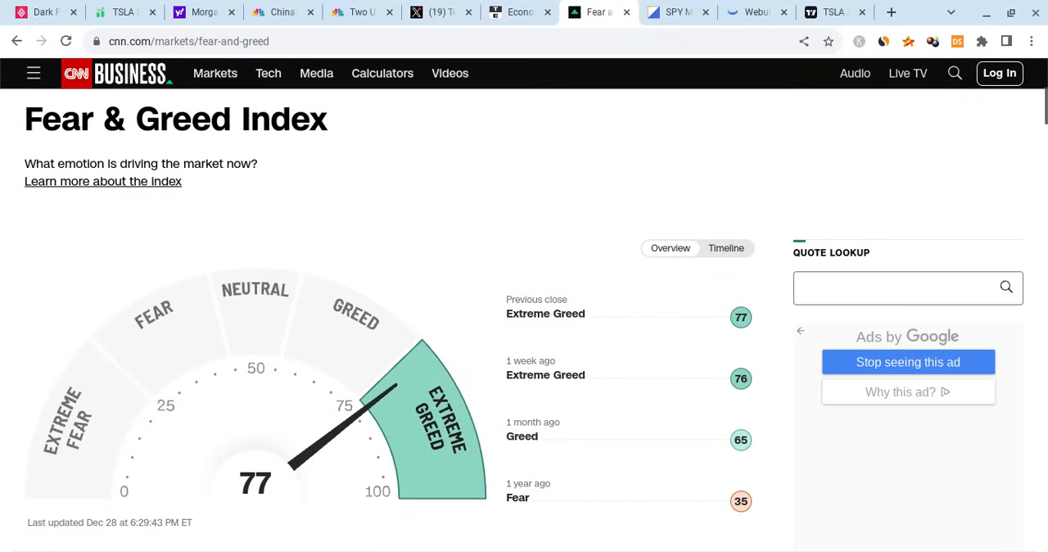
- Bring up the Trading Economics US calendar for Dec 28–Jan 3 releases including Chicago PMI
left_click(518, 11)
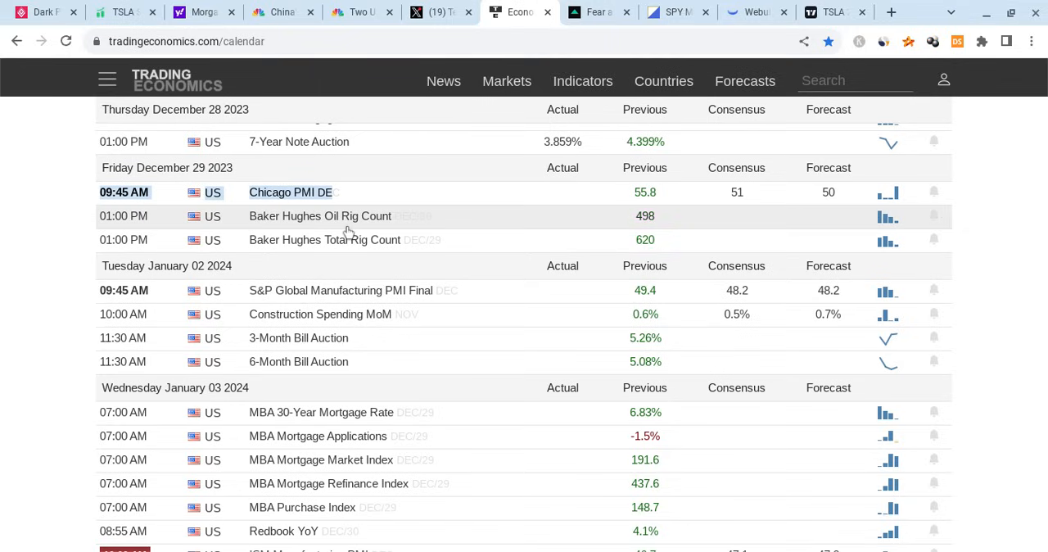
mouse_move(43, 298)
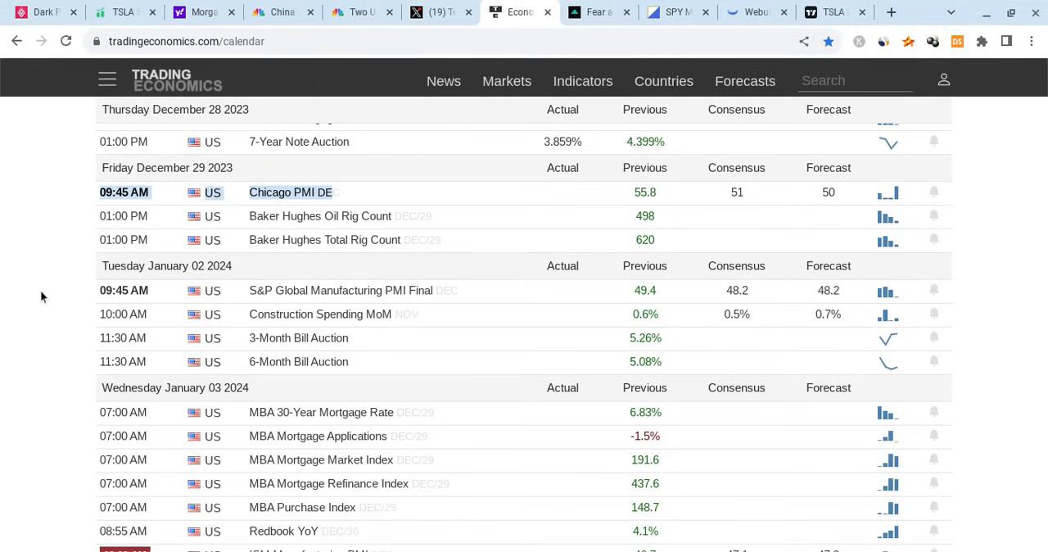
mouse_move(15, 220)
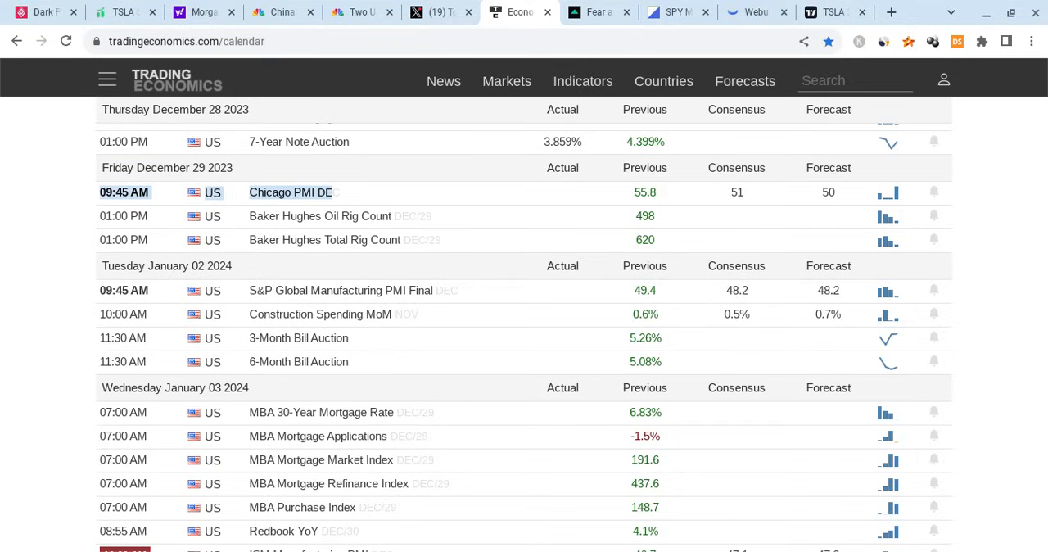
mouse_move(68, 190)
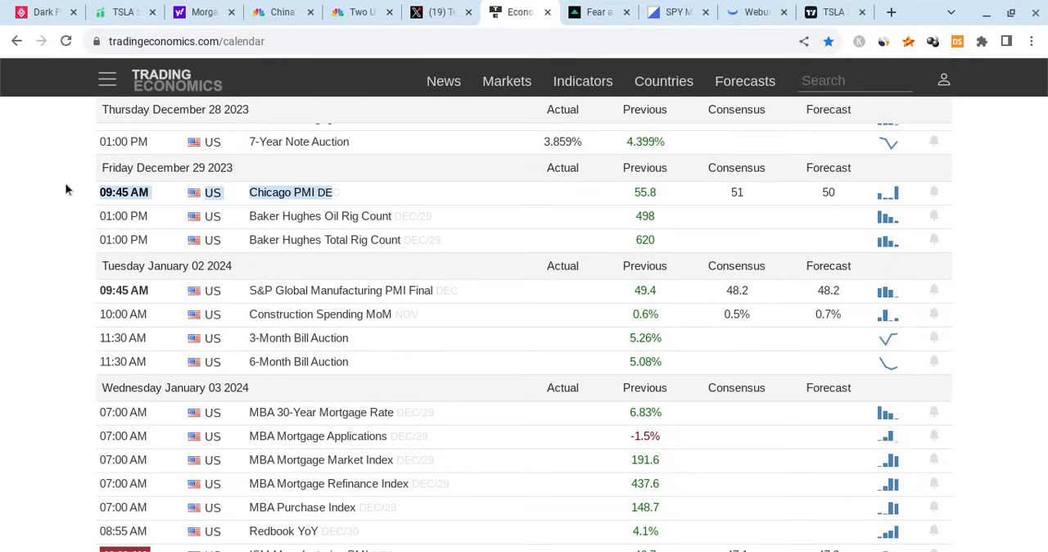
mouse_move(321, 216)
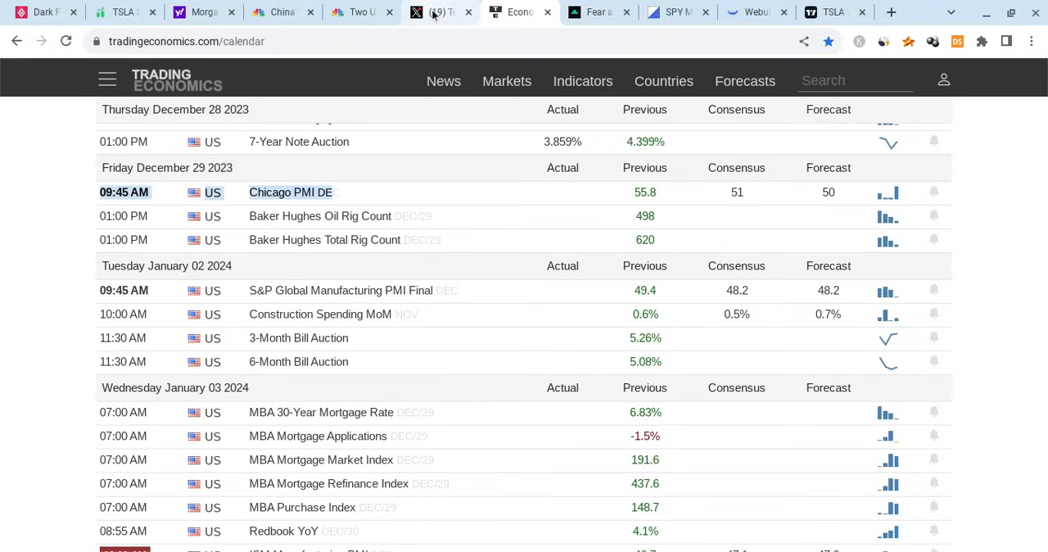
- Read Tesla's X post, highlighting the quoted misleading headline and the manufactured-story paragraph
left_click(441, 11)
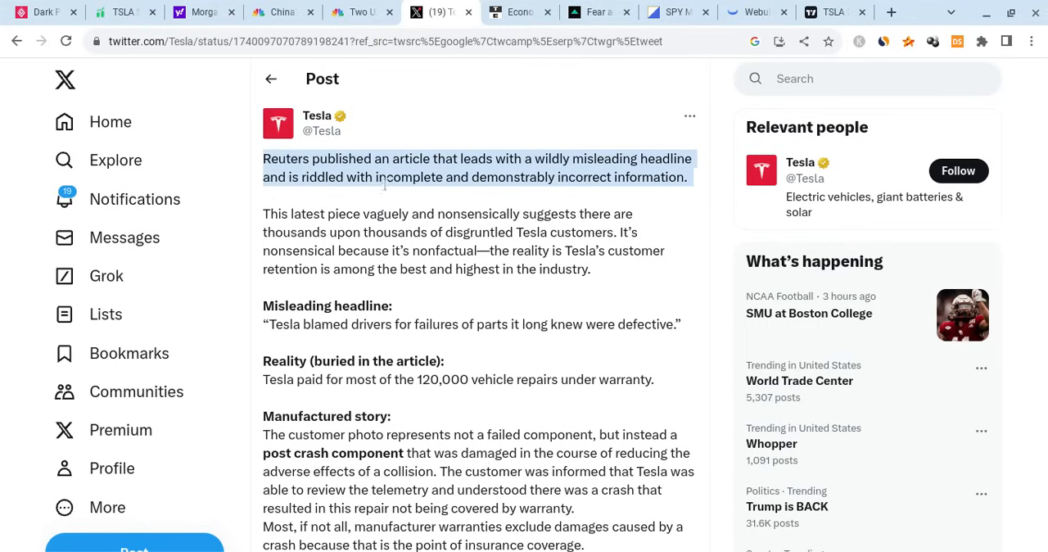
mouse_move(570, 207)
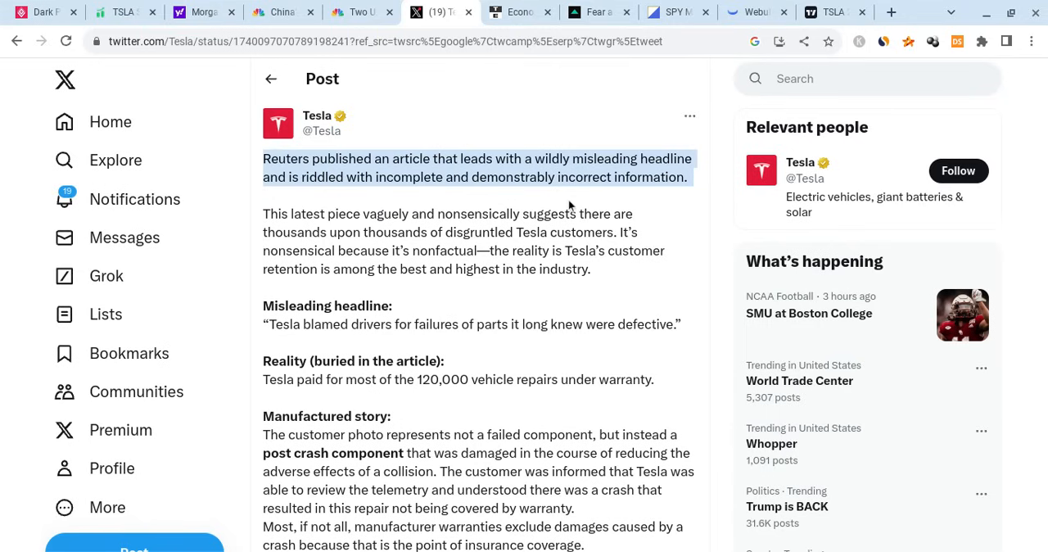
scroll("down", 3)
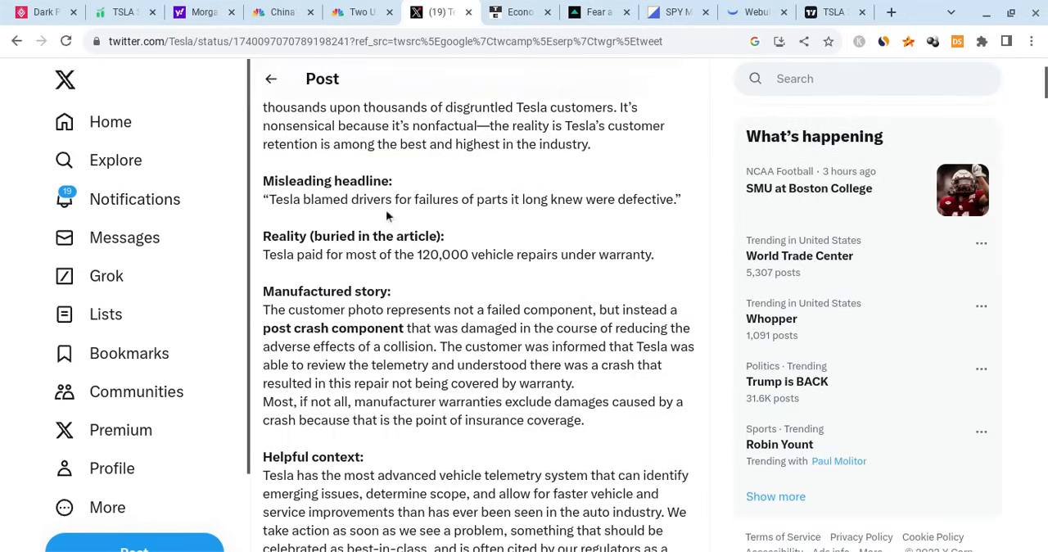
triple_click(472, 200)
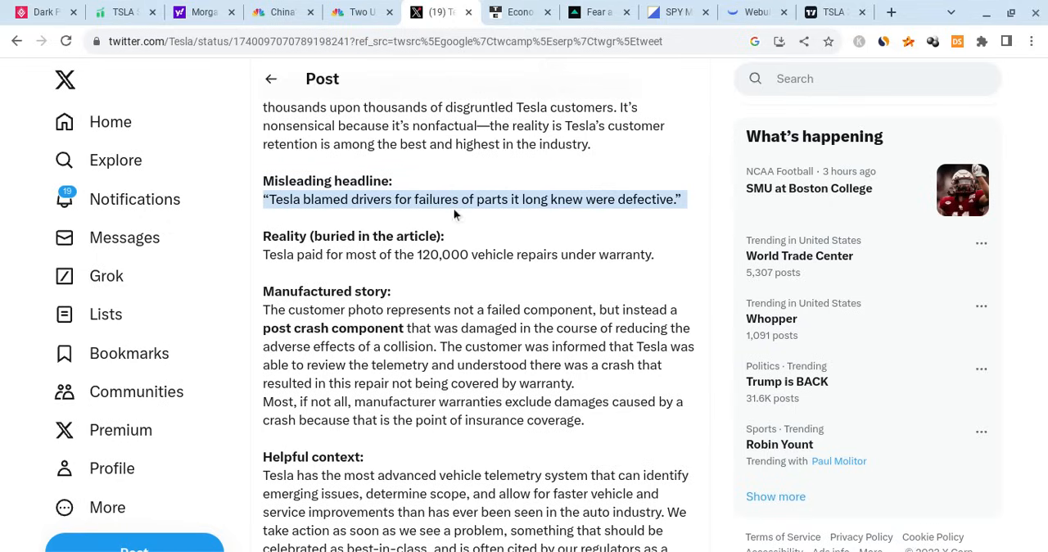
mouse_move(439, 211)
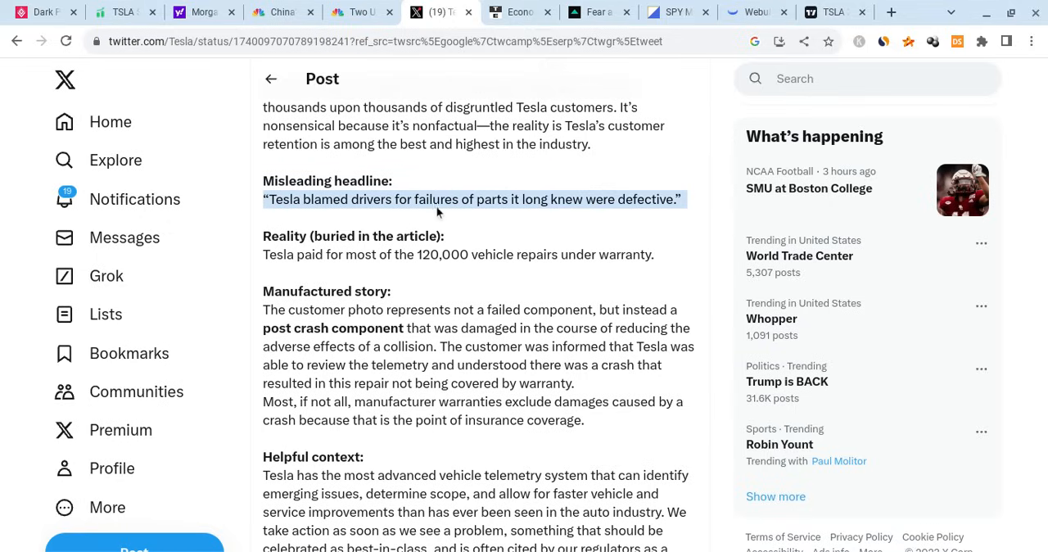
mouse_move(465, 203)
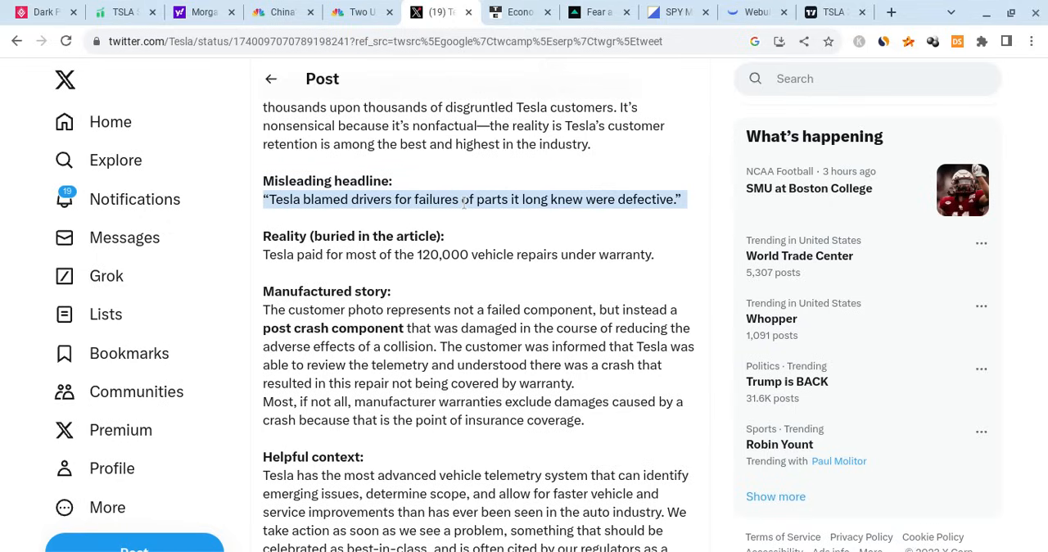
mouse_move(501, 236)
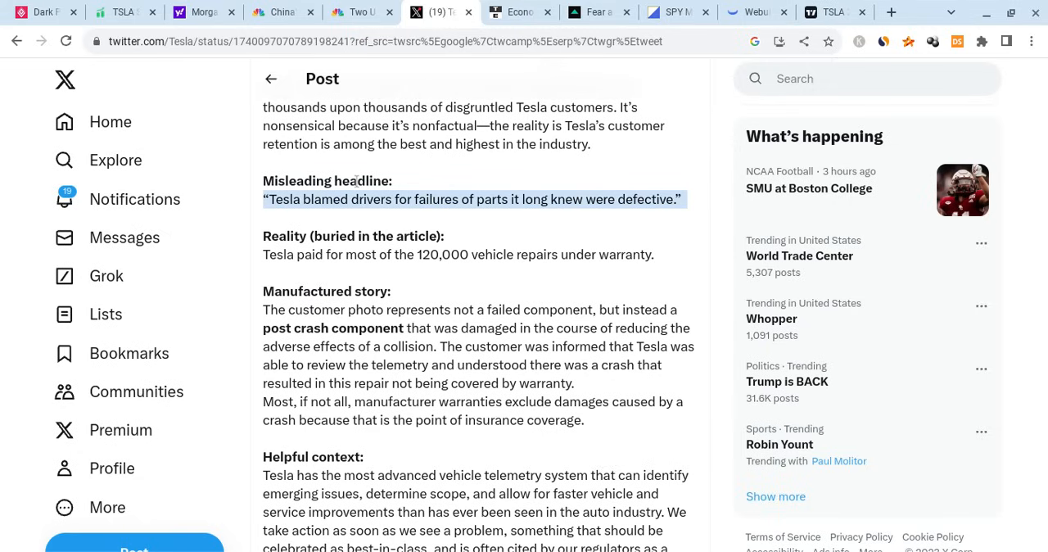
scroll("down", 3)
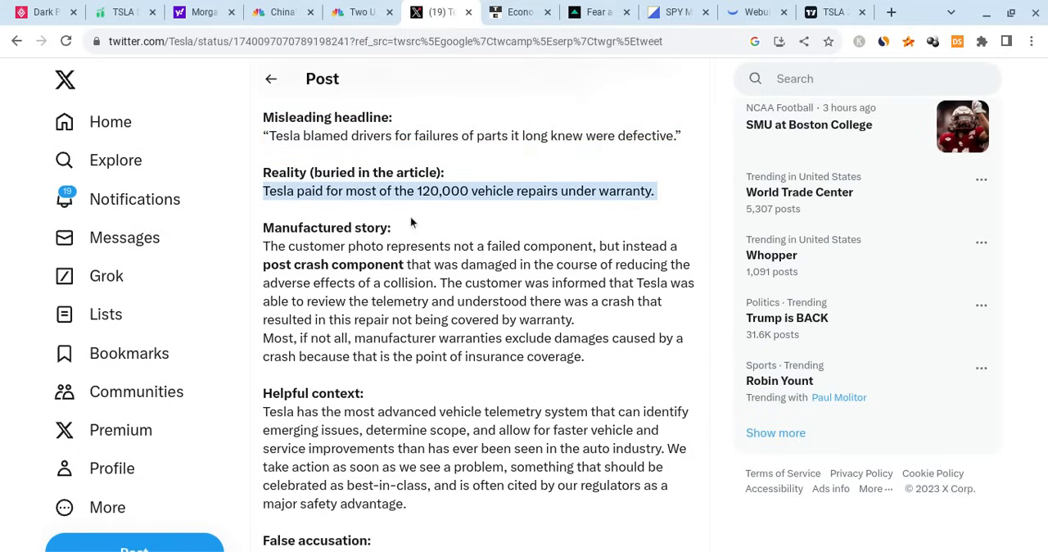
mouse_move(424, 226)
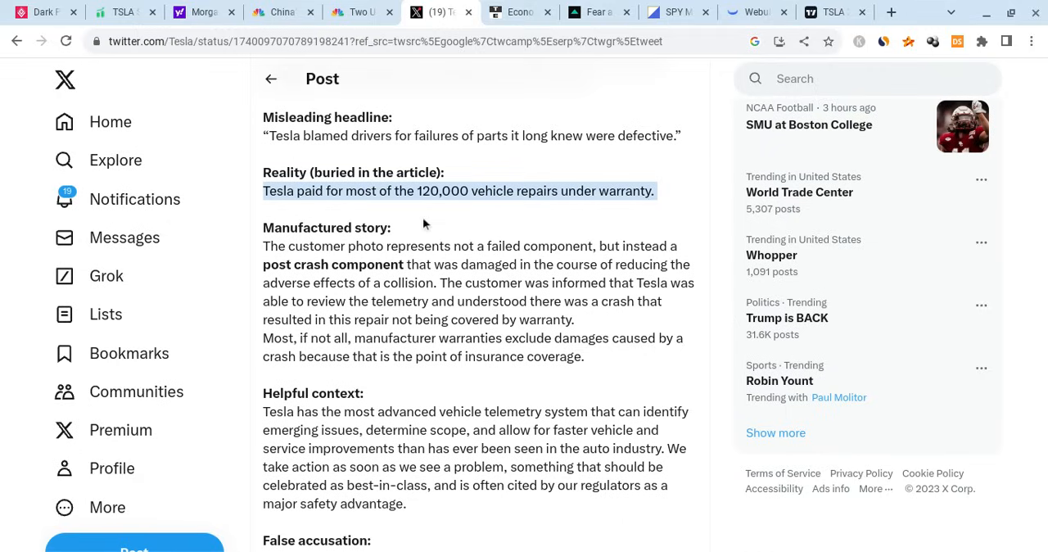
mouse_move(455, 177)
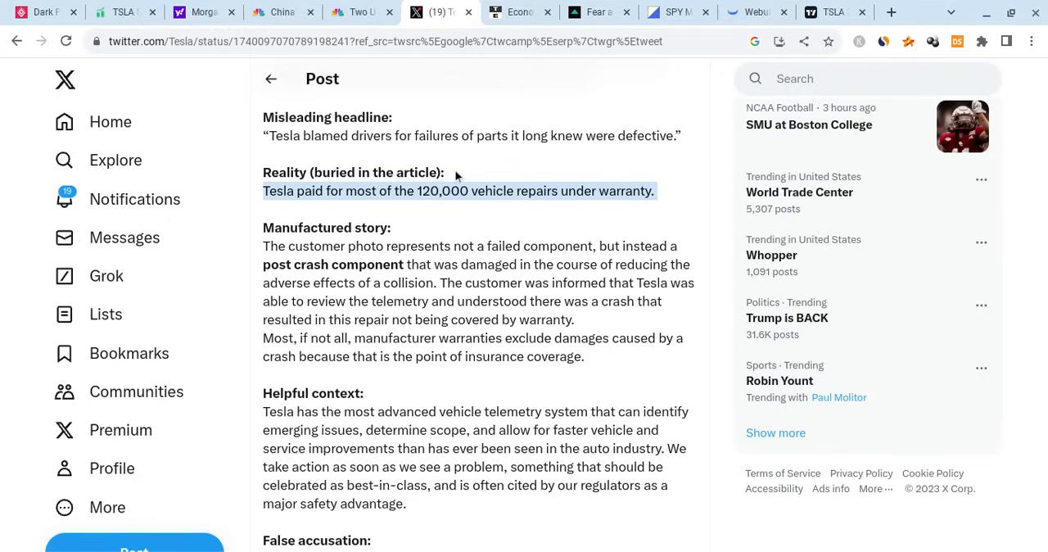
mouse_move(501, 238)
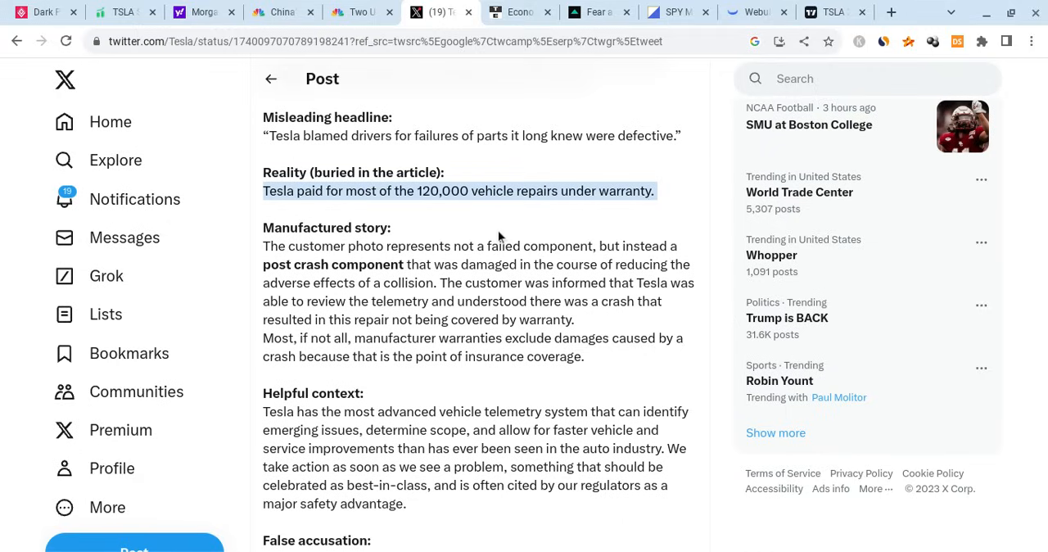
mouse_move(483, 287)
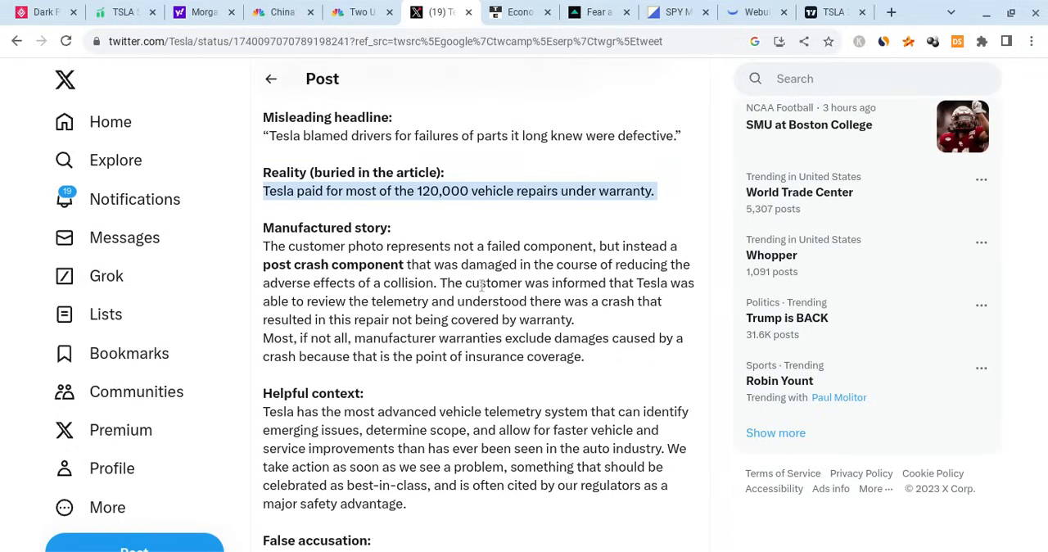
left_click_drag(262, 246, 574, 319)
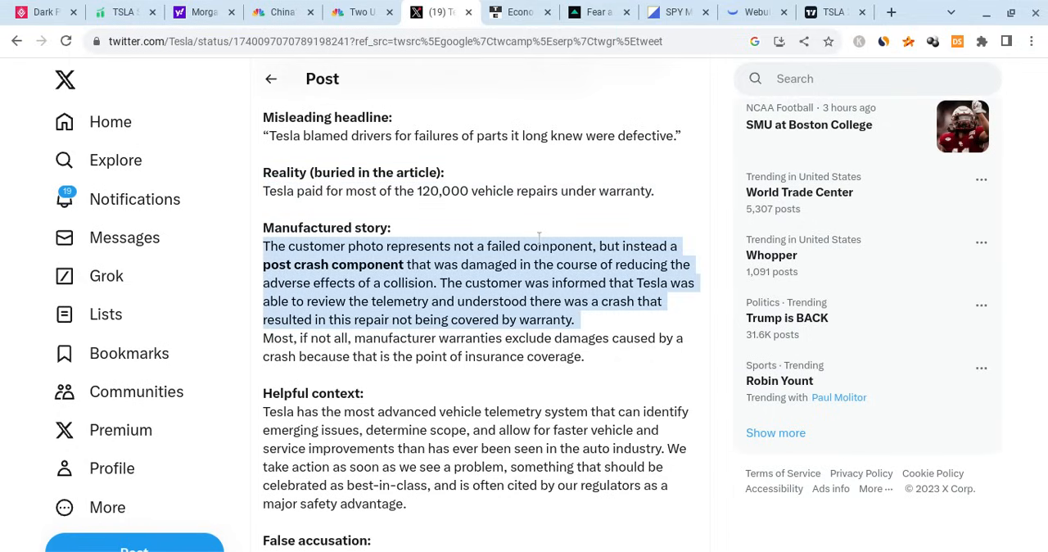
mouse_move(538, 237)
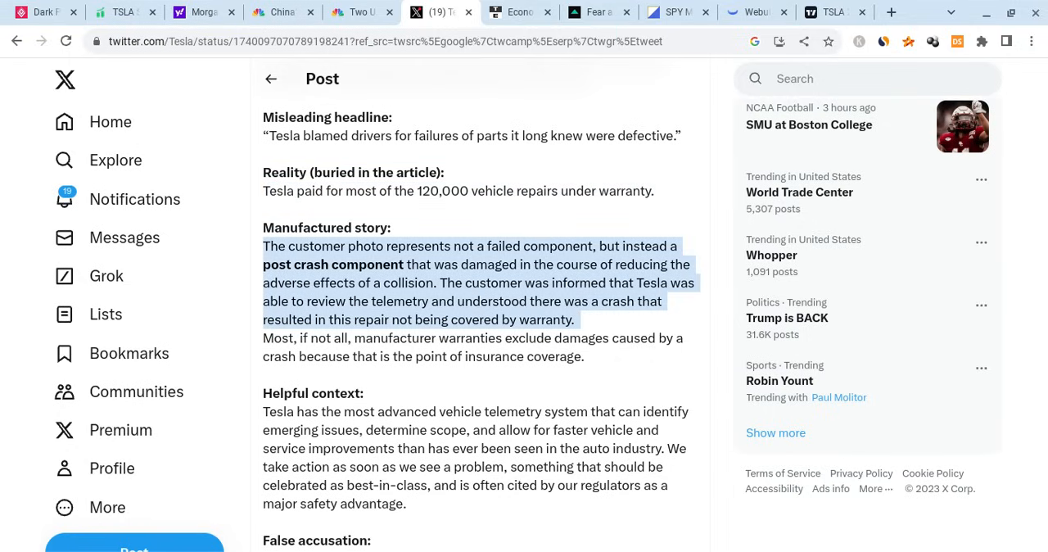
mouse_move(514, 216)
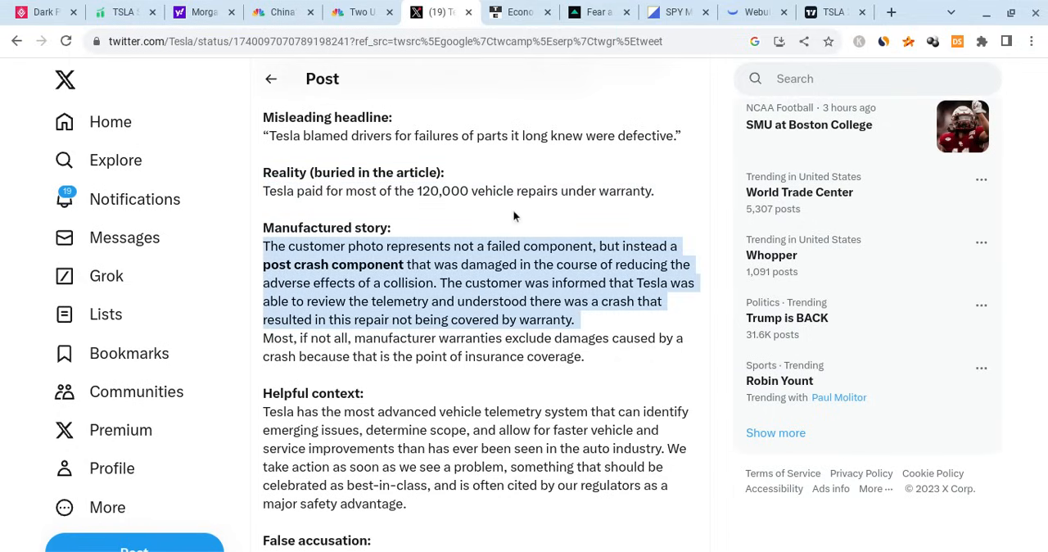
mouse_move(436, 249)
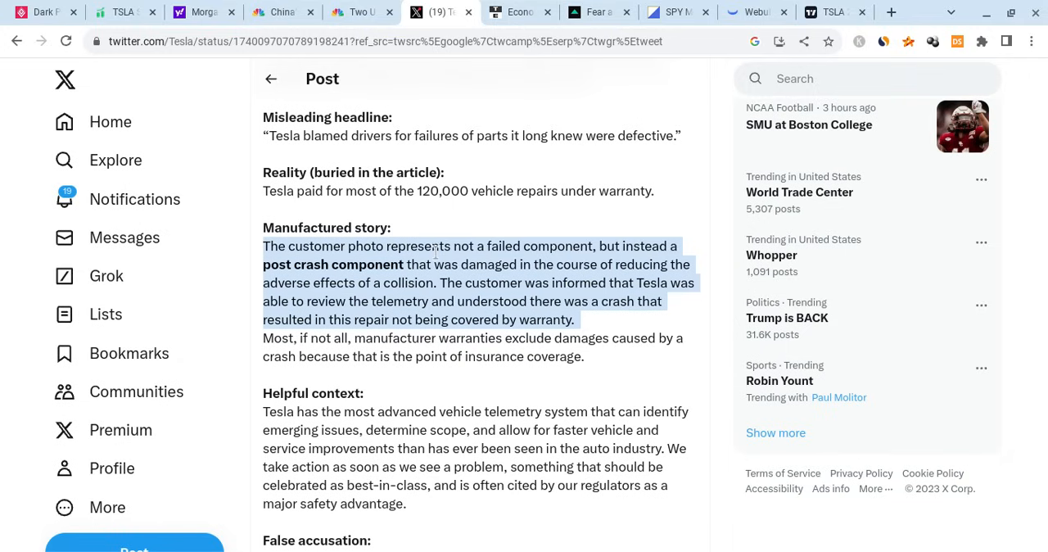
- Finish reading the post and move to CNBC's story on senators calling for Tesla recalls
scroll("down", 3)
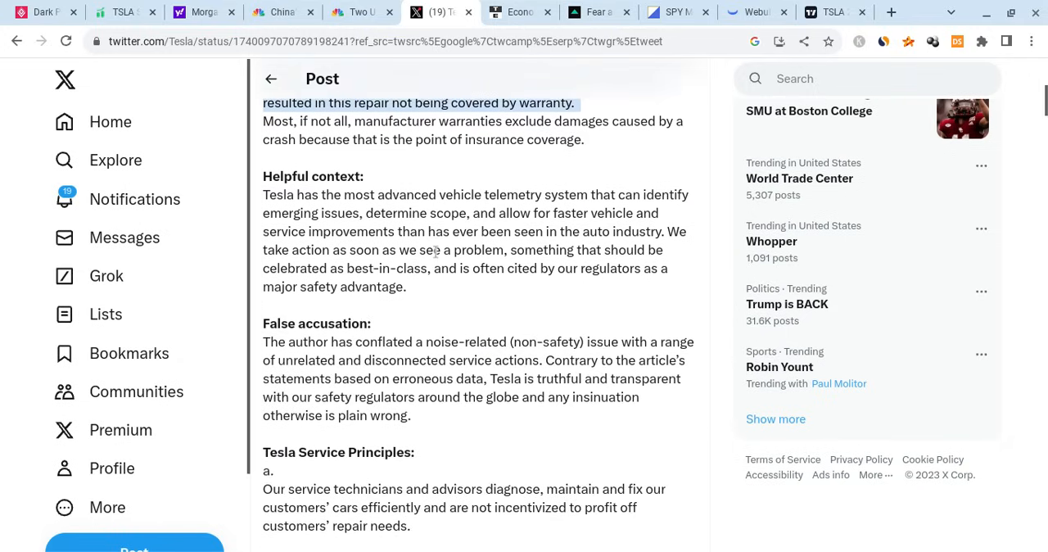
scroll("down", 3)
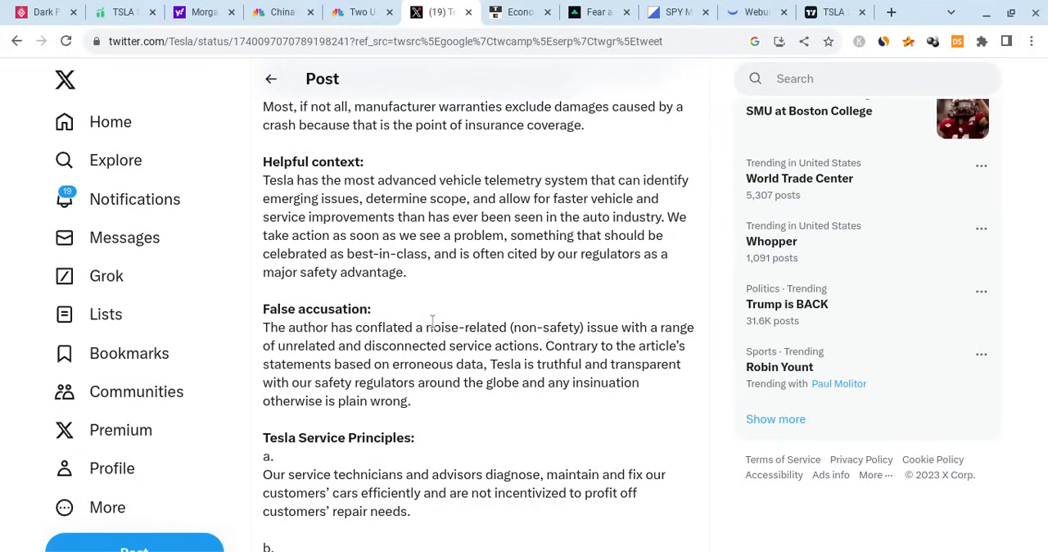
scroll("down", 3)
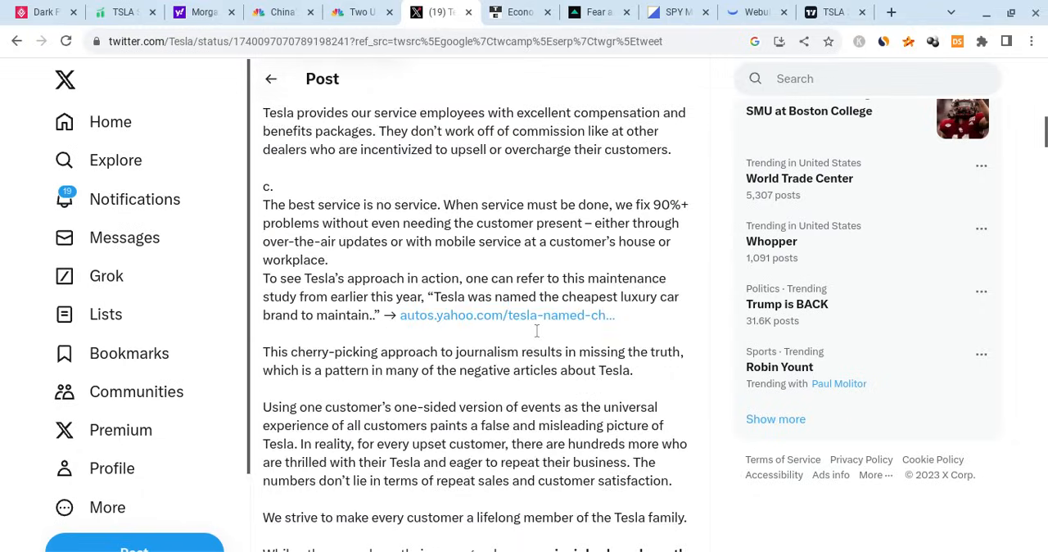
scroll("down", 3)
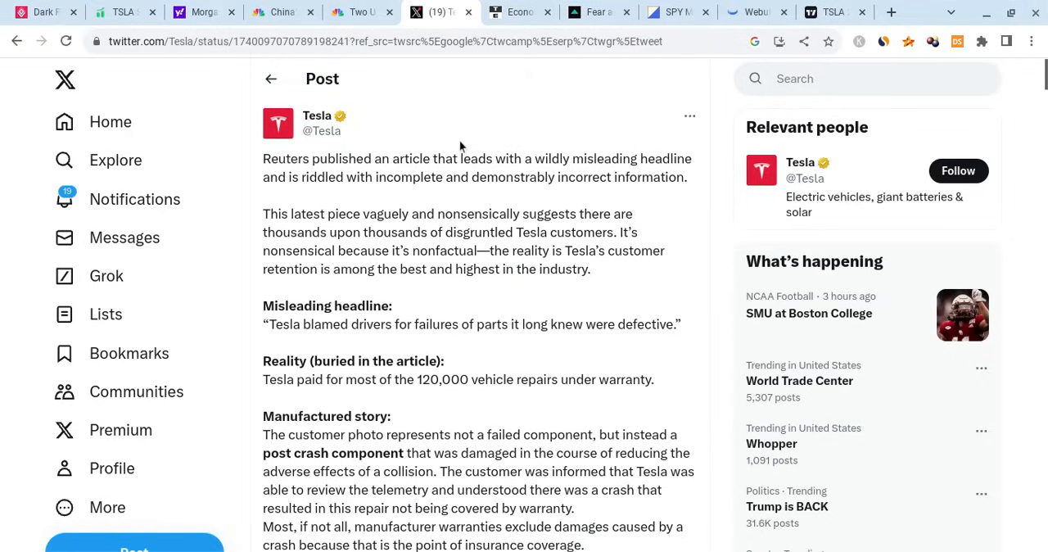
left_click(360, 11)
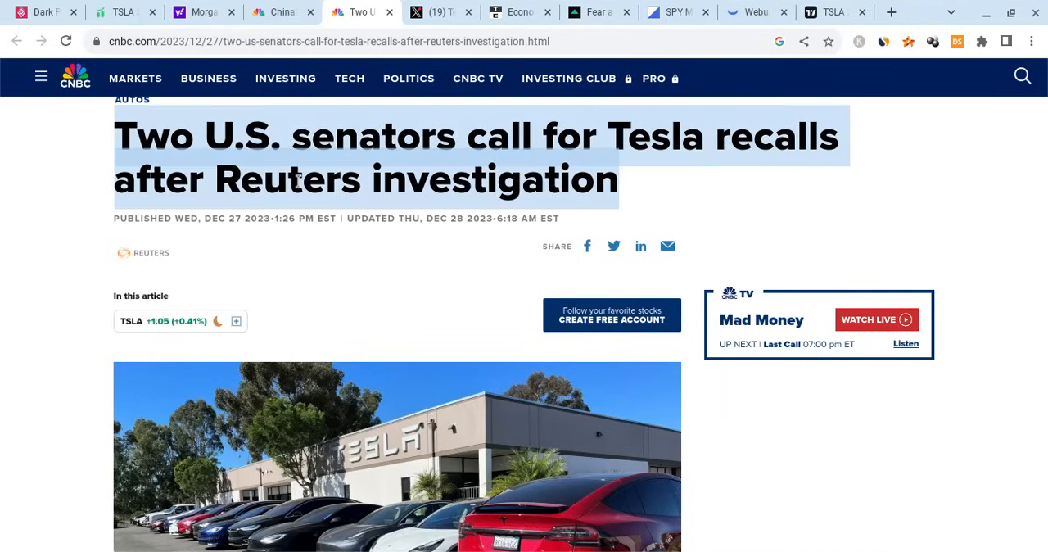
scroll("down", 3)
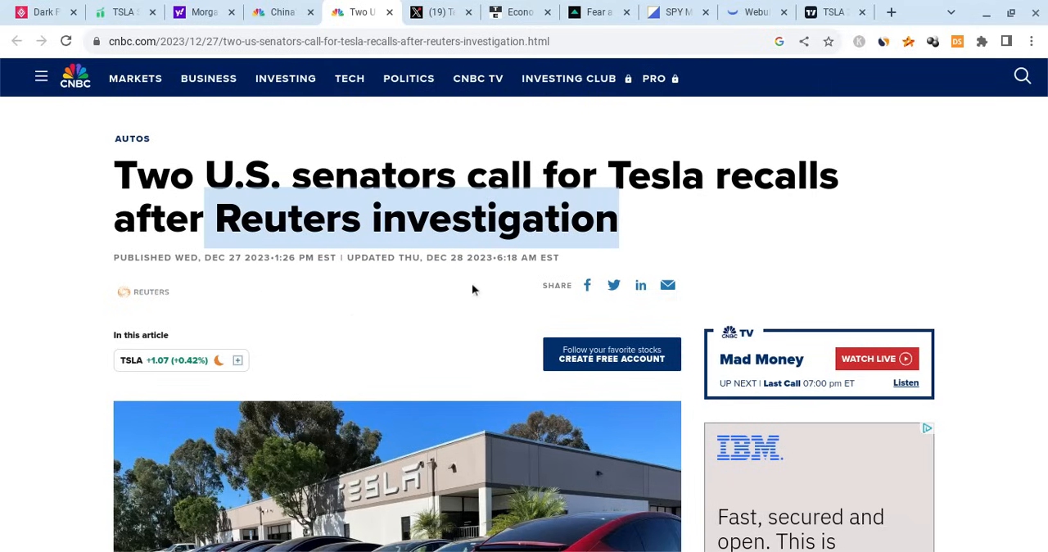
mouse_move(413, 172)
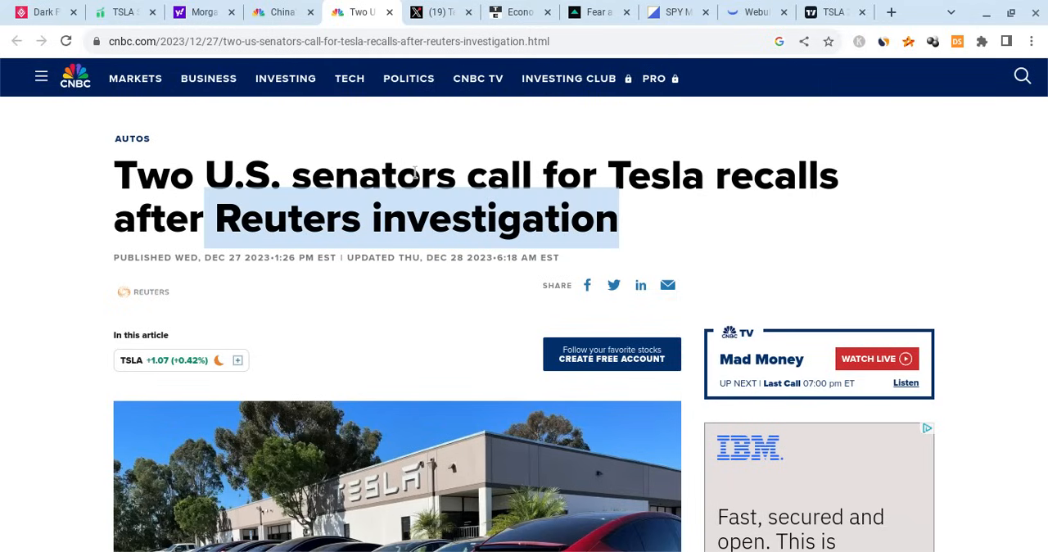
scroll("down", 3)
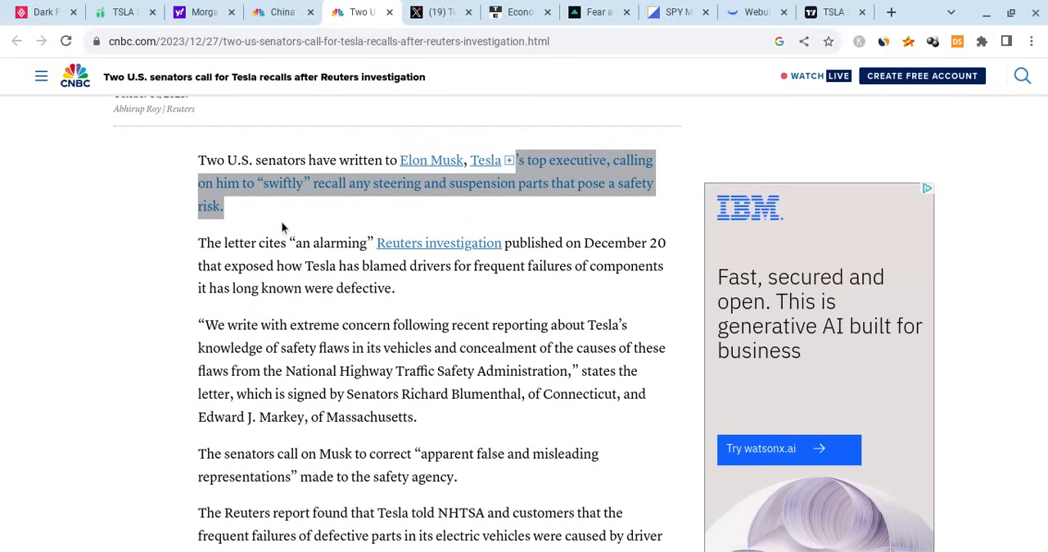
mouse_move(367, 319)
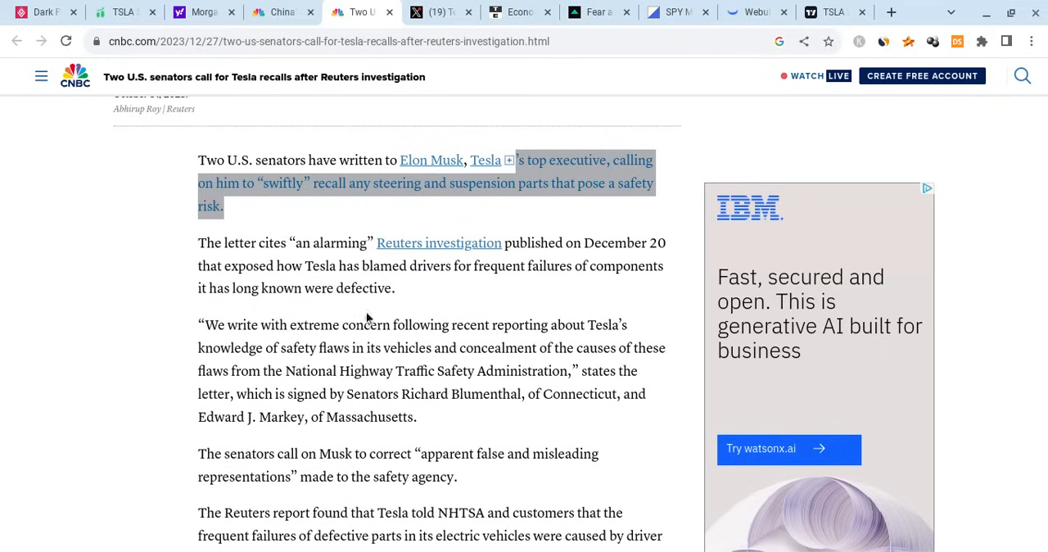
double_click(316, 476)
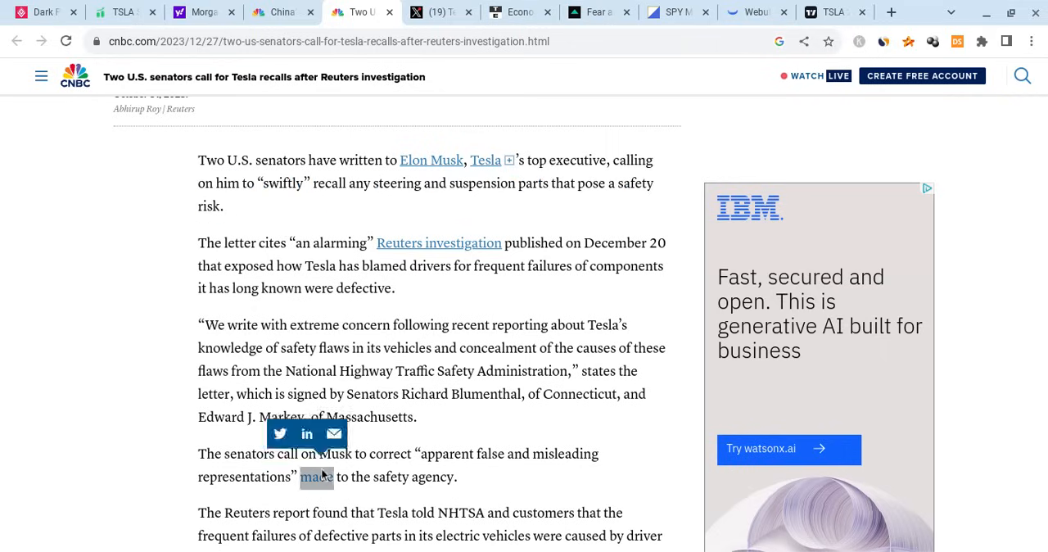
left_click_drag(197, 454, 457, 477)
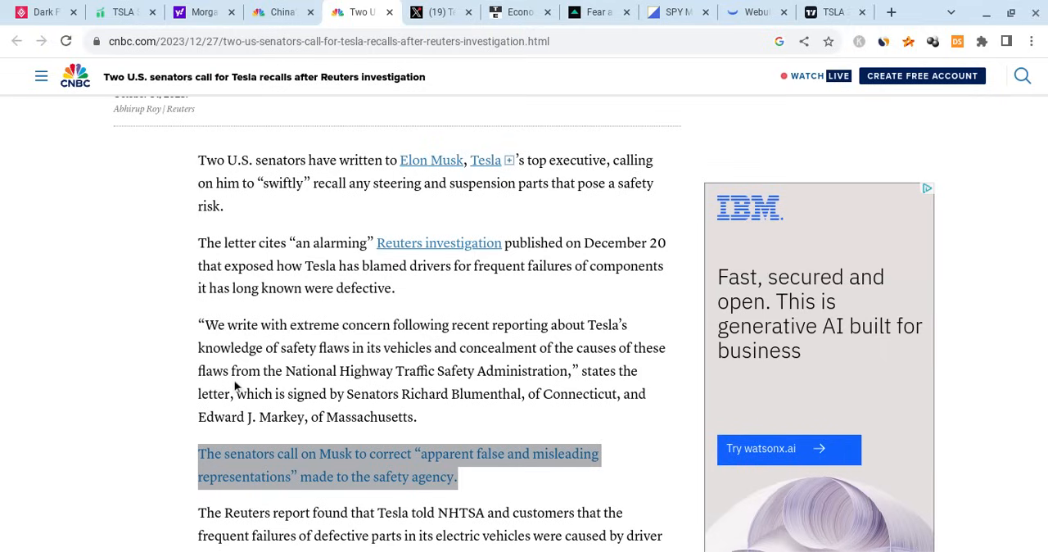
mouse_move(327, 270)
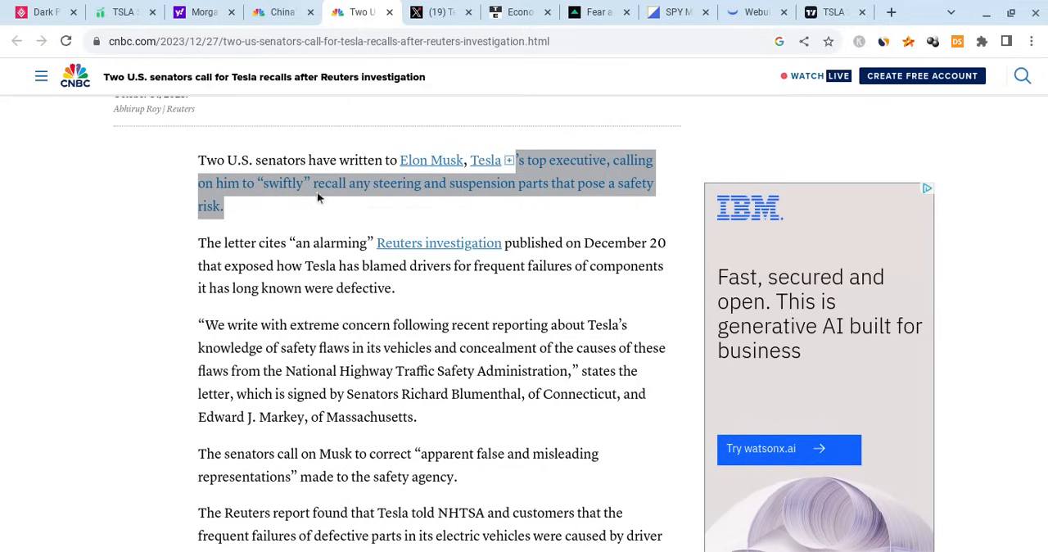
mouse_move(304, 182)
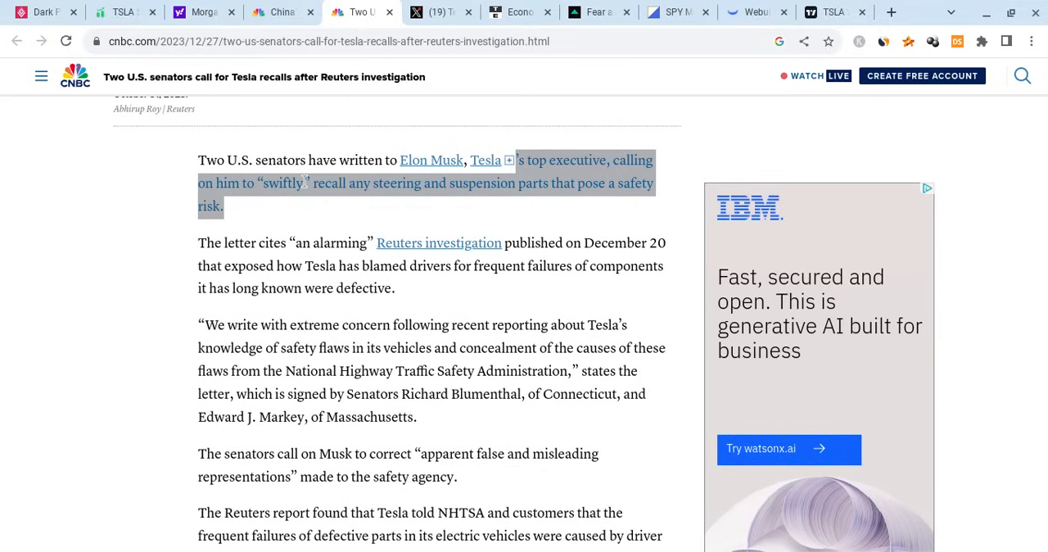
mouse_move(265, 268)
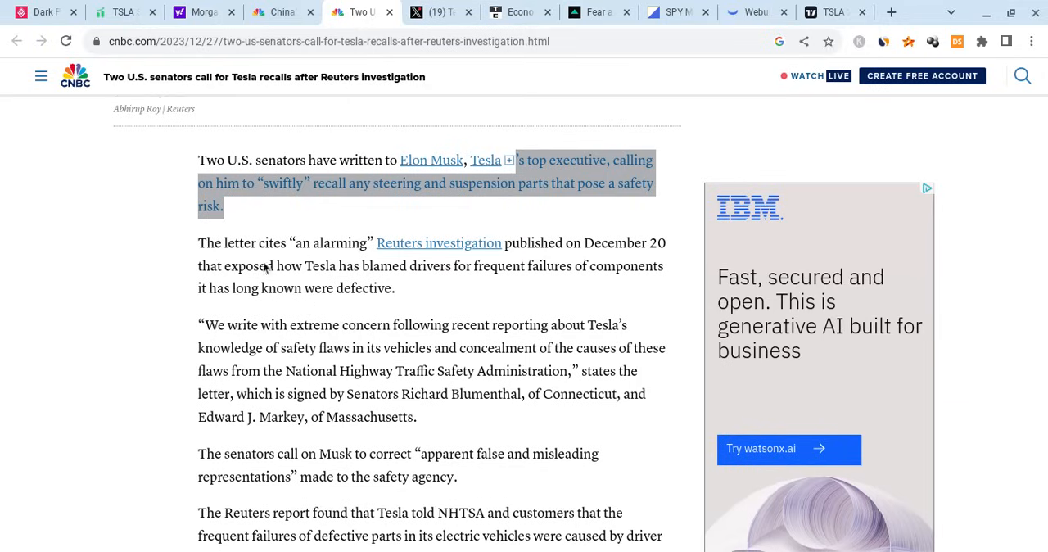
- Read the recall article, highlighting the Reuters findings and the driver-abuse passage
scroll("down", 3)
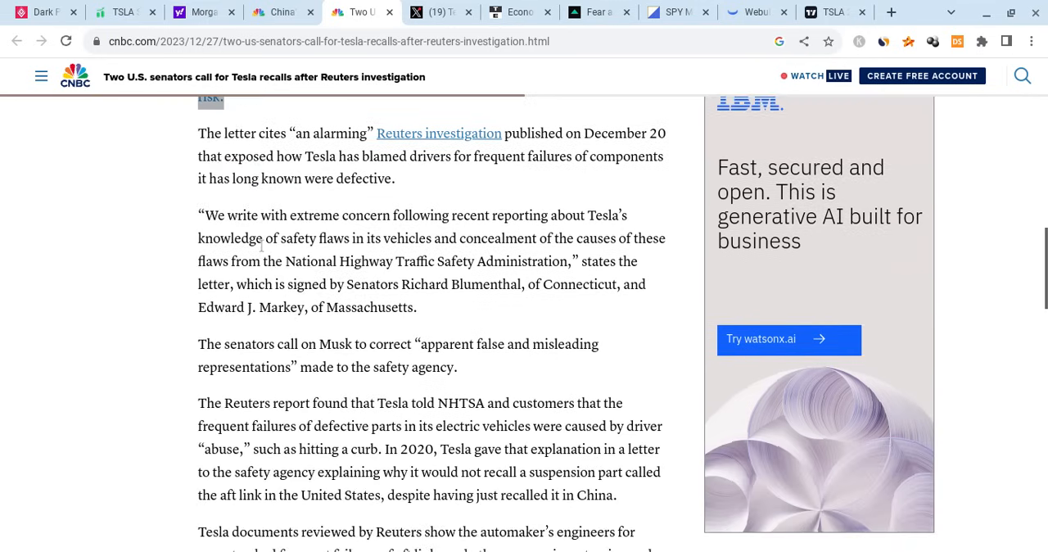
scroll("down", 3)
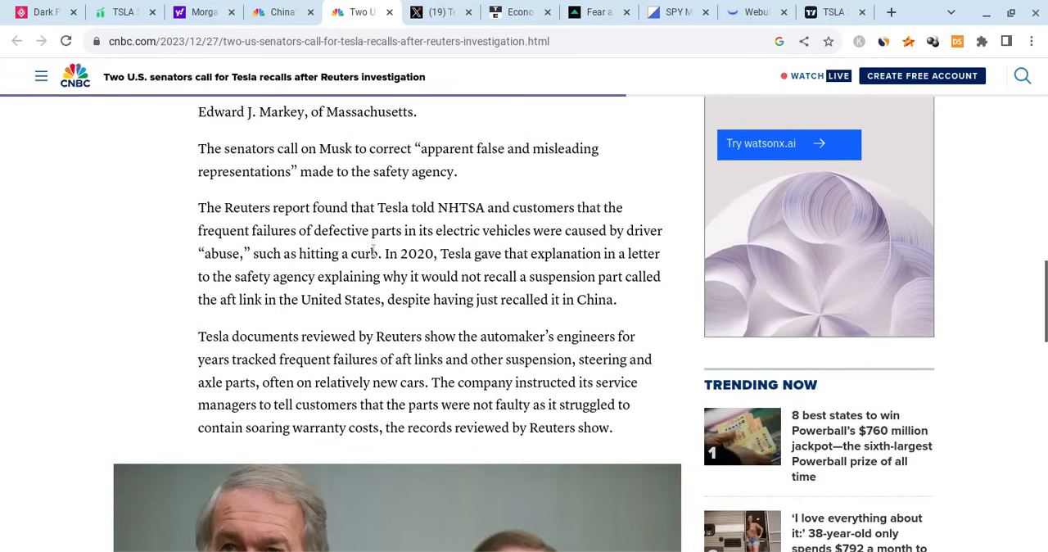
left_click_drag(196, 208, 616, 299)
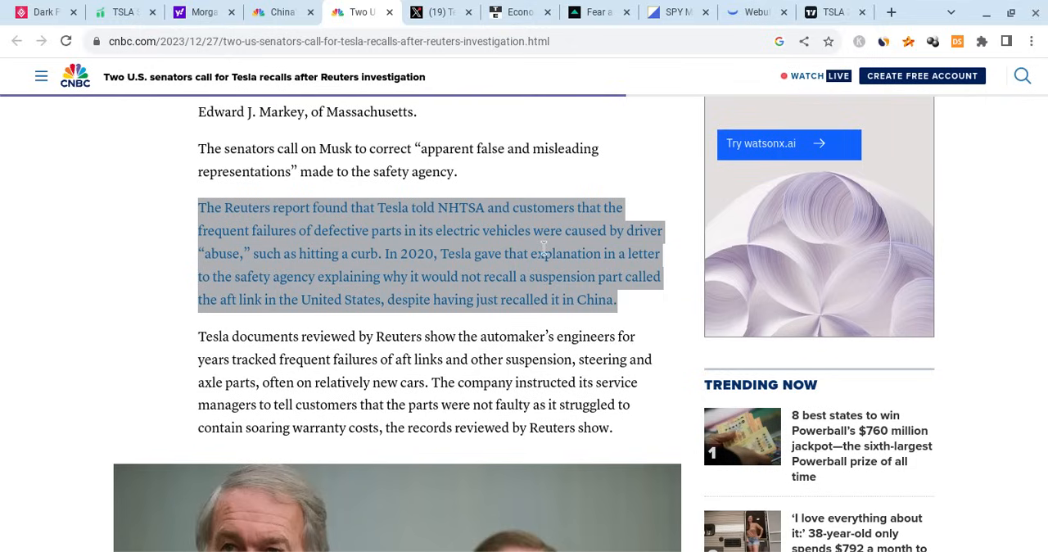
left_click(442, 229)
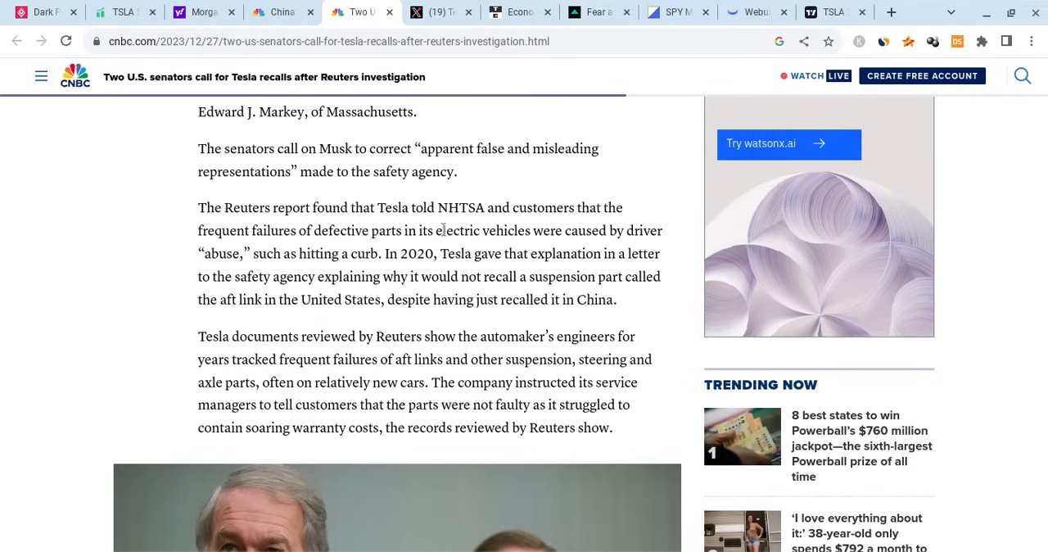
left_click_drag(442, 229, 375, 252)
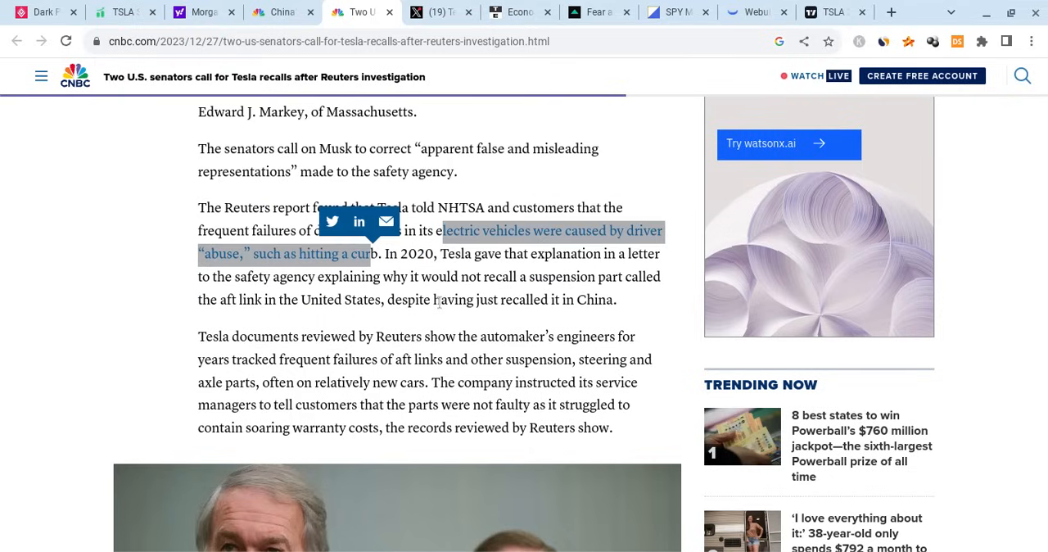
- Read through the senators' quoted letter, then bring up the Xiaomi EV article
scroll("down", 3)
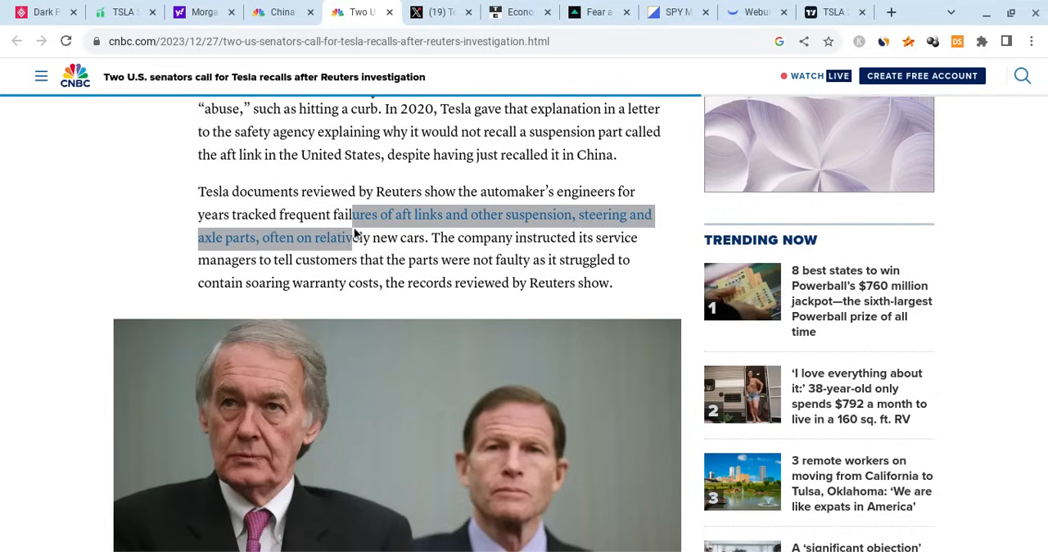
scroll("down", 3)
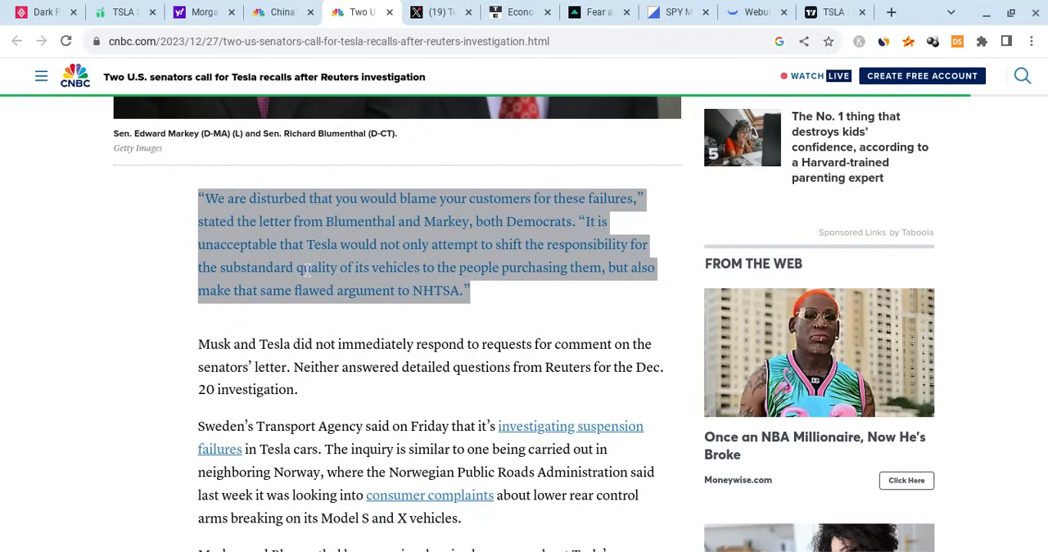
scroll("down", 3)
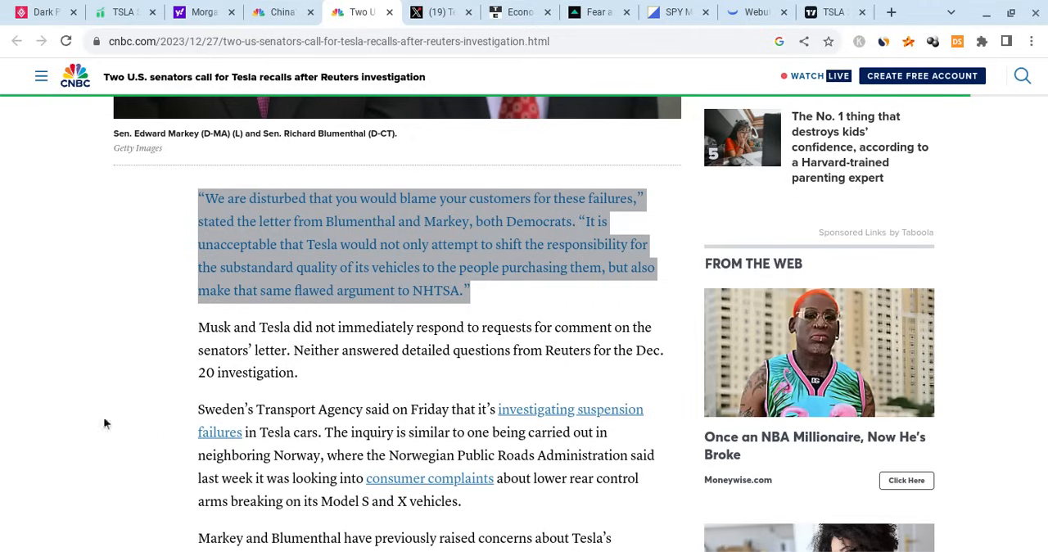
mouse_move(138, 364)
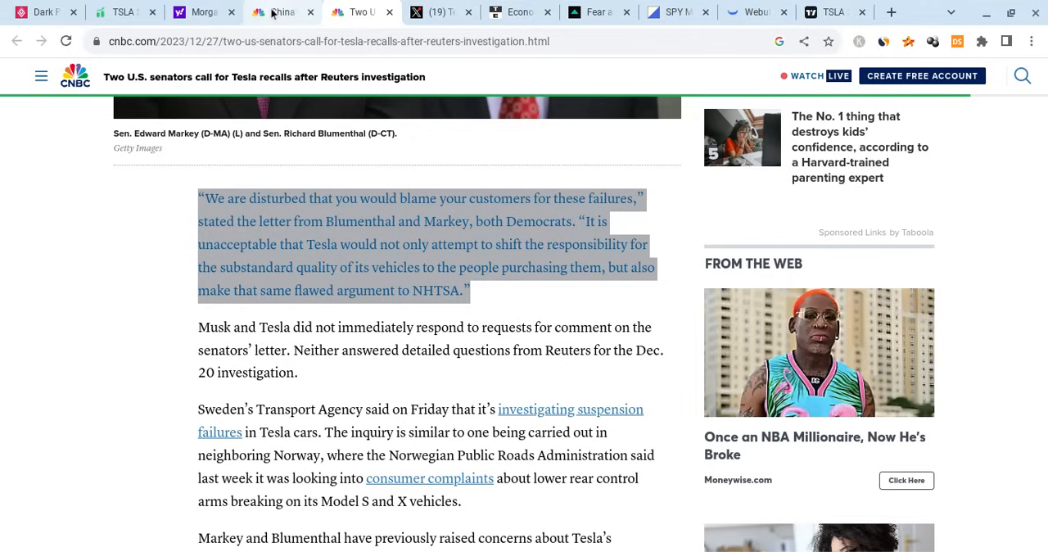
left_click(282, 11)
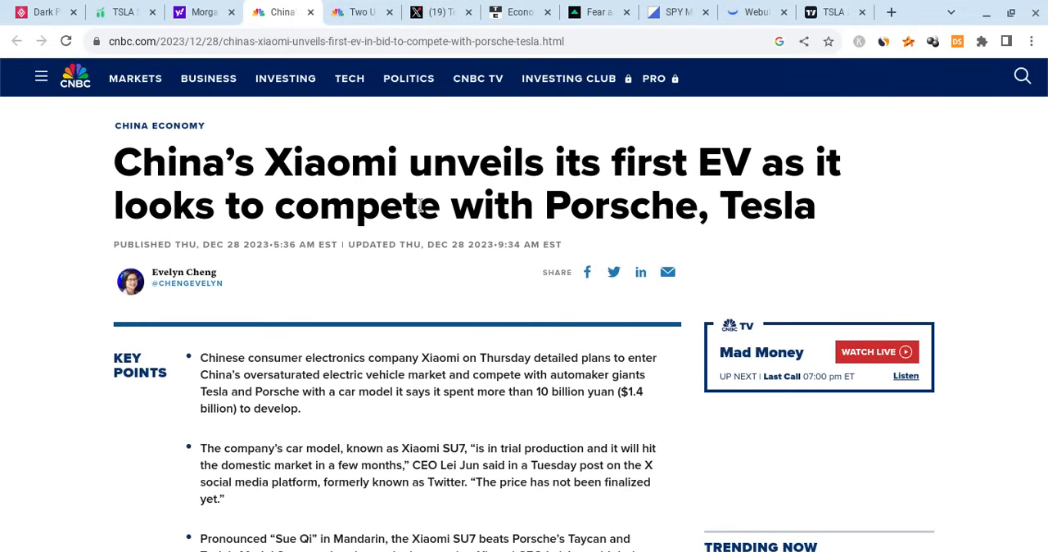
- Highlight the Xiaomi EV headline and move to Yahoo Finance's Morgan Stanley Tesla note
left_click_drag(115, 160, 816, 206)
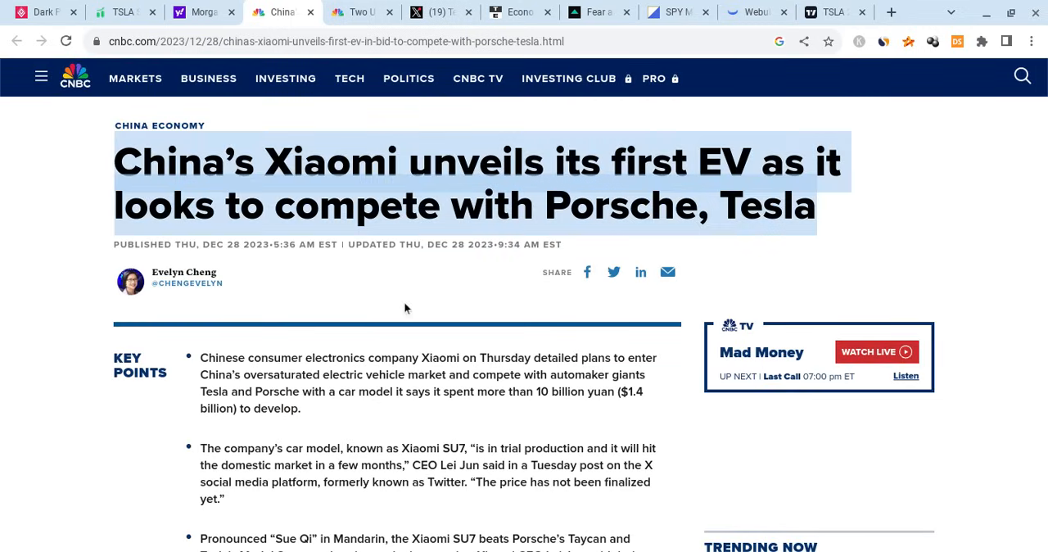
mouse_move(380, 172)
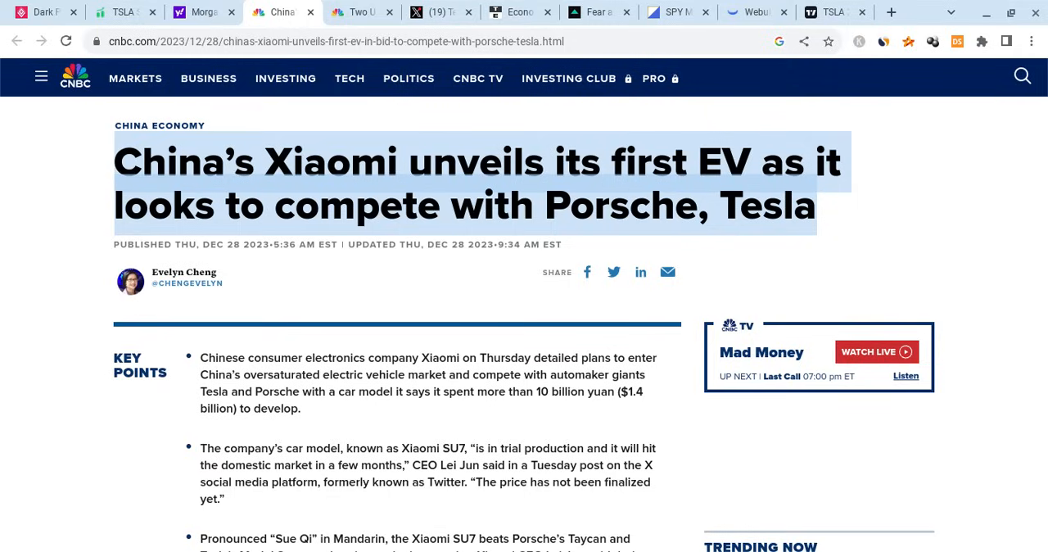
mouse_move(465, 200)
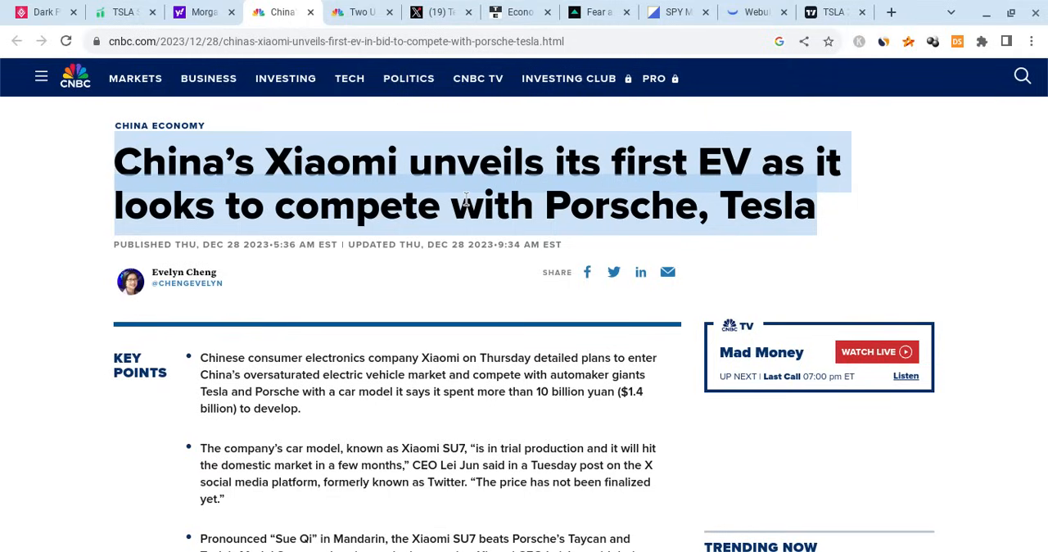
left_click(196, 11)
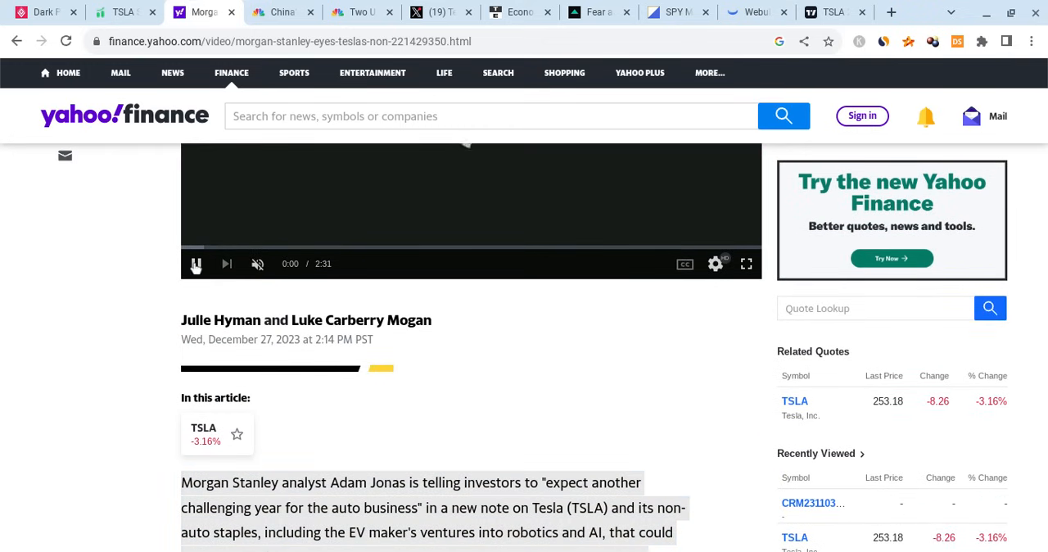
- Play the Morgan Stanley video, scroll its transcript, then move to the Tradytics TSLA dashboard
left_click(197, 264)
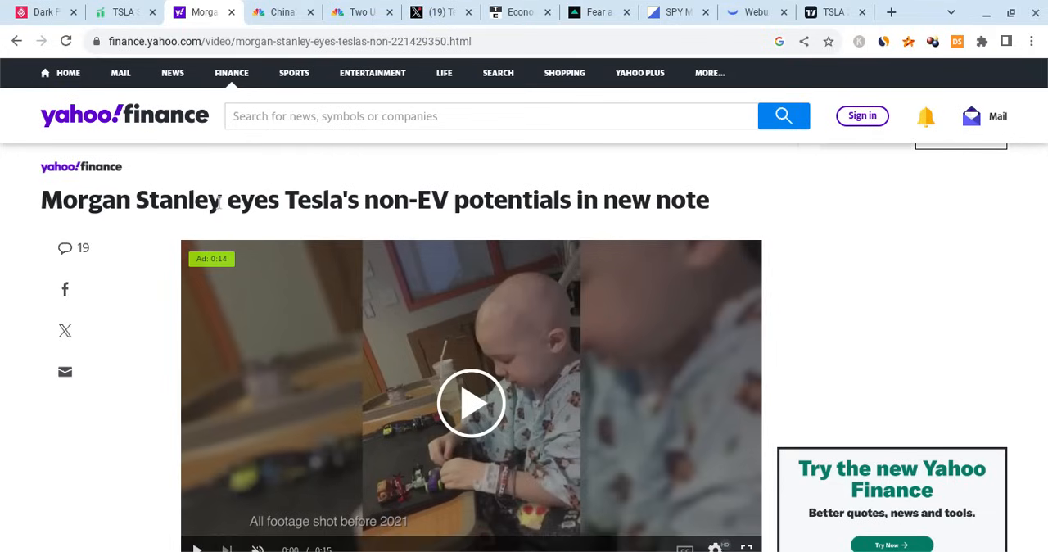
mouse_move(219, 204)
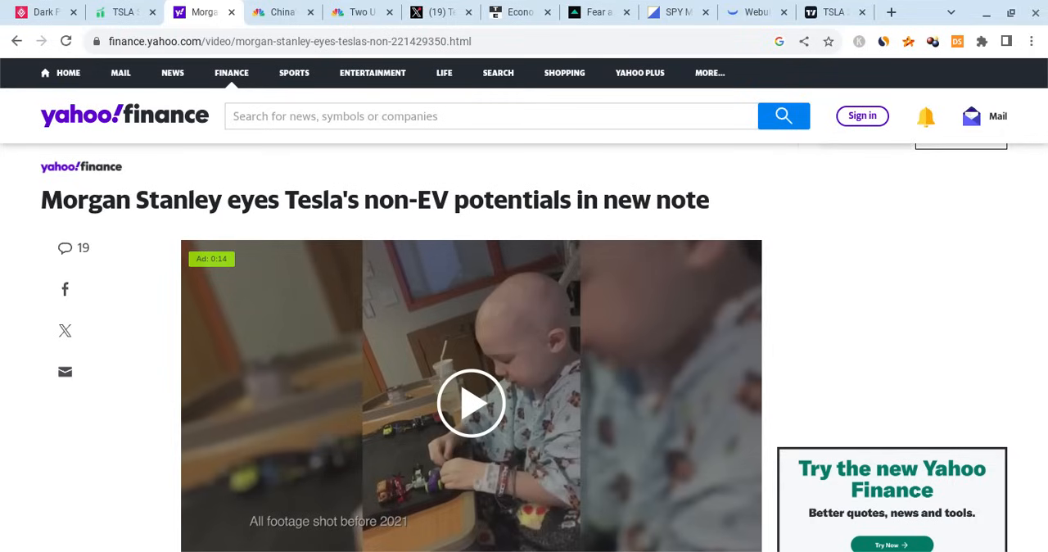
mouse_move(265, 179)
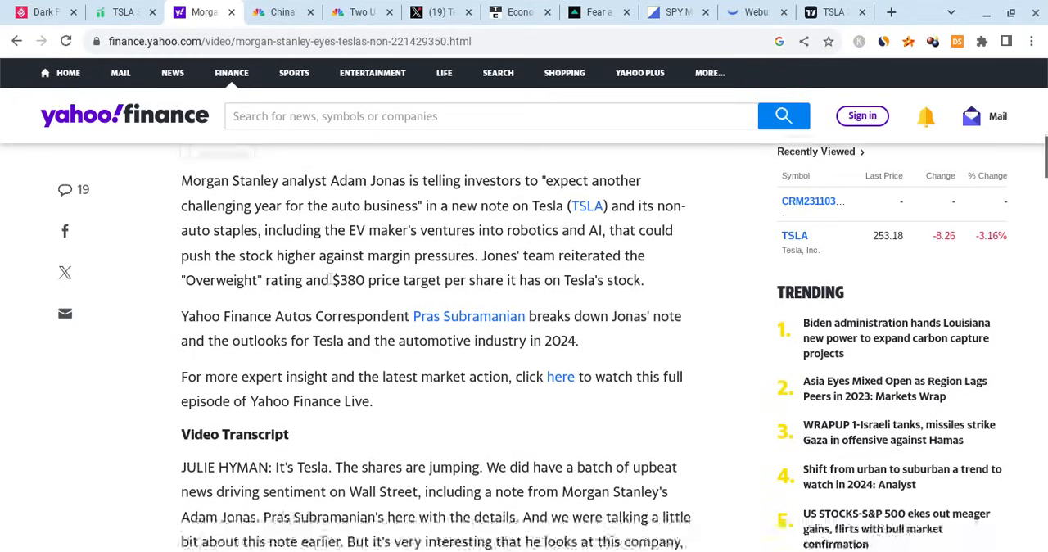
scroll("down", 3)
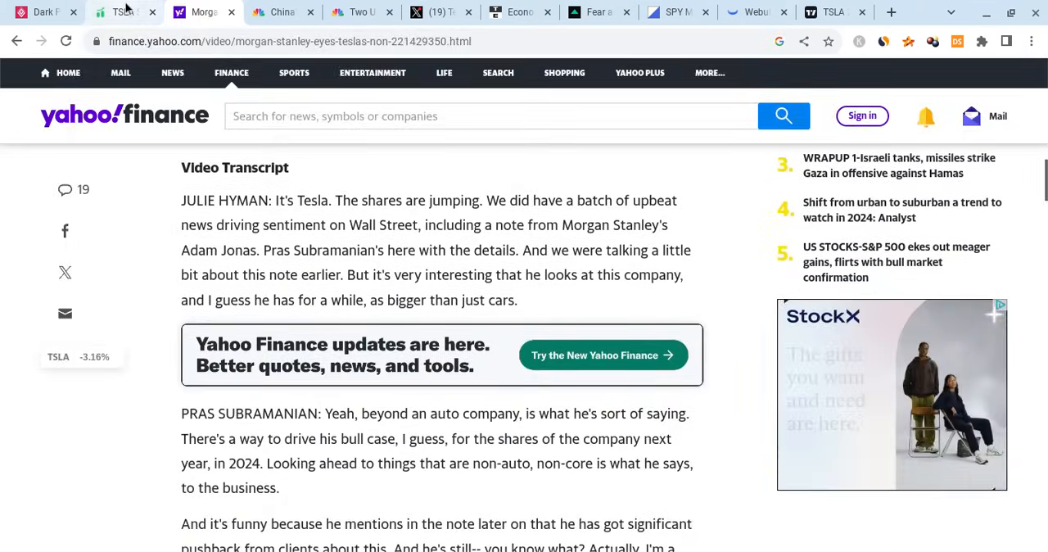
left_click(114, 12)
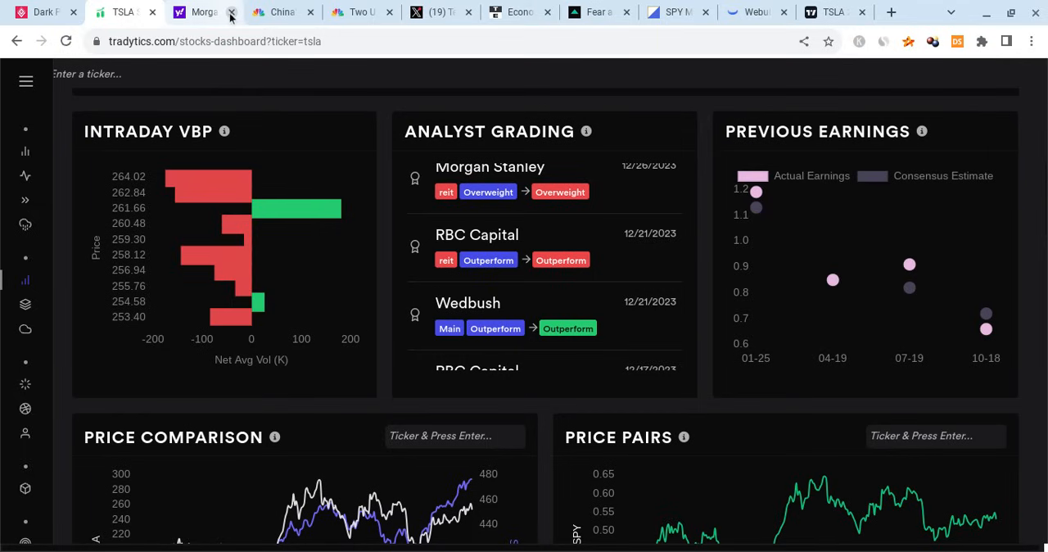
- Close read news pages, review TSLA seasonality charts on Tradytics, and return to TradingView's TSLA chart
left_click(232, 12)
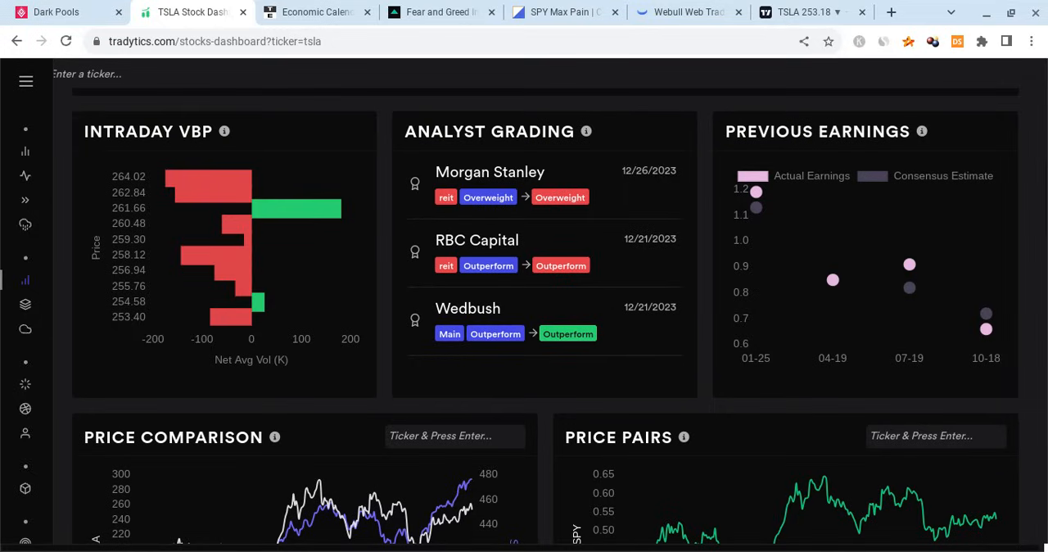
mouse_move(707, 173)
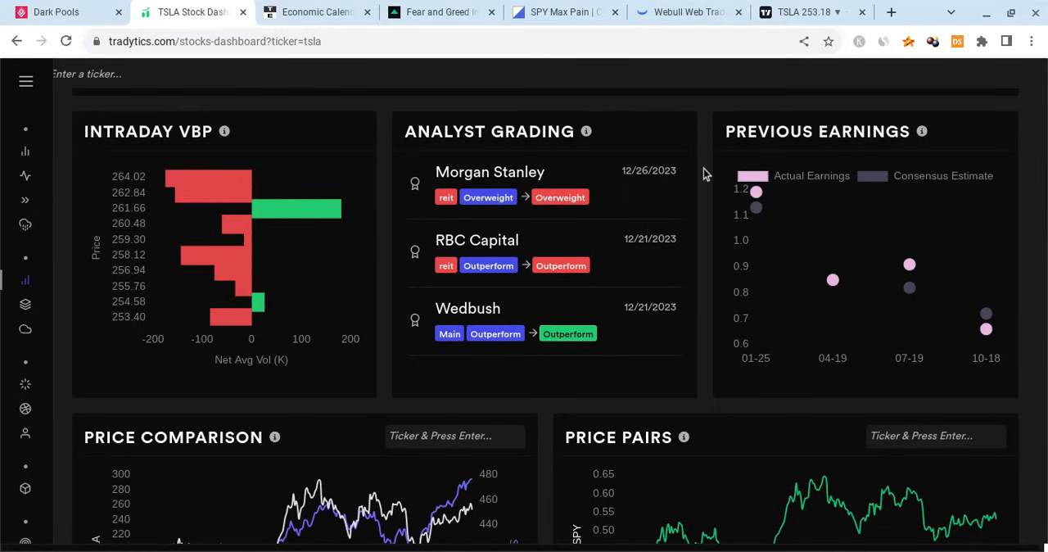
scroll("down", 3)
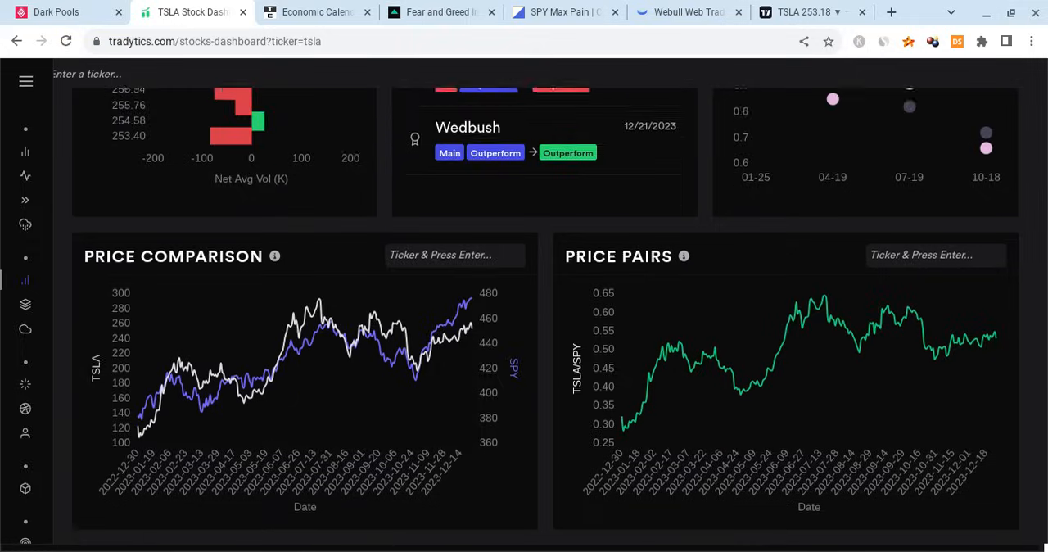
scroll("down", 3)
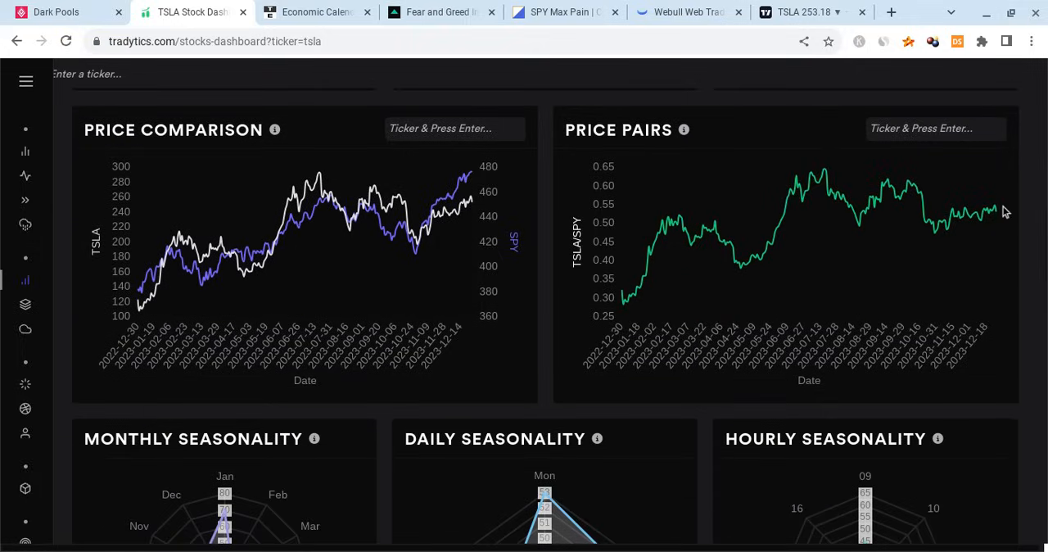
mouse_move(933, 302)
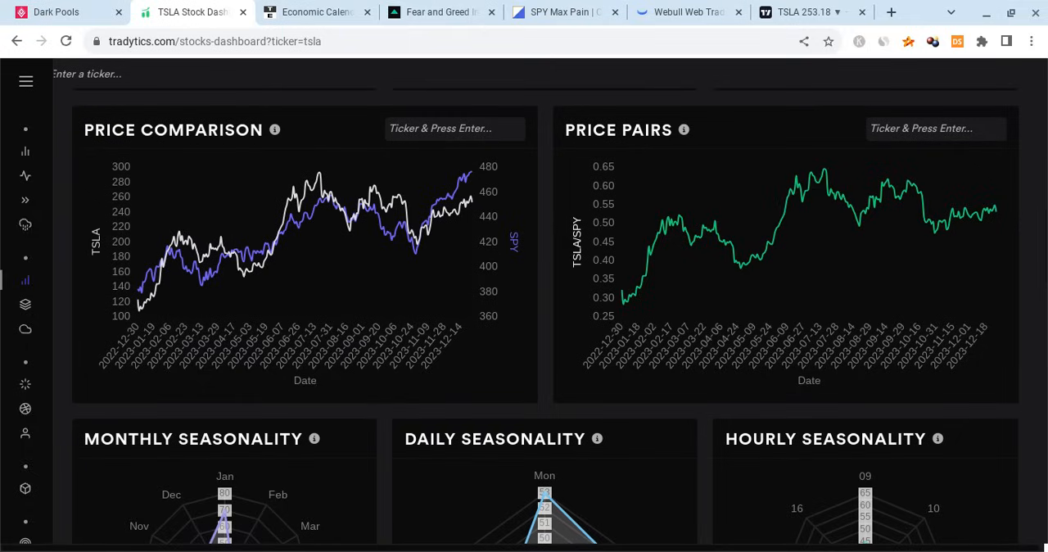
mouse_move(1001, 218)
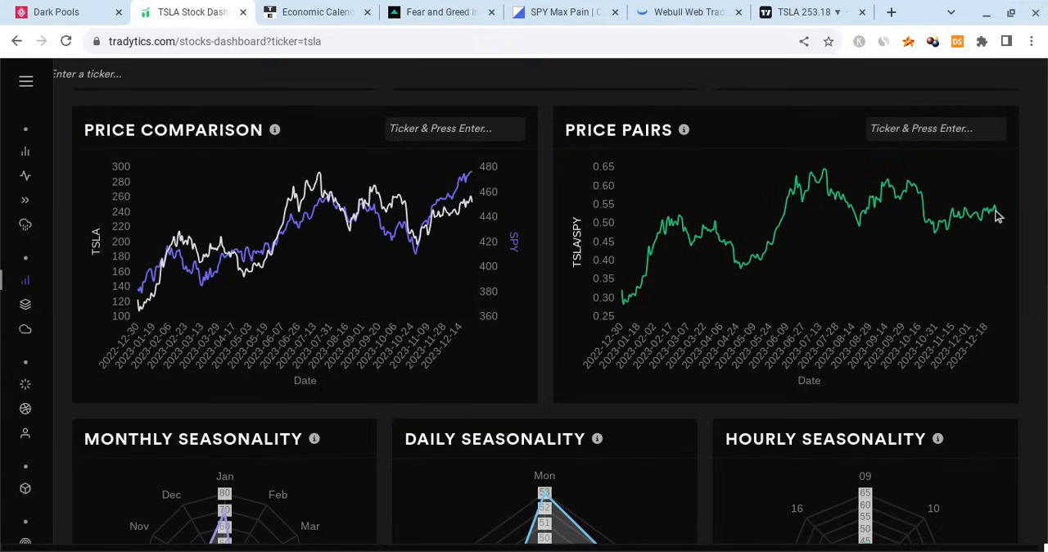
scroll("down", 3)
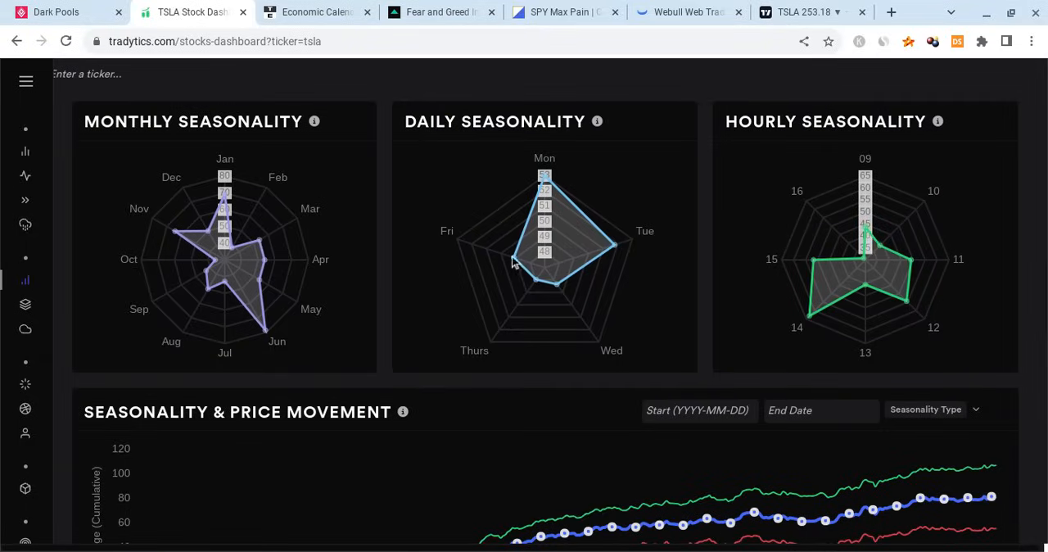
mouse_move(527, 264)
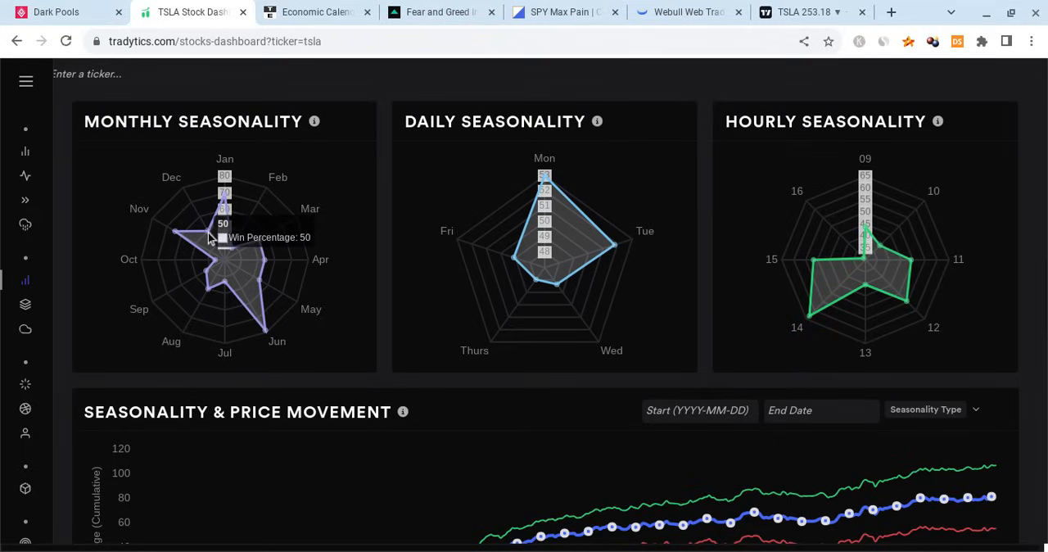
mouse_move(226, 196)
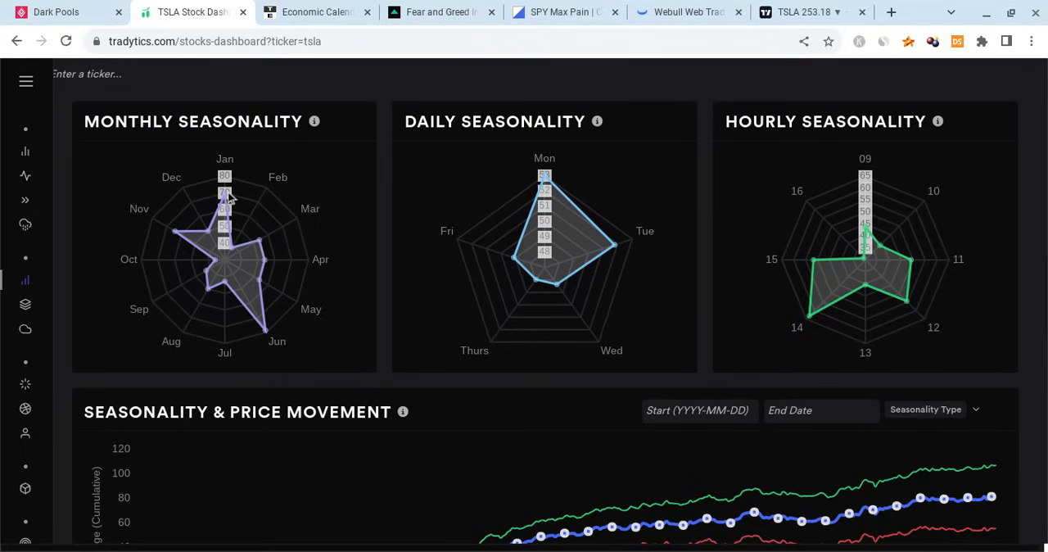
mouse_move(256, 194)
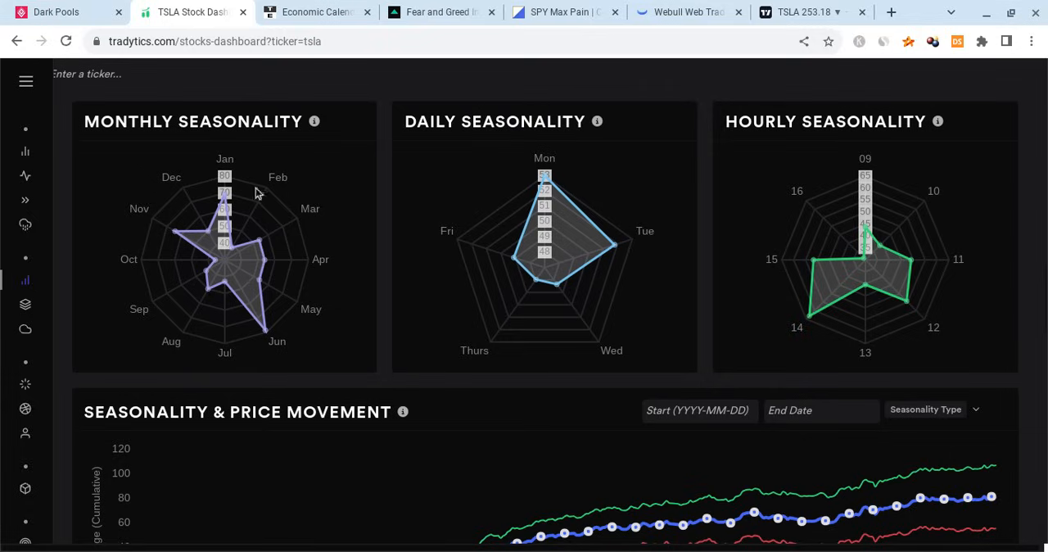
mouse_move(216, 200)
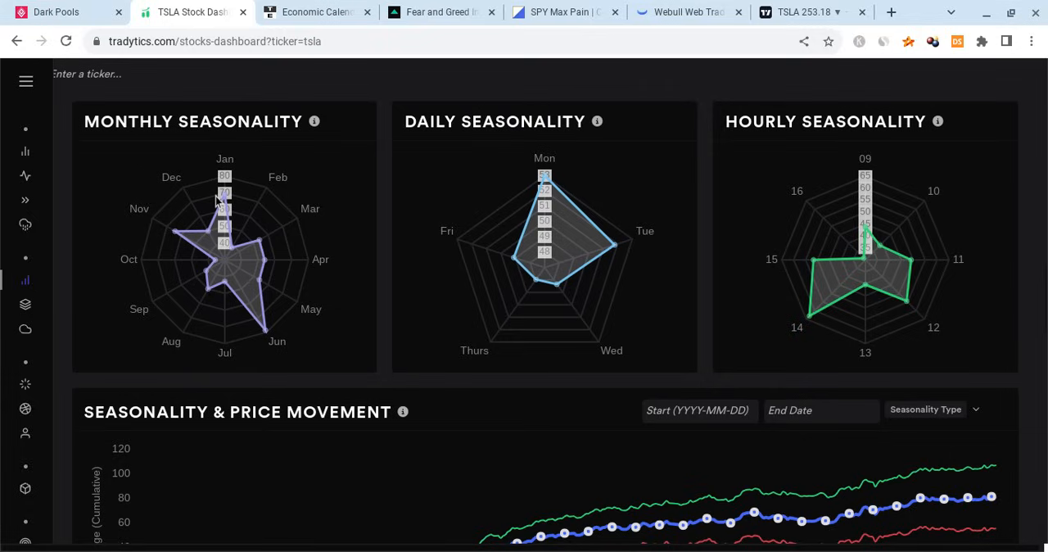
mouse_move(875, 224)
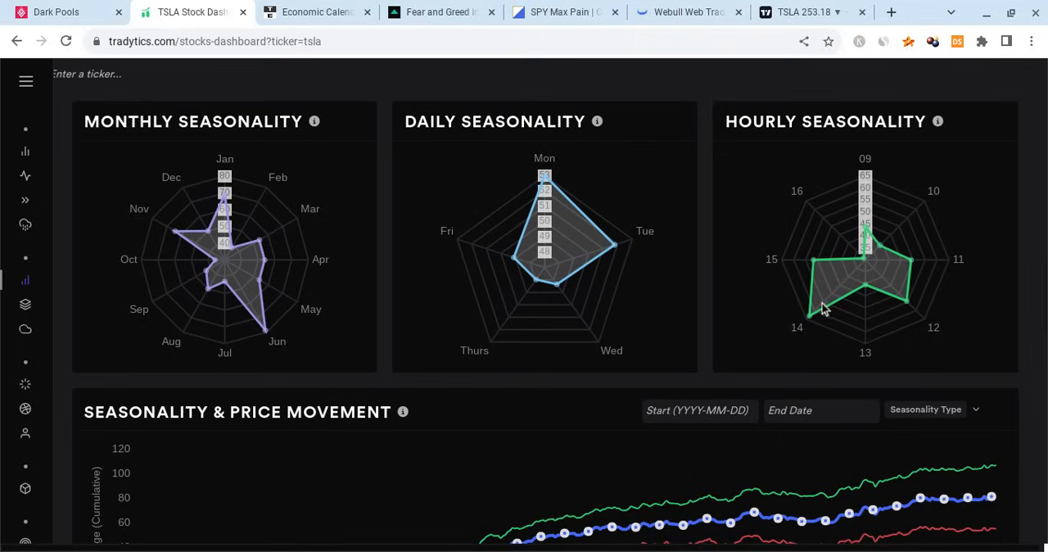
mouse_move(743, 336)
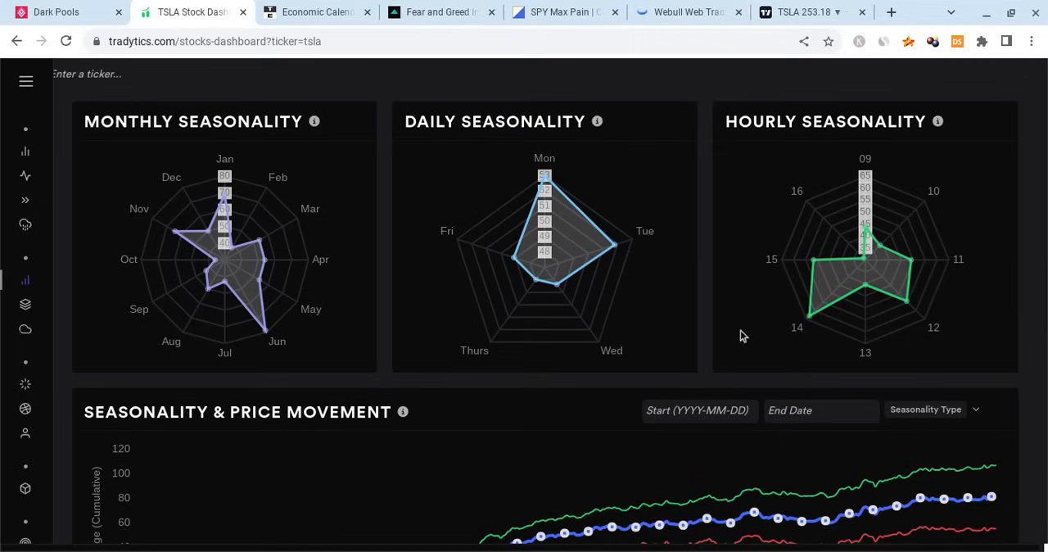
left_click(56, 12)
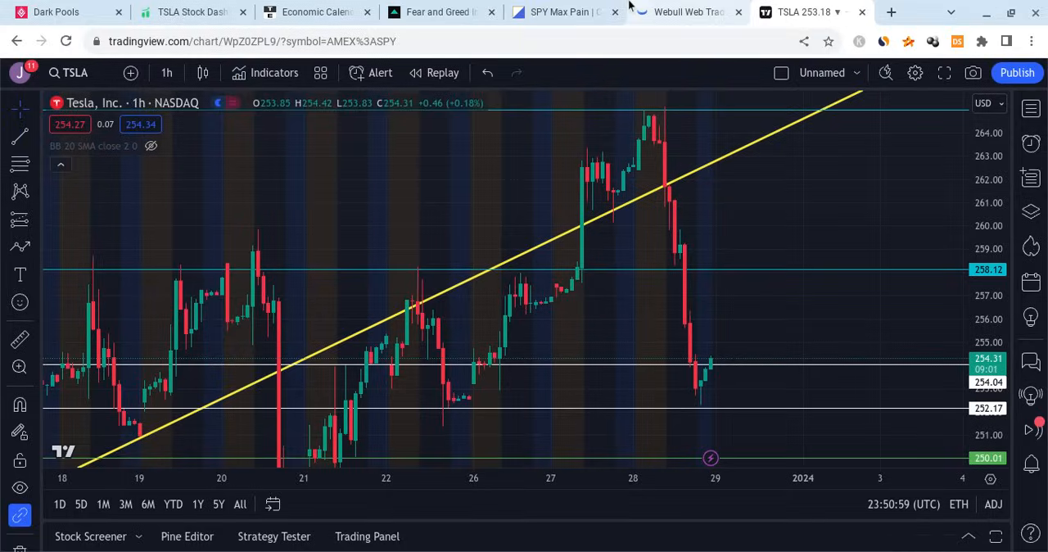
- Look over Webull's TSLA 4h chart with EMA, MACD and RSI, then return to TradingView
left_click(686, 12)
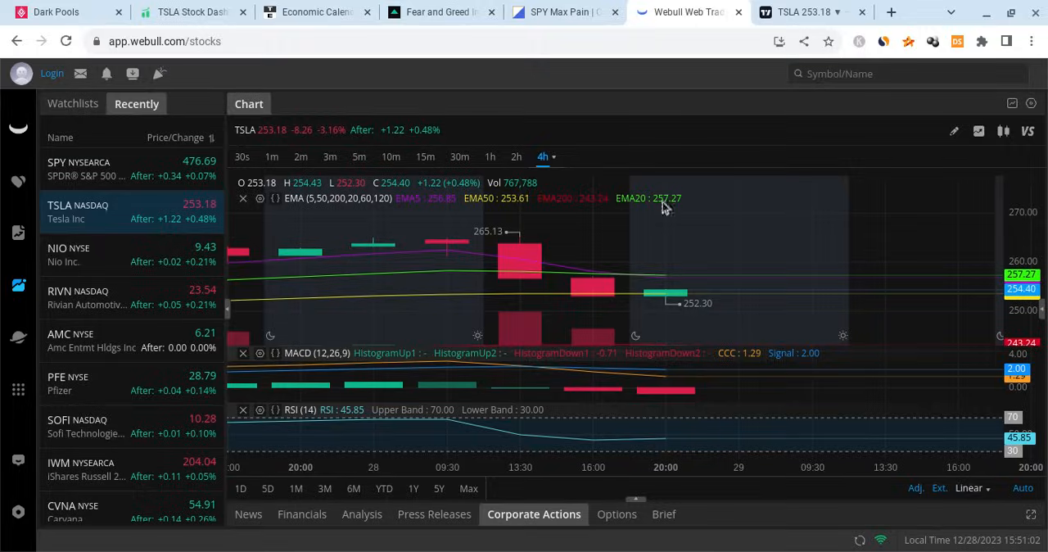
mouse_move(593, 286)
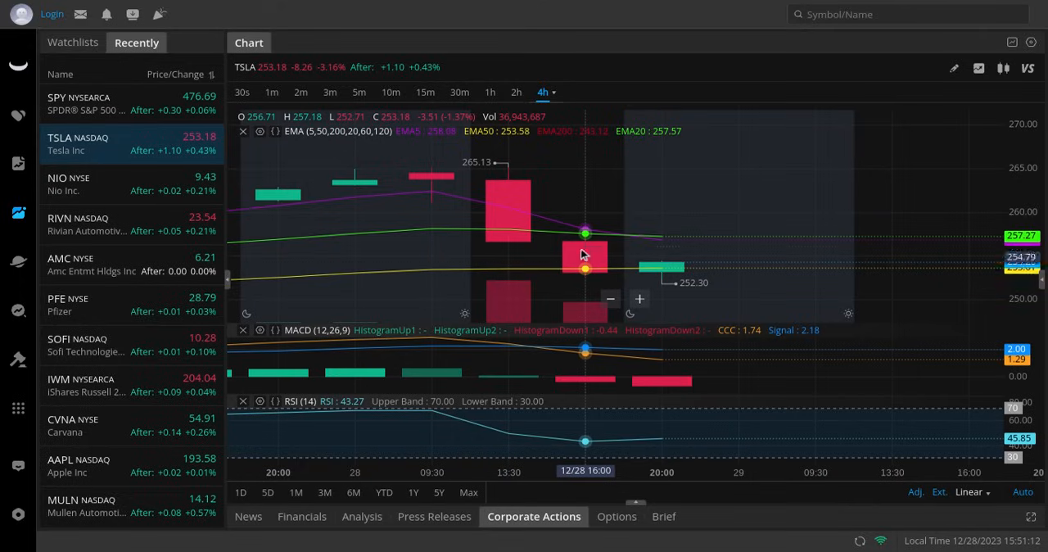
mouse_move(661, 263)
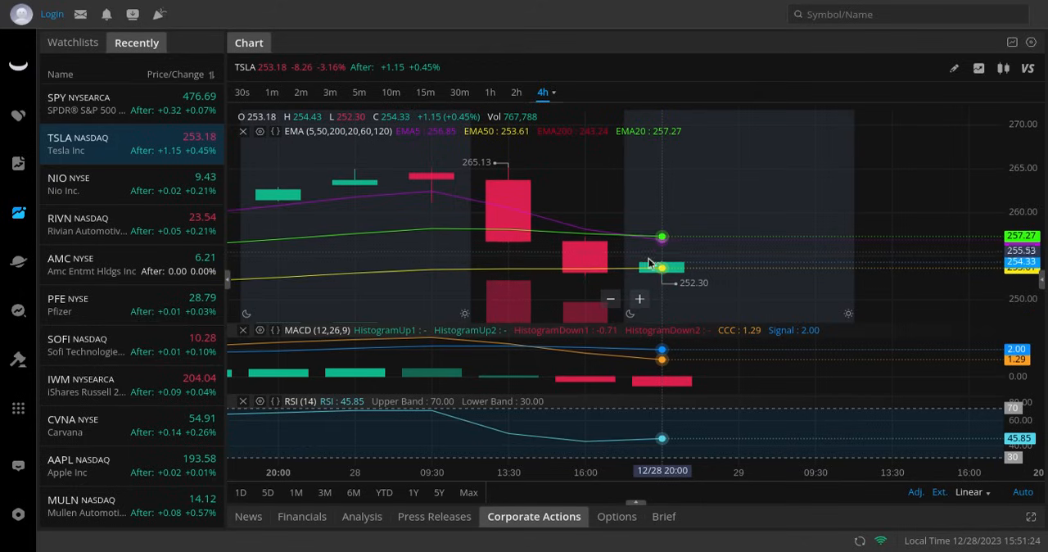
mouse_move(584, 270)
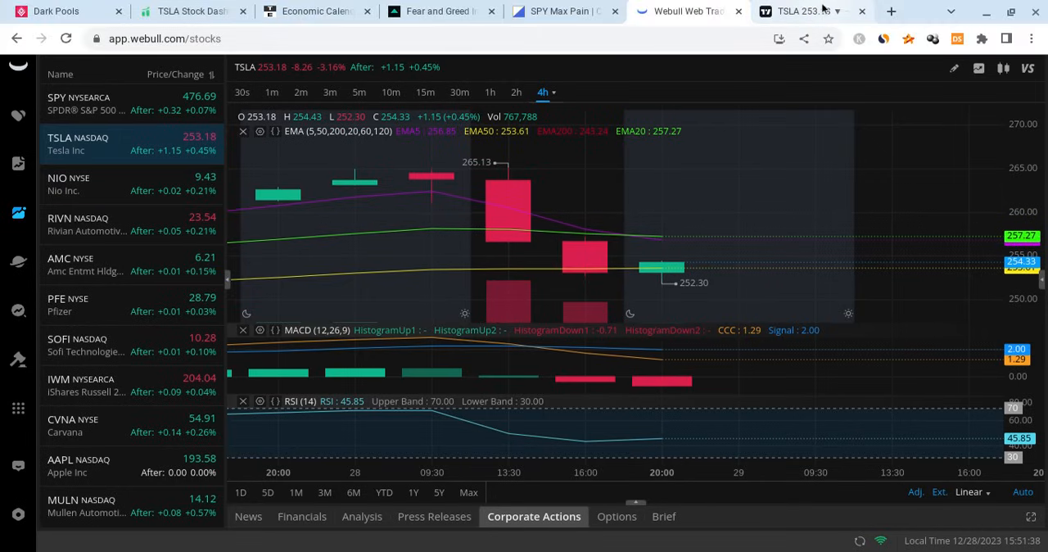
left_click(806, 9)
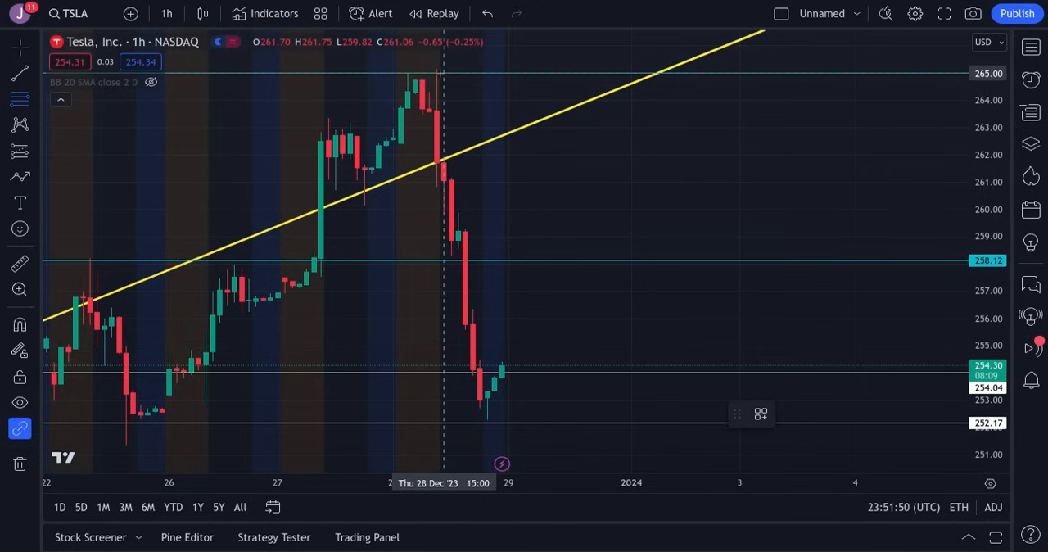
- Draw a Fibonacci retracement from TSLA's 264.97 high on 28 Dec down to the 252.29 low
left_click_drag(439, 74, 768, 357)
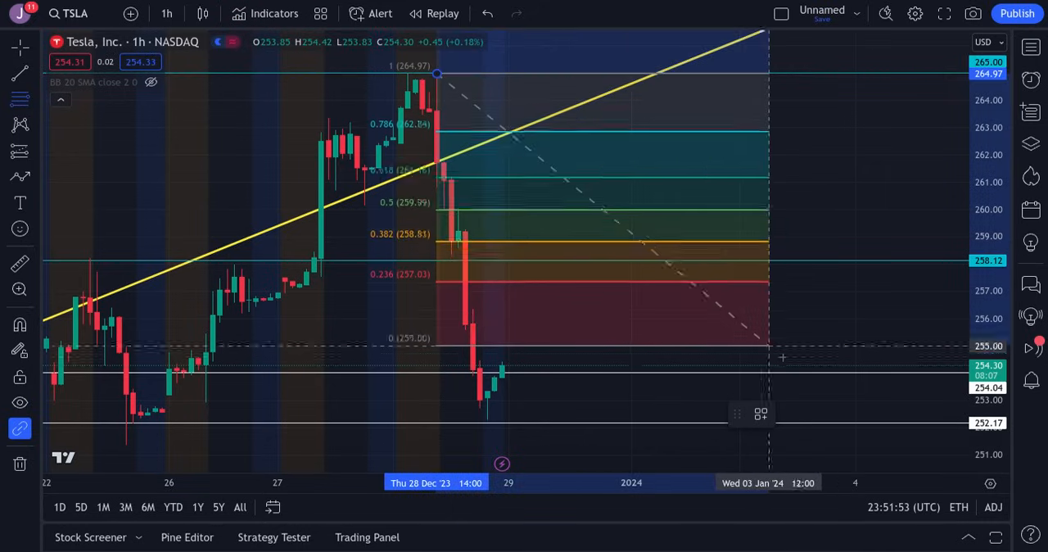
left_click_drag(769, 357, 839, 423)
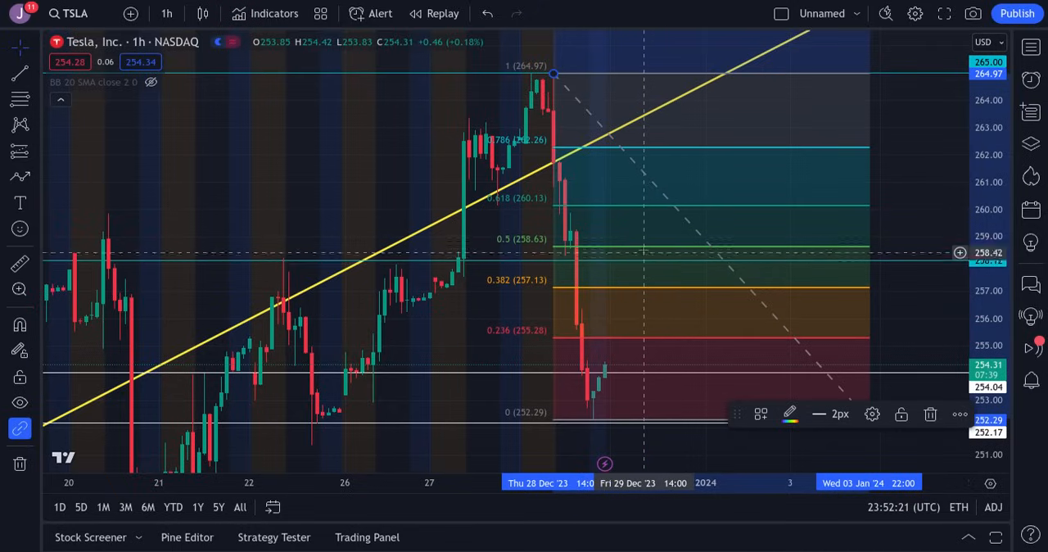
mouse_move(691, 219)
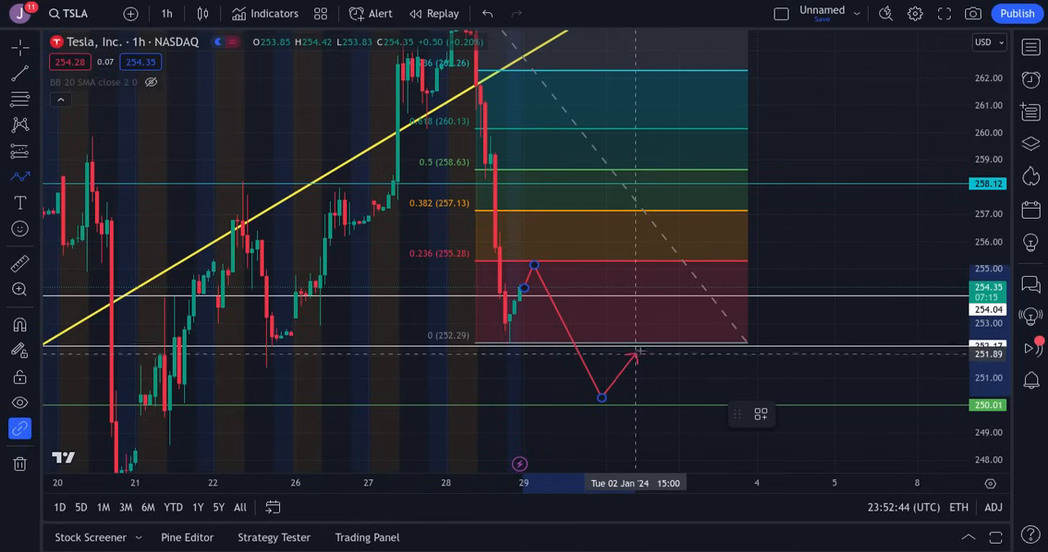
- Extend the red projected path down toward 249, then select the drawings for replacement
left_click_drag(642, 352, 675, 432)
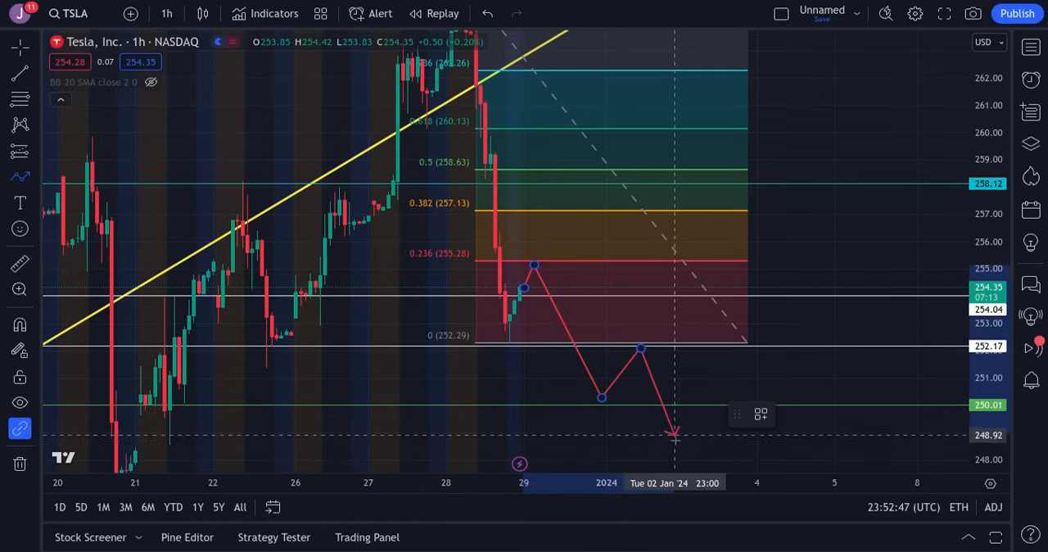
left_click_drag(675, 432, 678, 455)
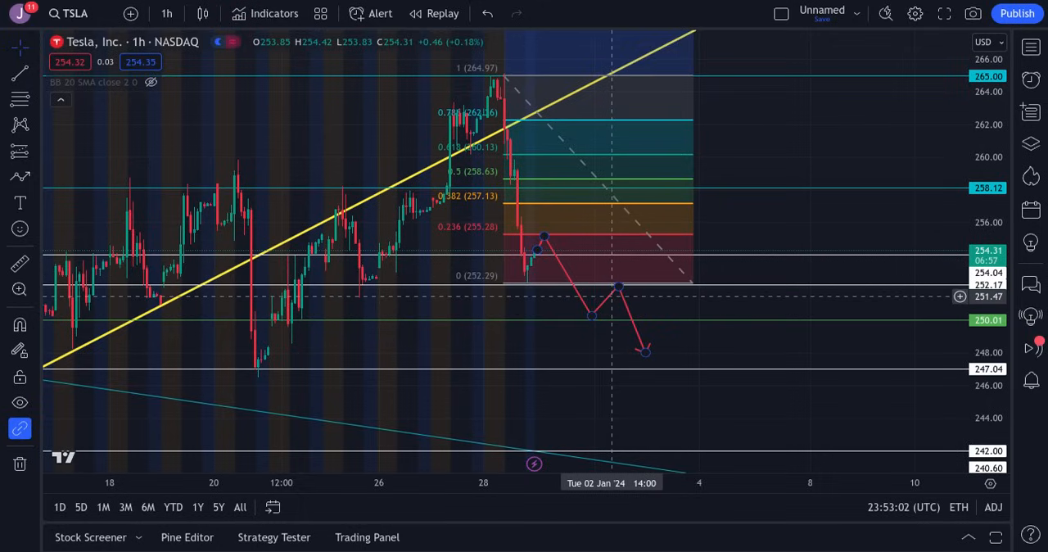
left_click(619, 288)
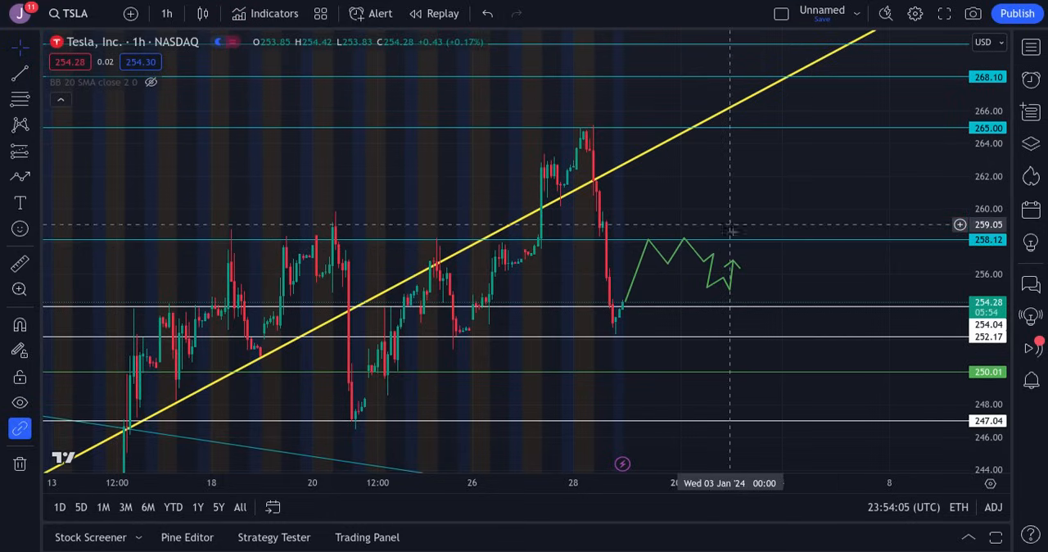
mouse_move(737, 249)
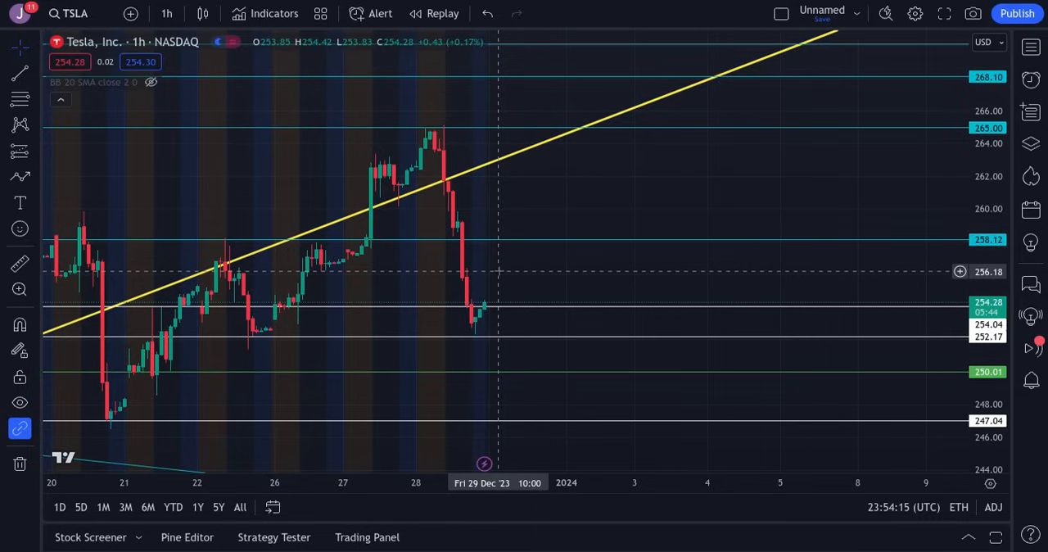
mouse_move(516, 209)
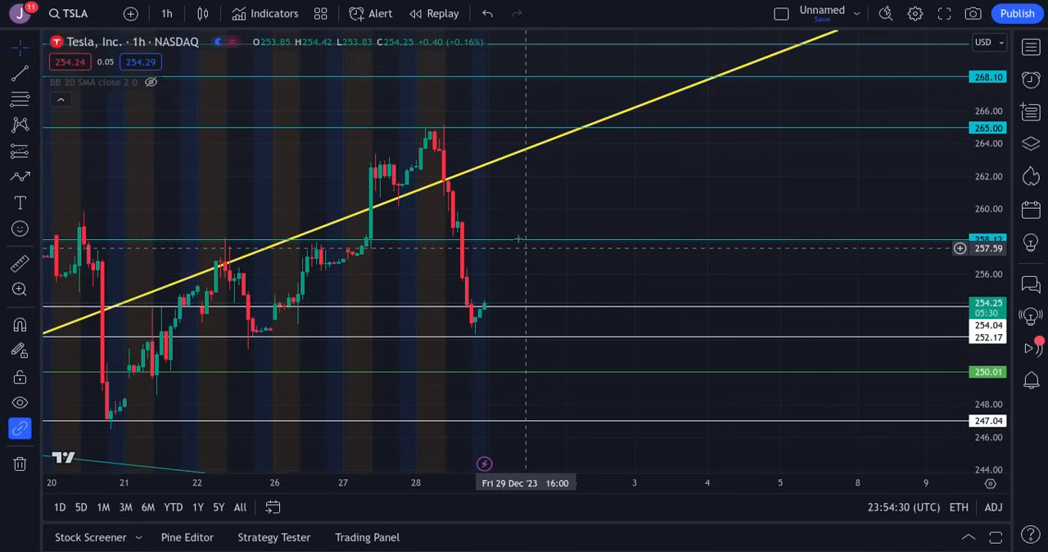
mouse_move(563, 237)
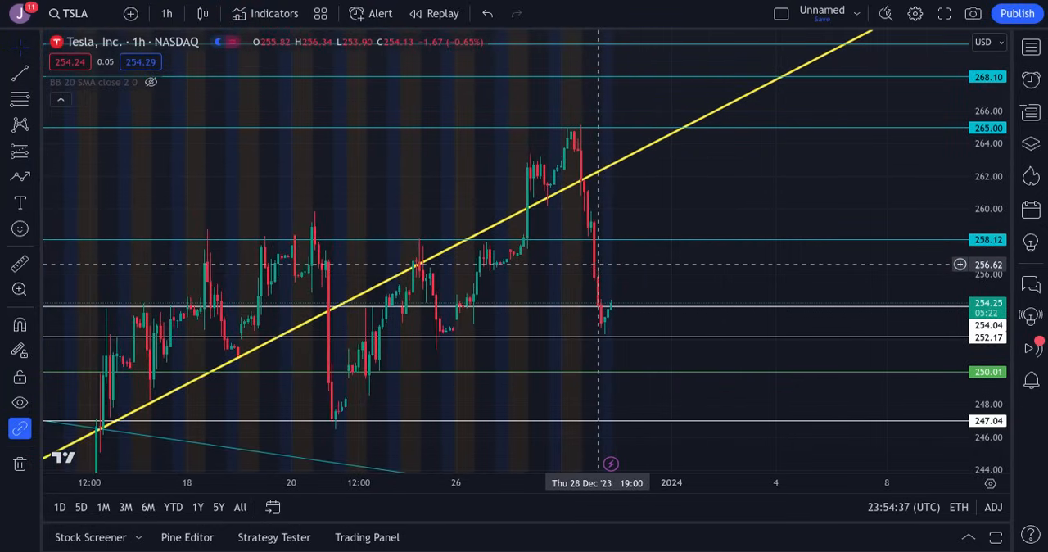
- Load the SPDR S&P 500 ETF (SPY) hourly chart with its rising wedge and horizontal levels
left_click(67, 14)
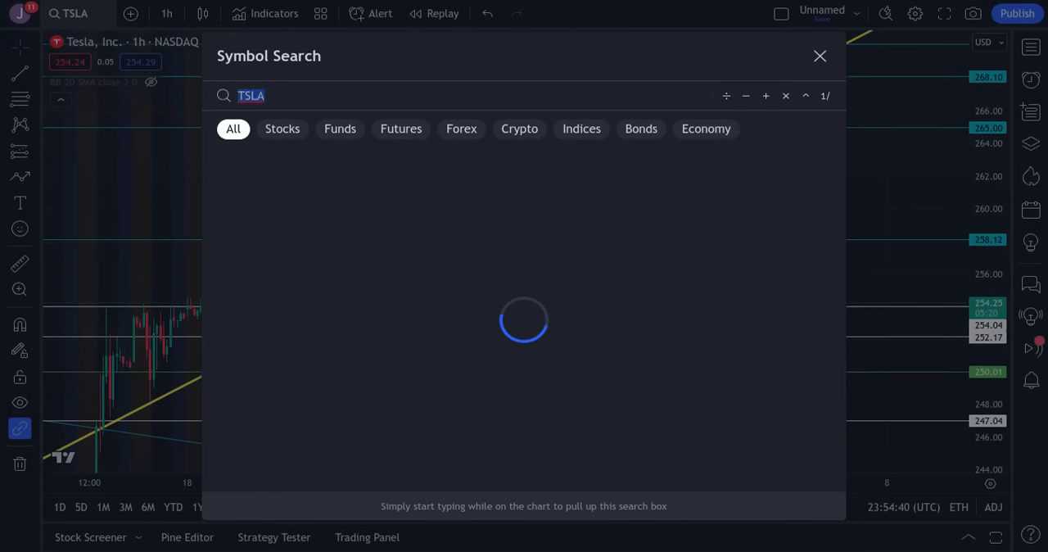
type("SPY")
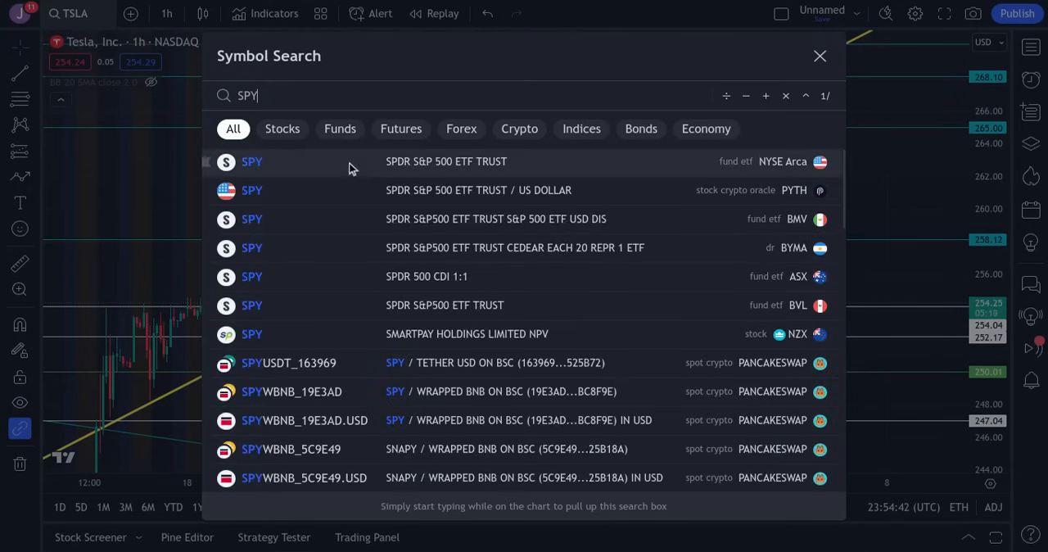
left_click(252, 160)
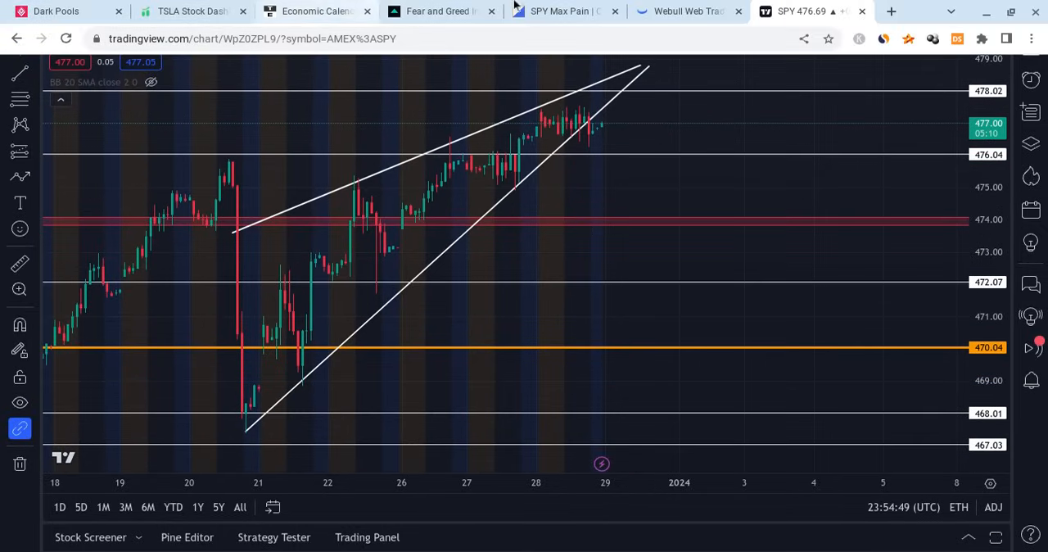
left_click(439, 10)
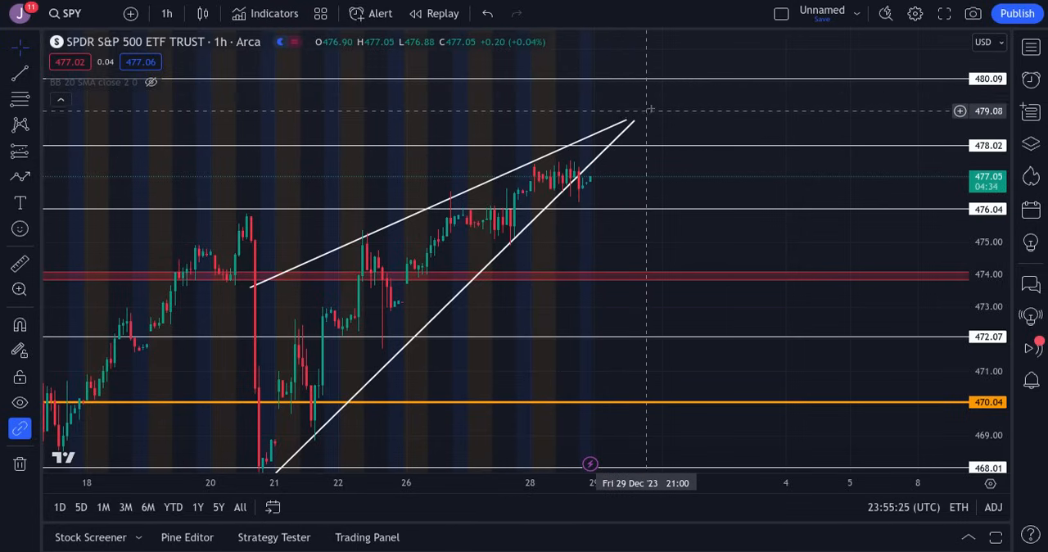
mouse_move(799, 270)
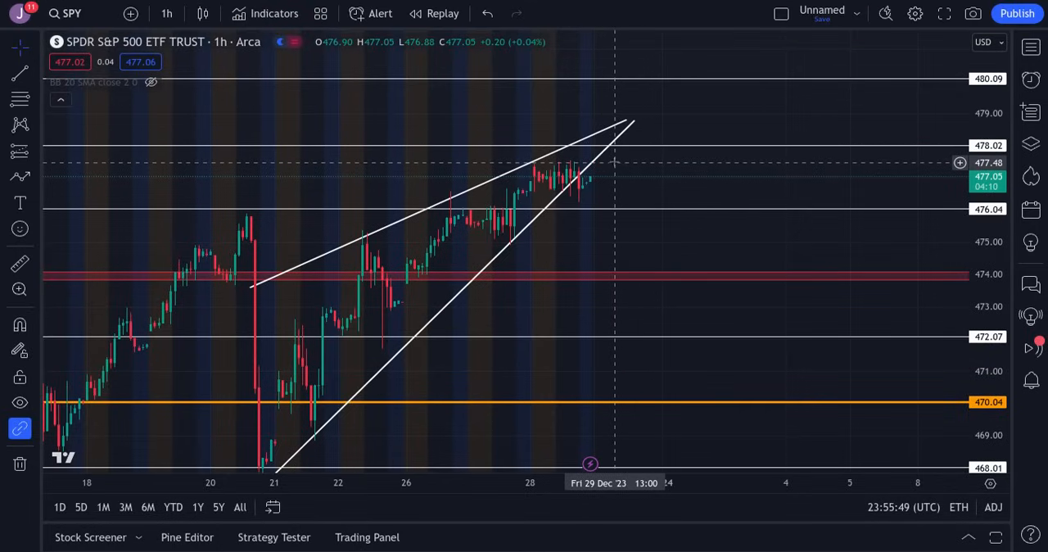
mouse_move(597, 172)
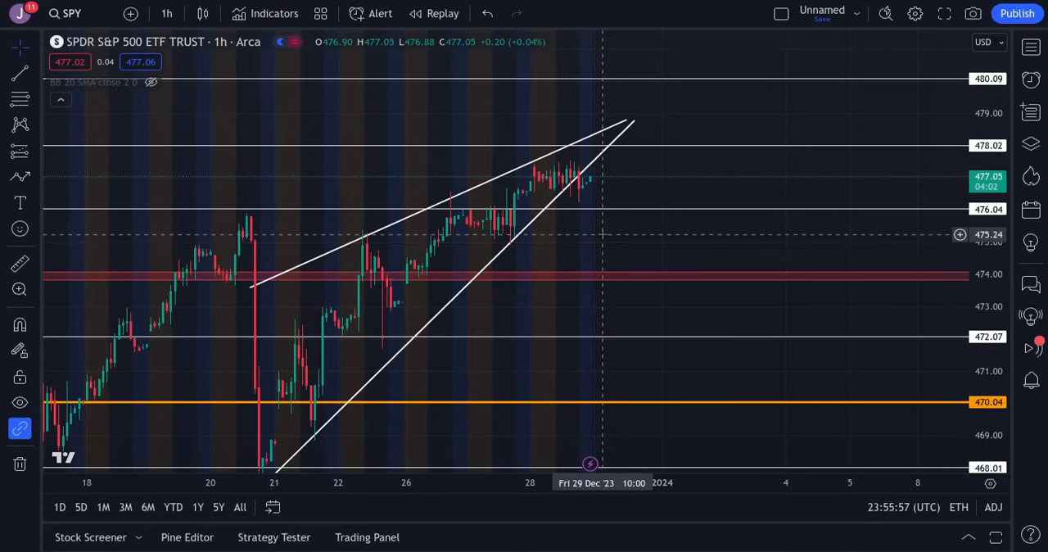
mouse_move(606, 249)
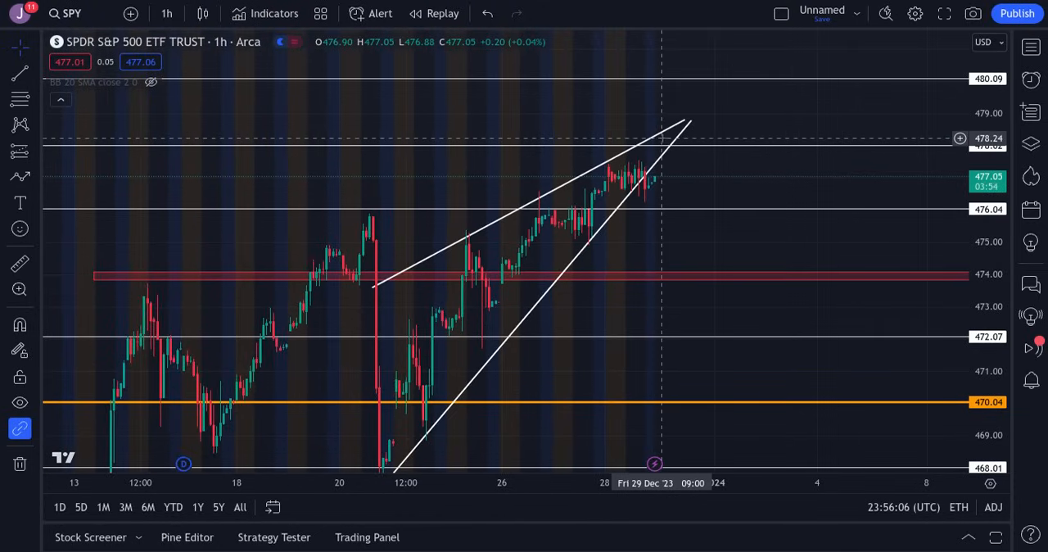
- Switch the chart symbol to QQQ and inspect its hourly rising wedge and support levels
left_click(66, 13)
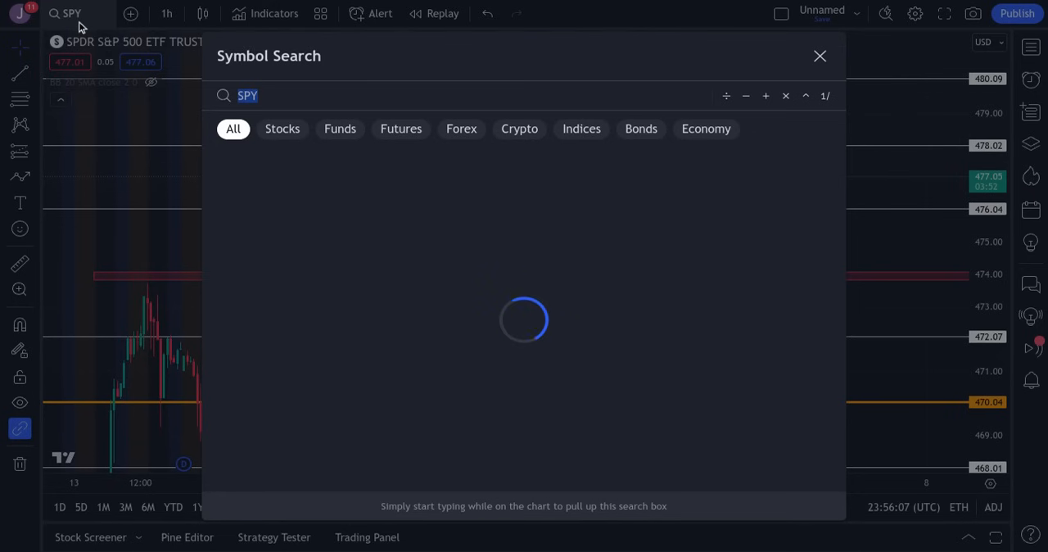
type("QQQ")
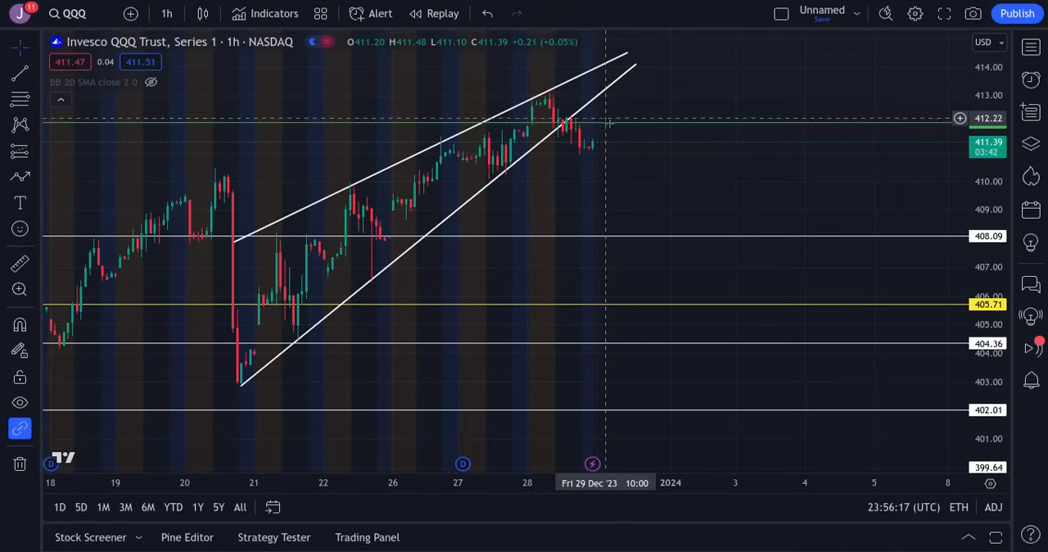
mouse_move(649, 123)
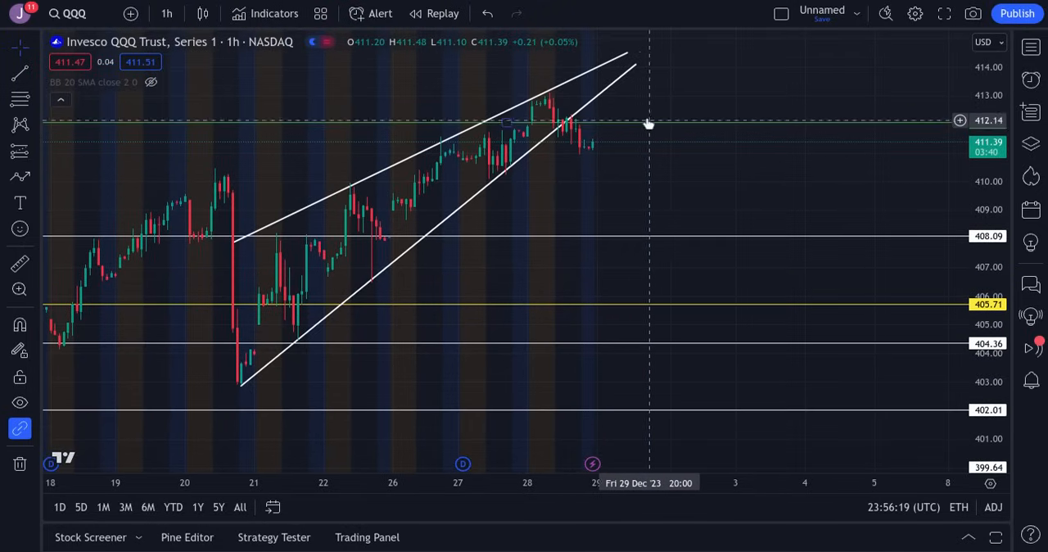
mouse_move(665, 122)
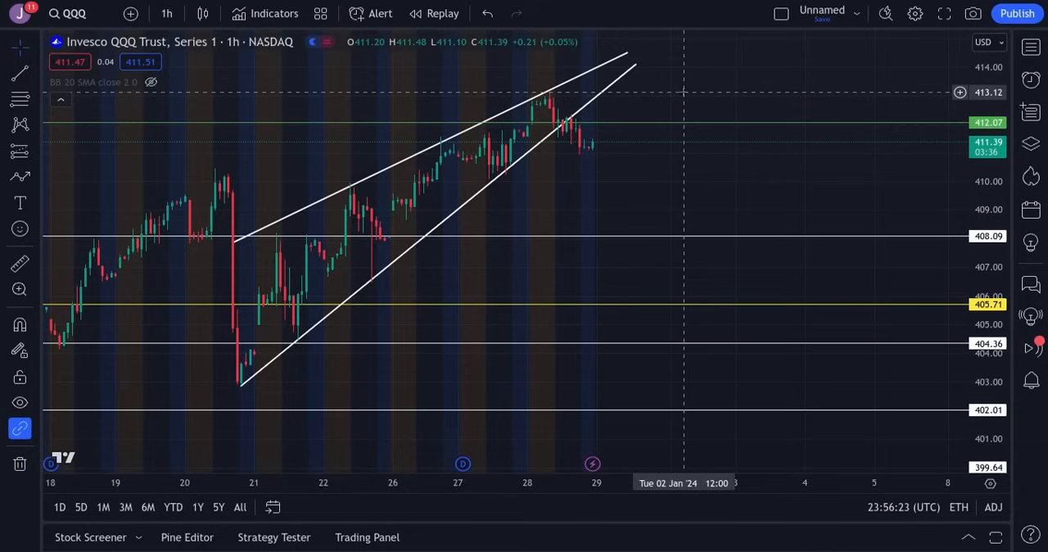
mouse_move(668, 184)
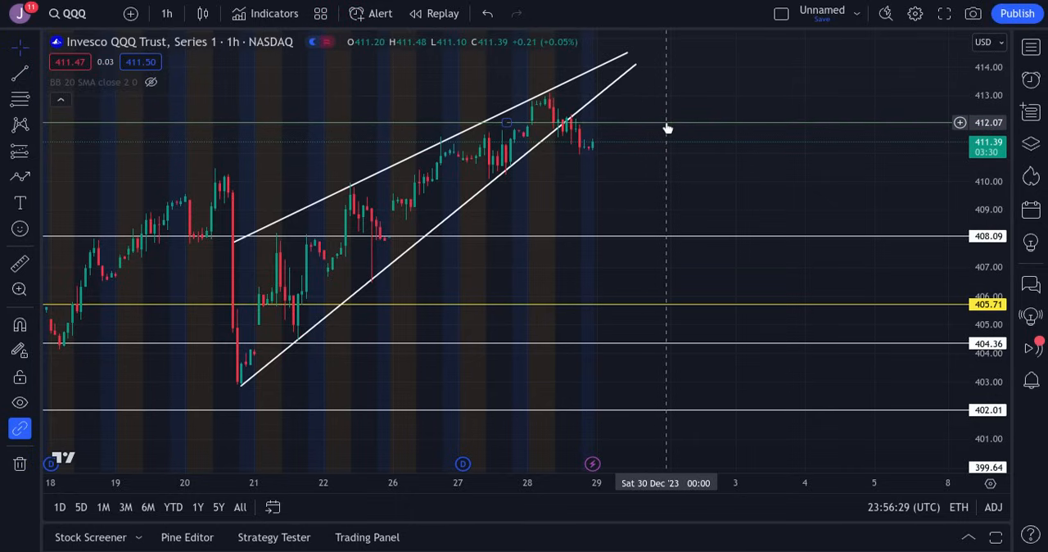
mouse_move(565, 163)
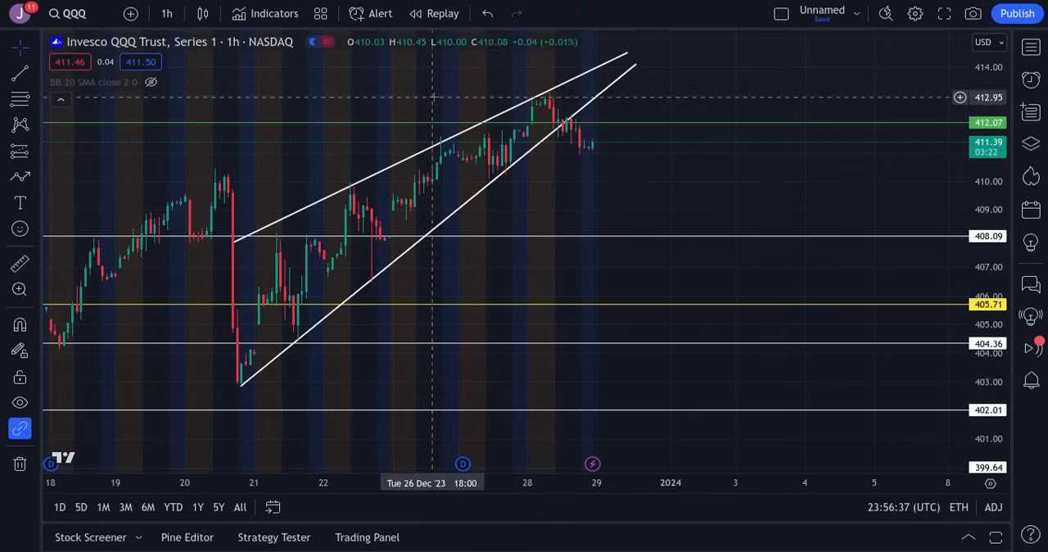
mouse_move(717, 246)
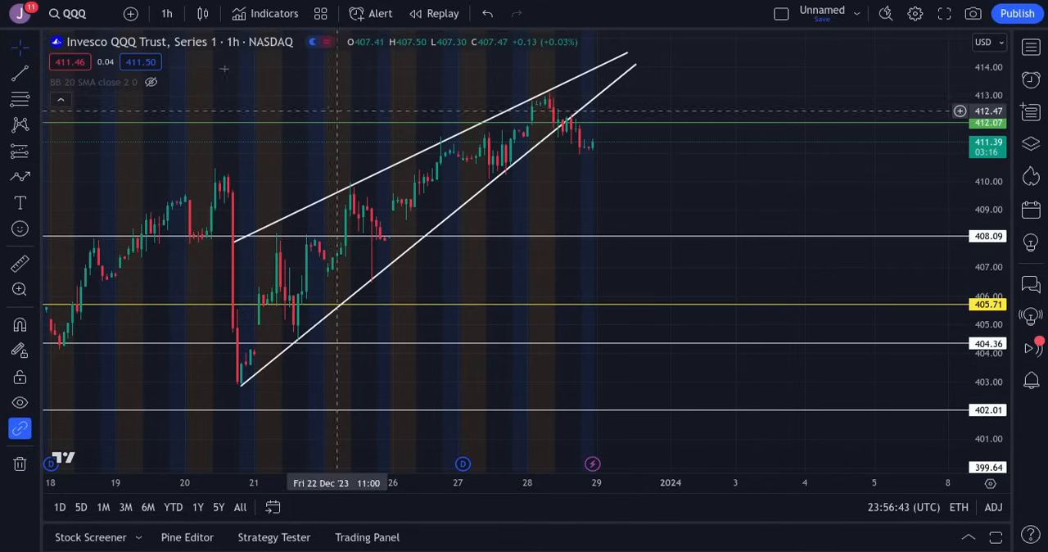
- Switch the chart to NVDA, review its rising wedge and levels, then reopen the ticker search
left_click(67, 13)
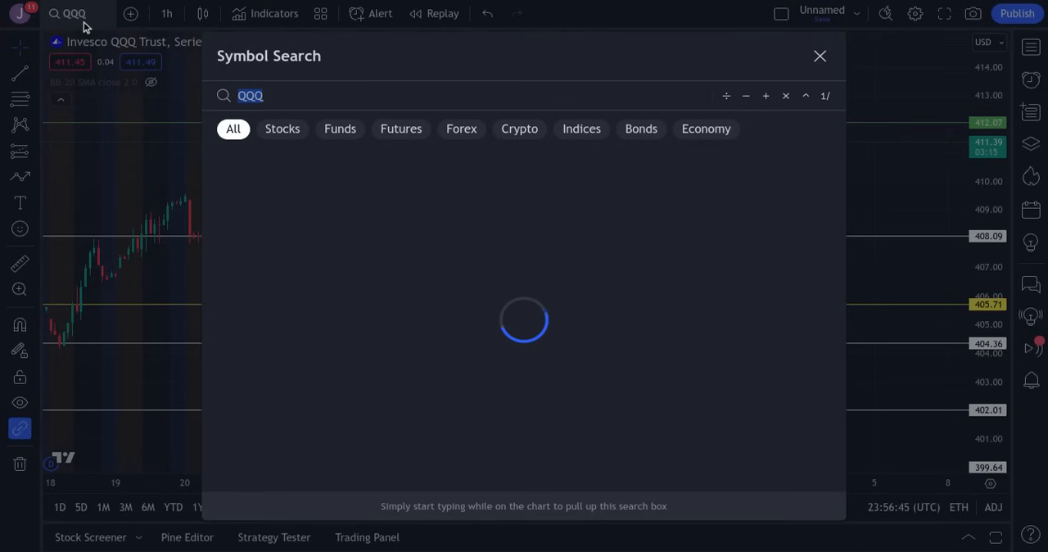
type("NVDA")
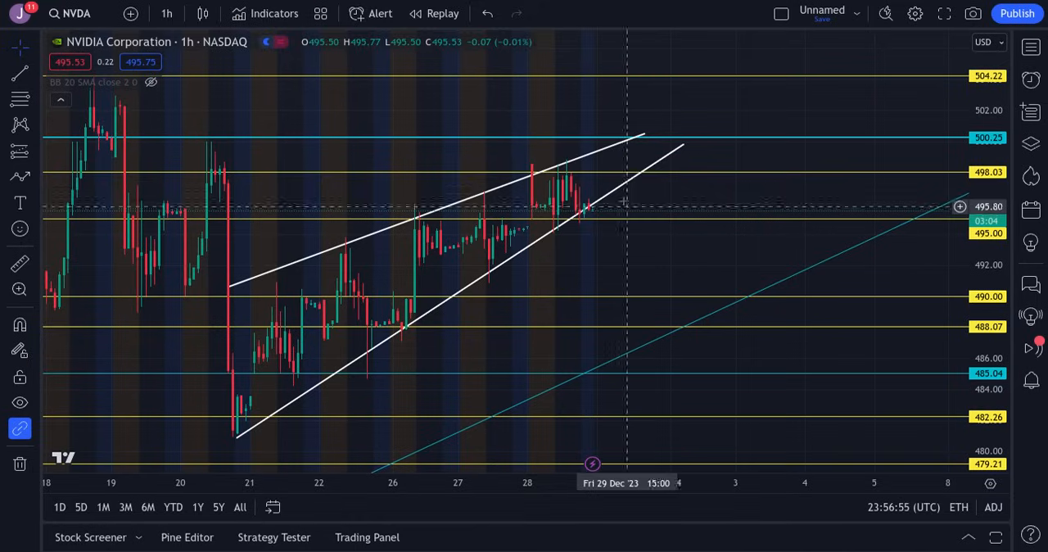
mouse_move(714, 237)
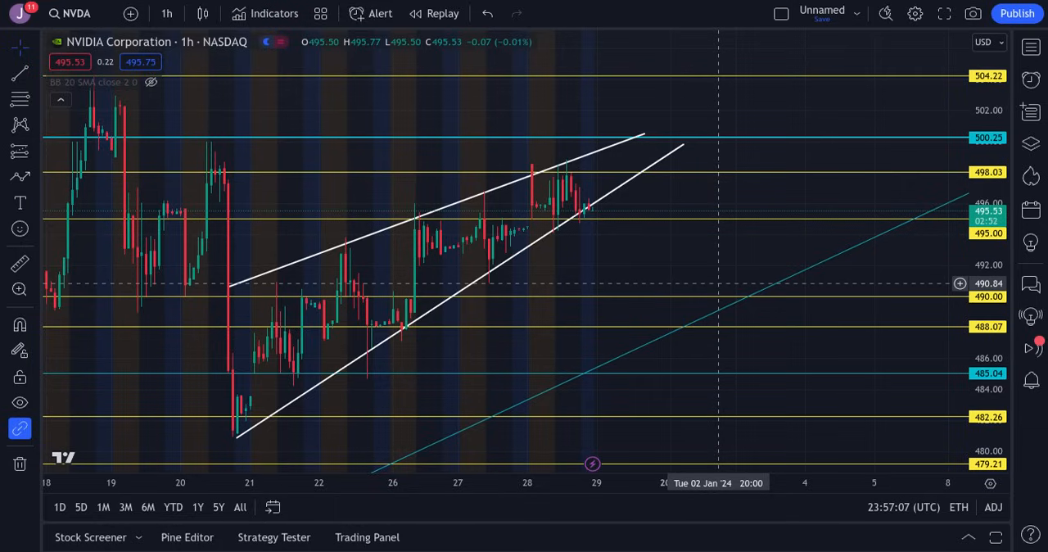
mouse_move(692, 160)
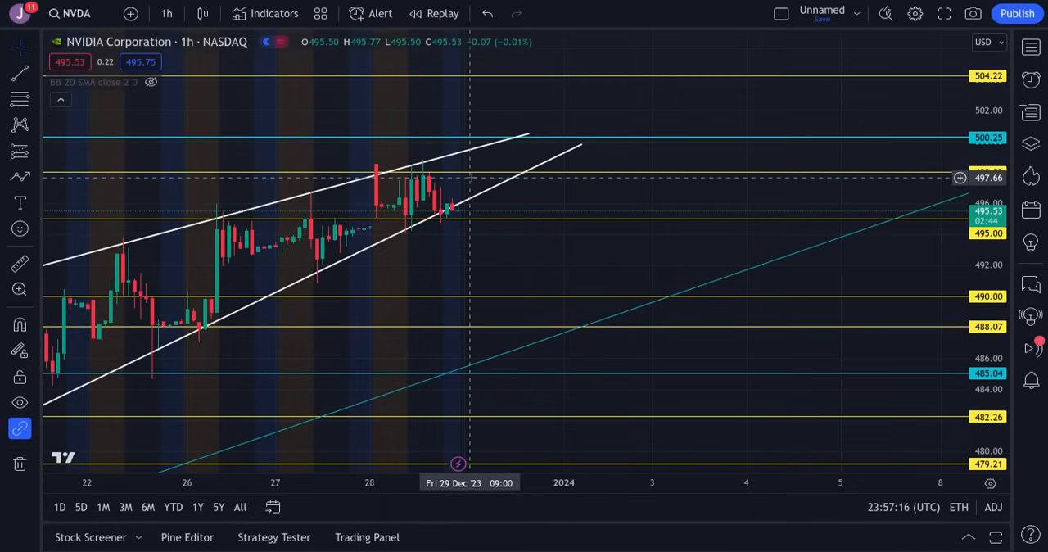
mouse_move(423, 172)
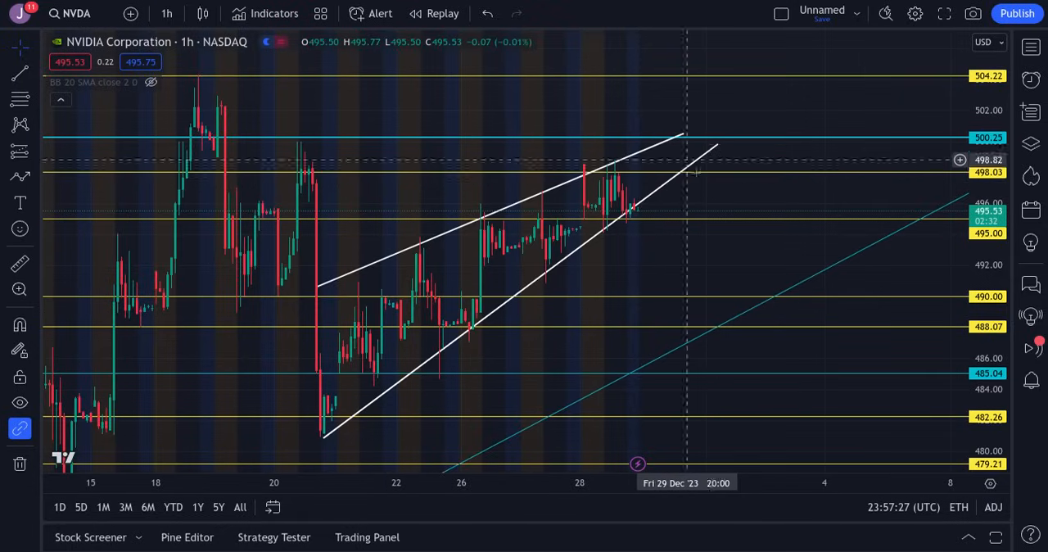
mouse_move(726, 272)
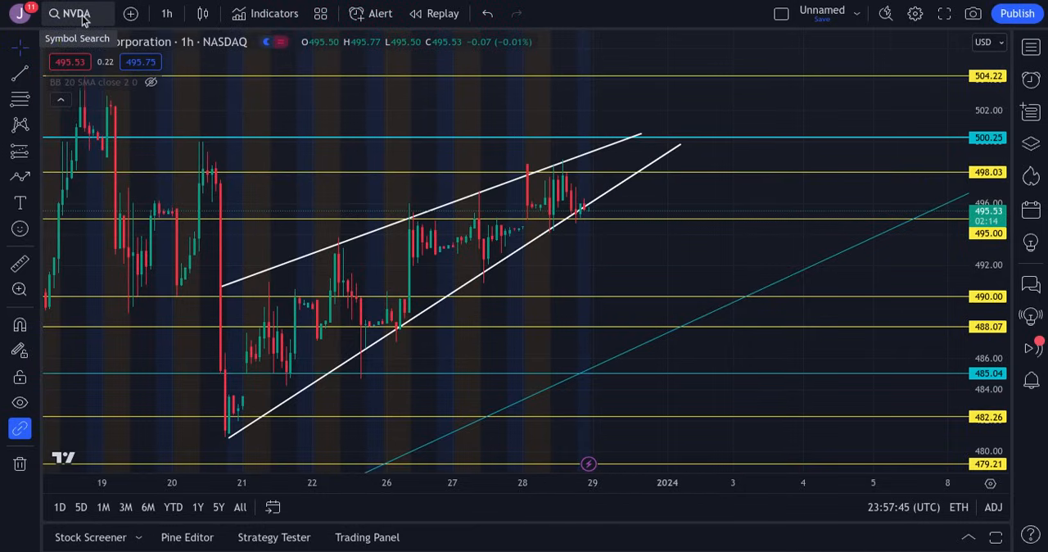
left_click(73, 14)
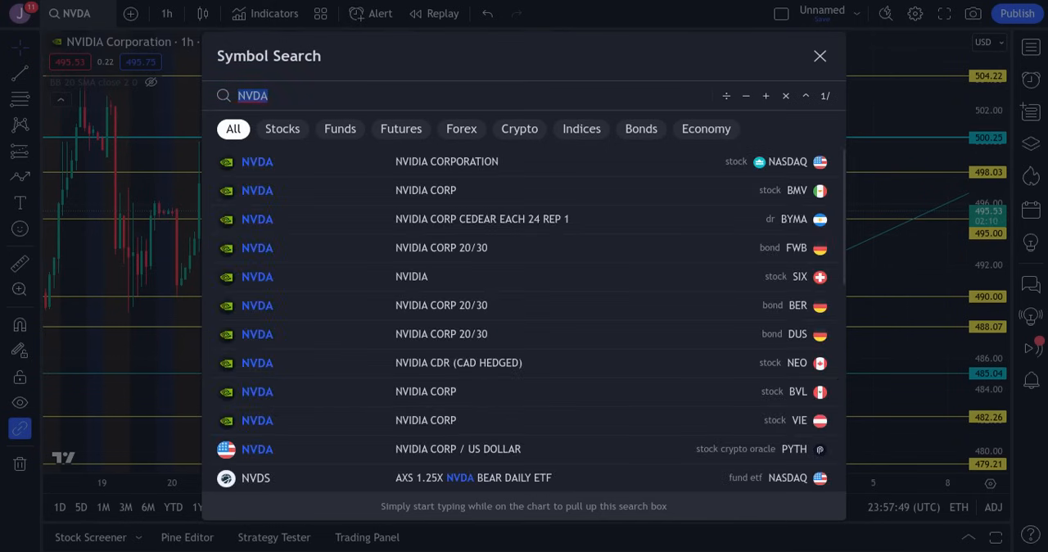
- Load AAPL in the open symbol search and review its hourly descending channel and levels
type("AAPL")
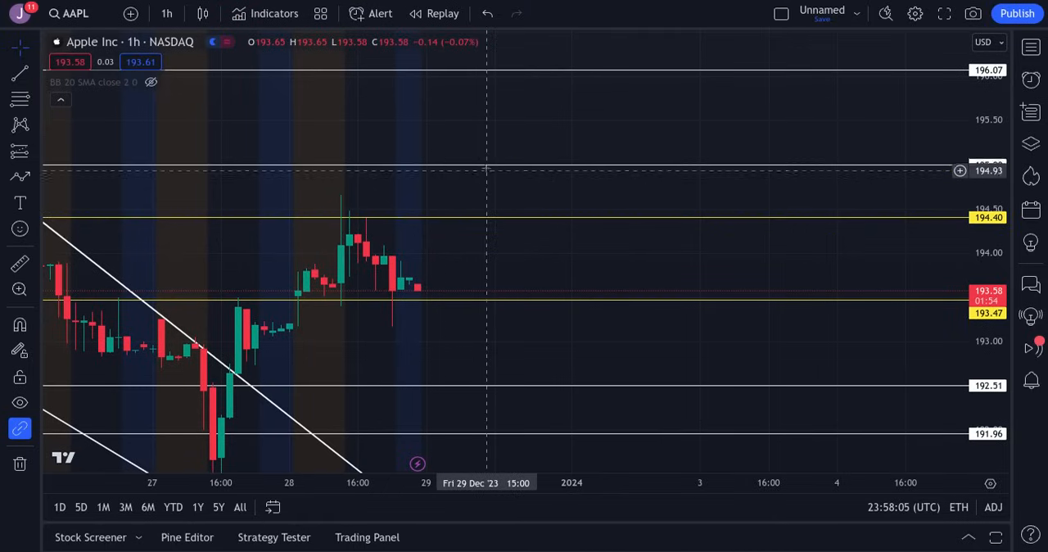
mouse_move(436, 269)
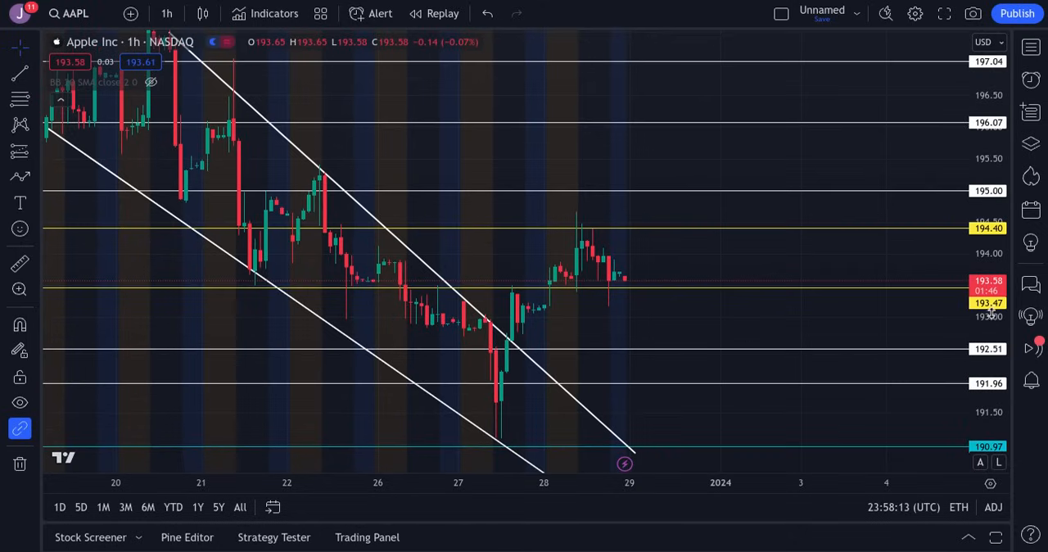
mouse_move(78, 51)
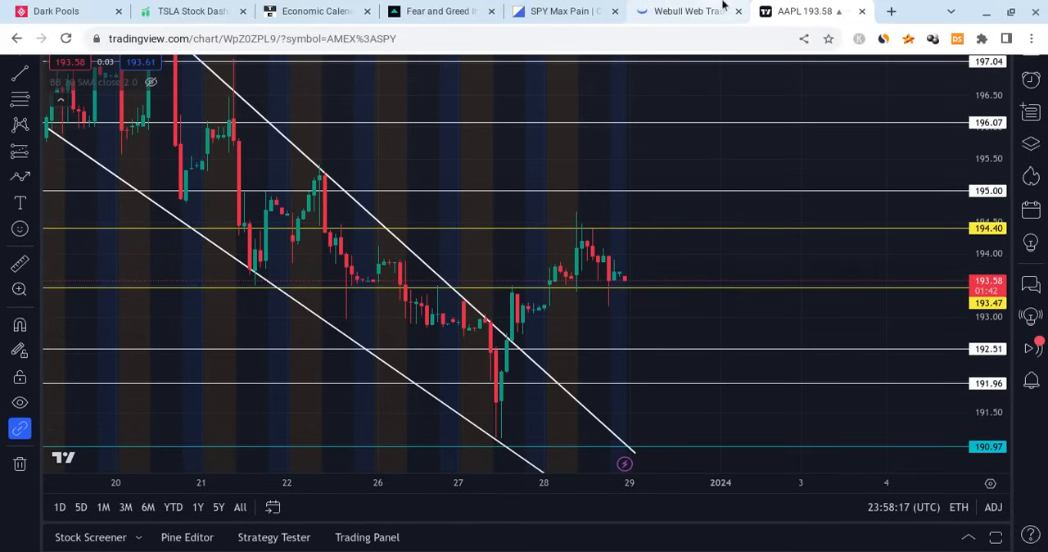
- Switch to Webull and view the 4h charts of SOFI and then IWM from the watchlist
left_click(685, 9)
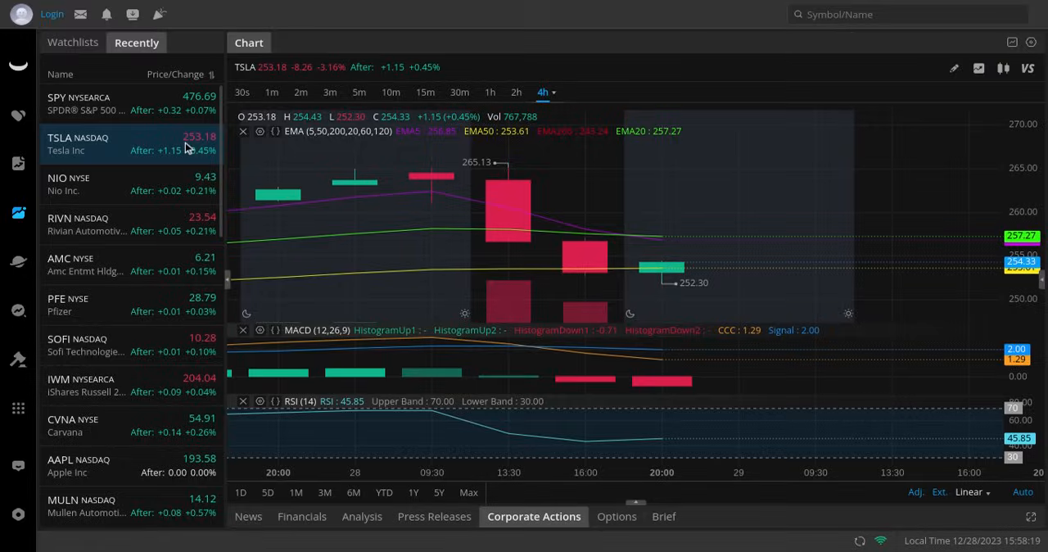
mouse_move(154, 217)
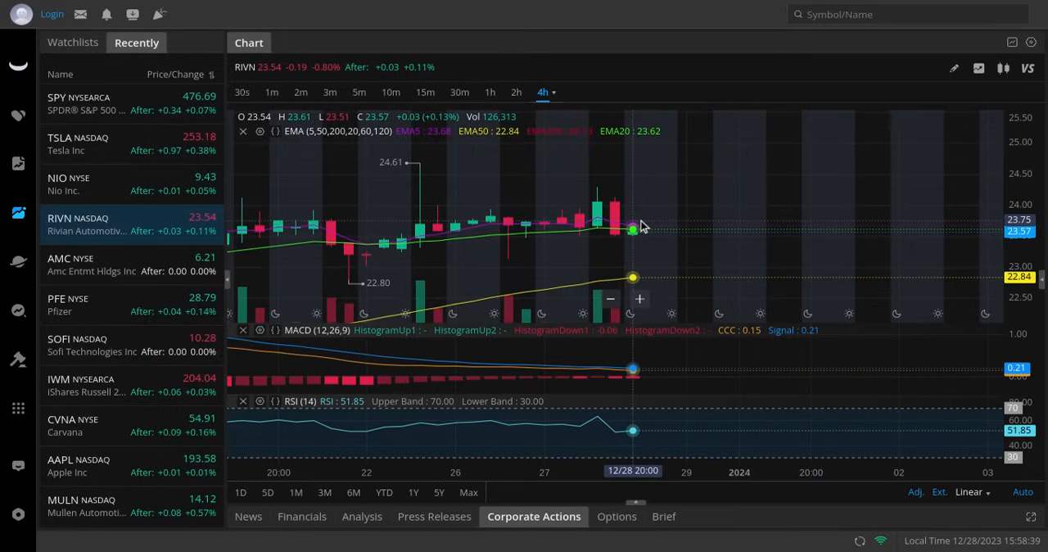
mouse_move(685, 249)
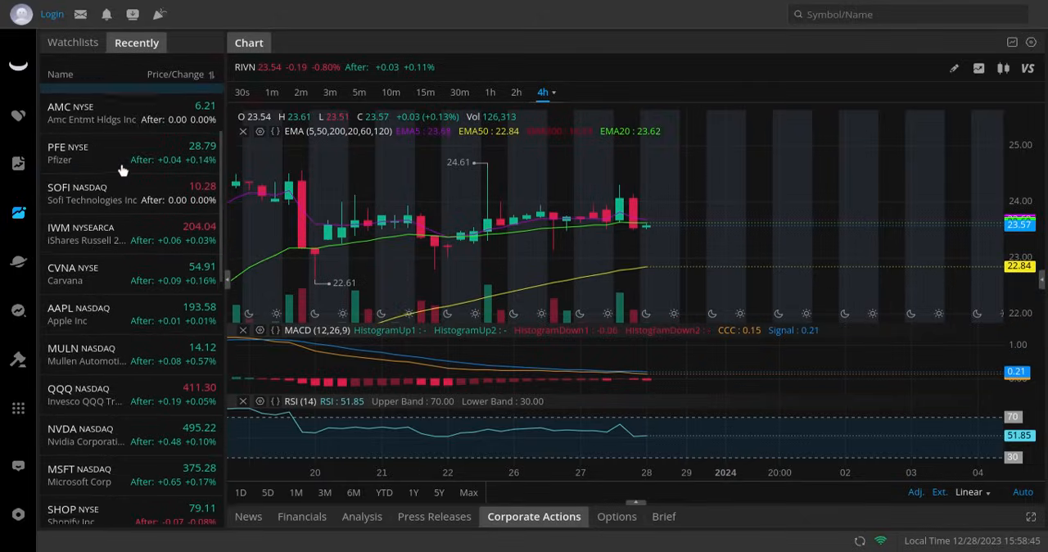
left_click(107, 191)
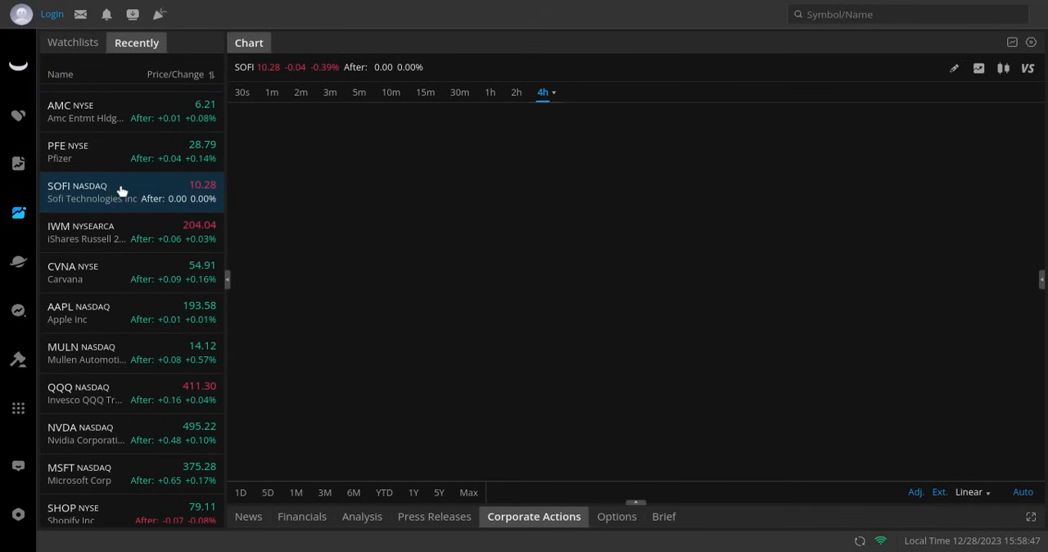
left_click(121, 192)
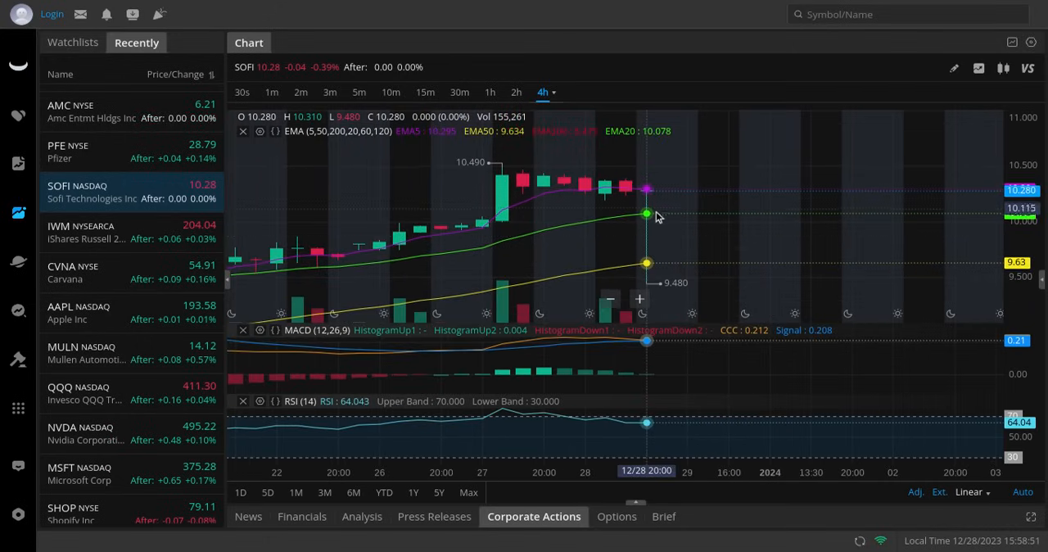
mouse_move(605, 250)
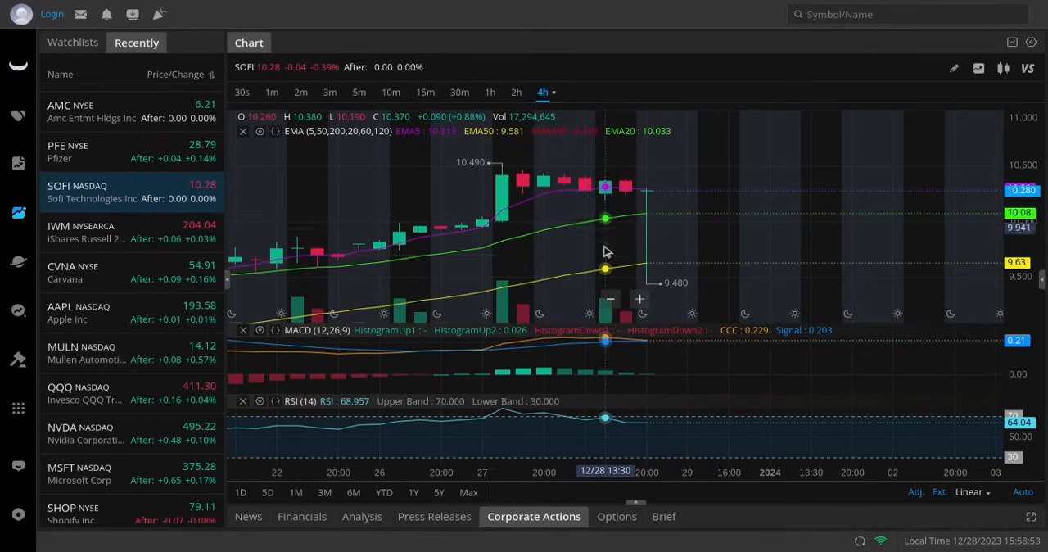
mouse_move(647, 262)
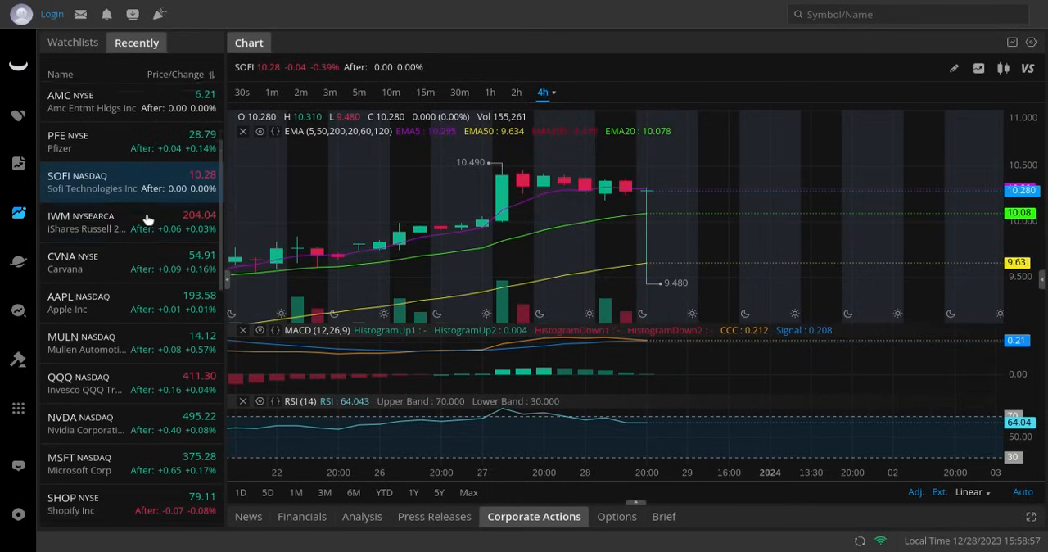
left_click(123, 221)
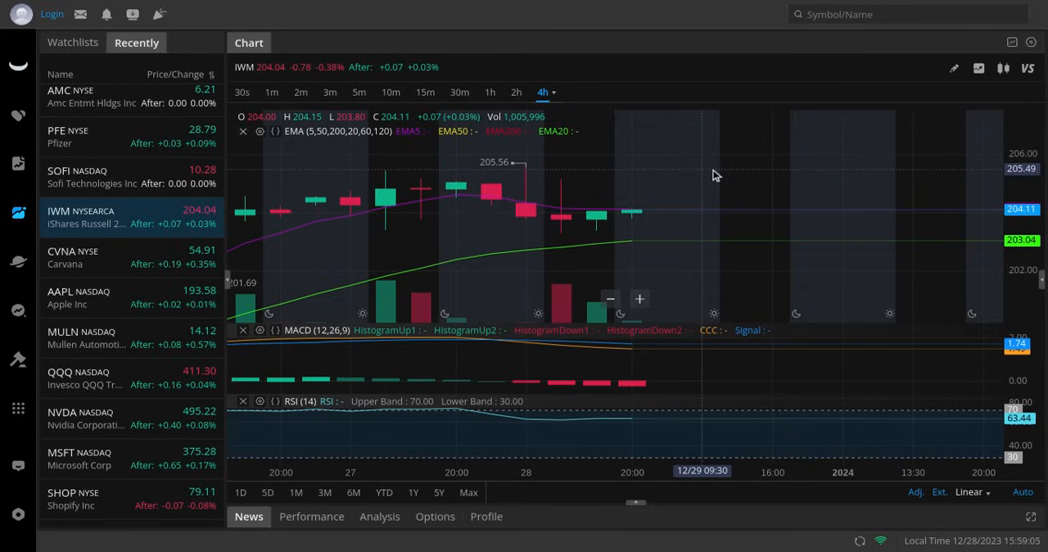
mouse_move(707, 157)
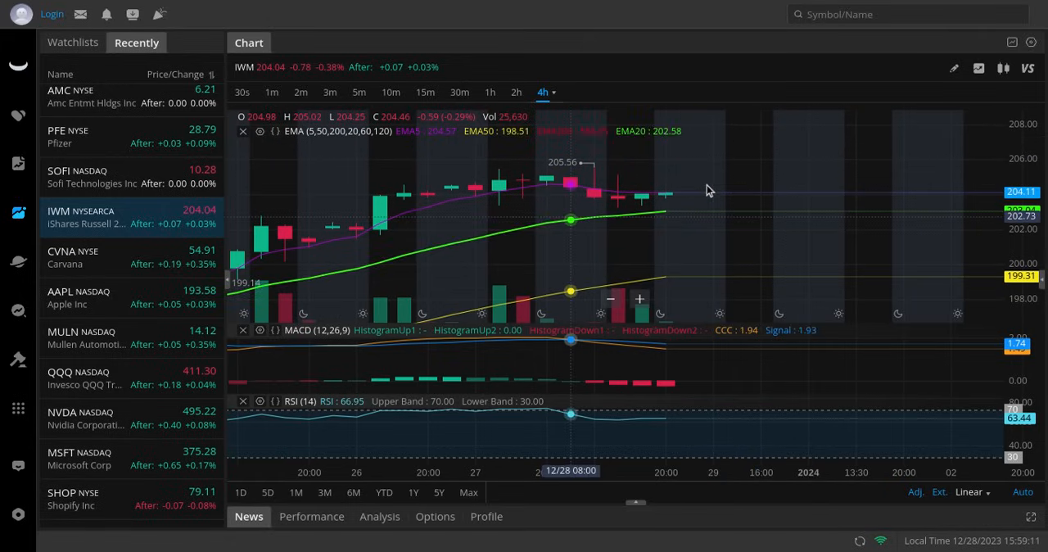
mouse_move(665, 193)
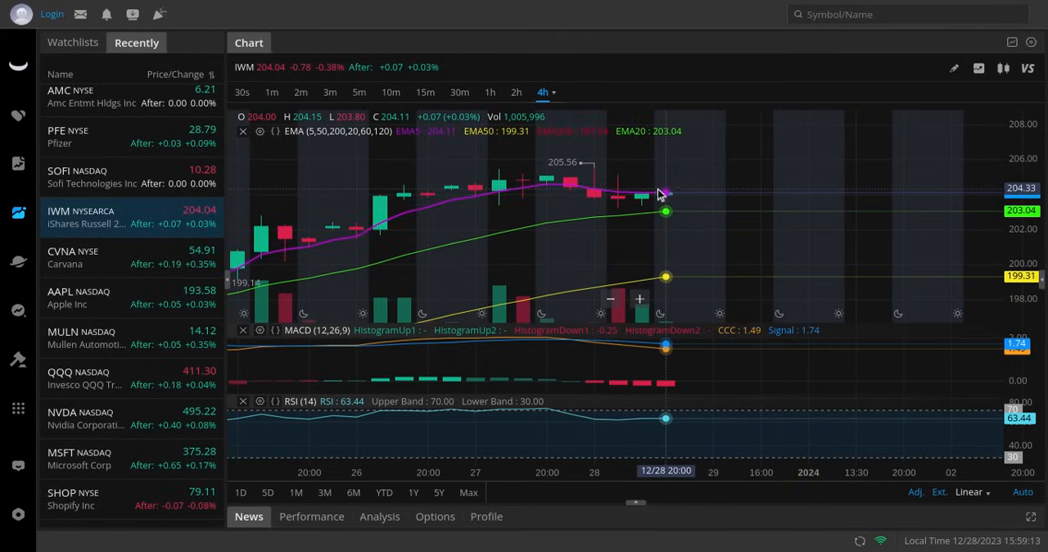
mouse_move(521, 221)
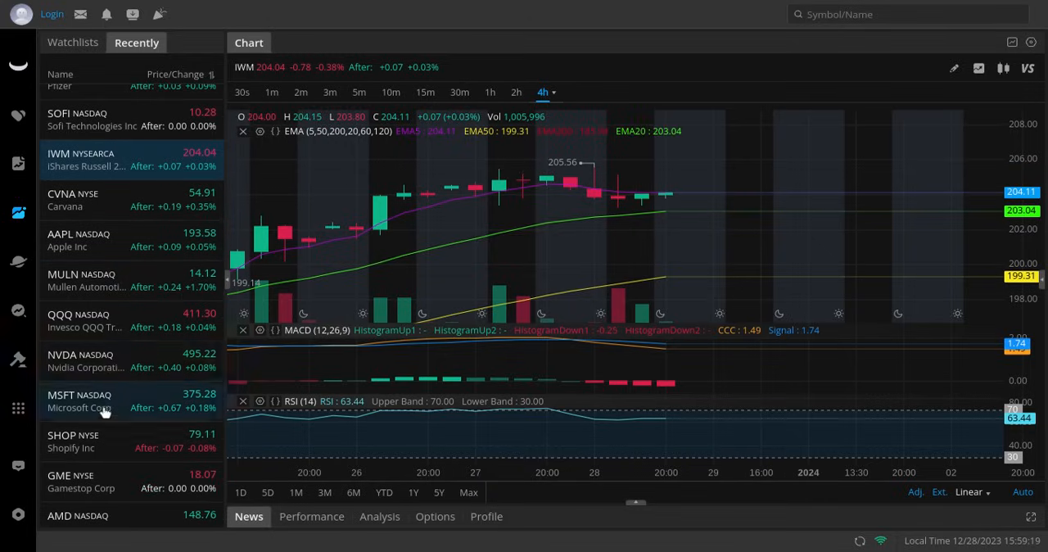
- View MSFT's 4h chart, then AMD's 4h chart from the Recently watchlist
left_click(79, 402)
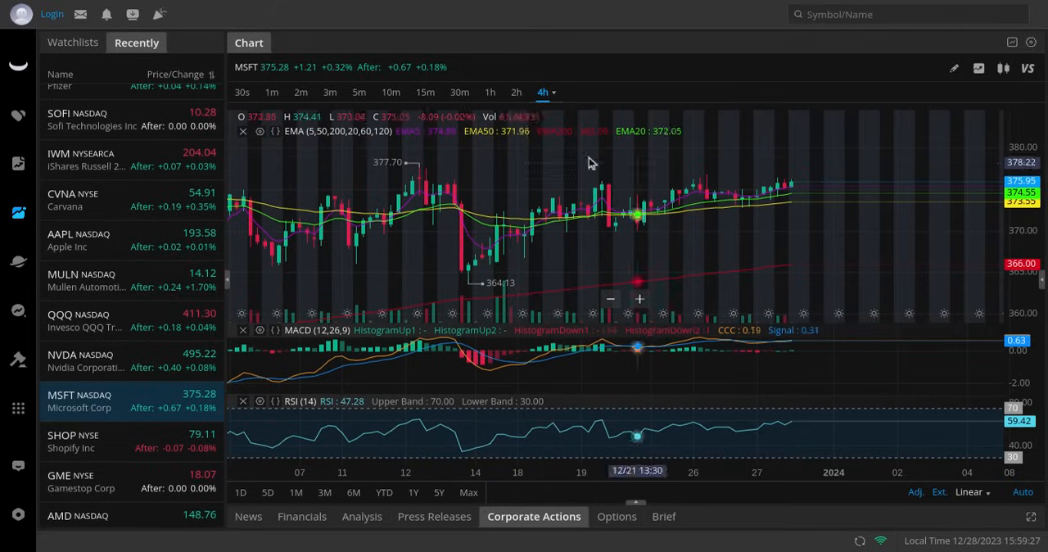
mouse_move(770, 158)
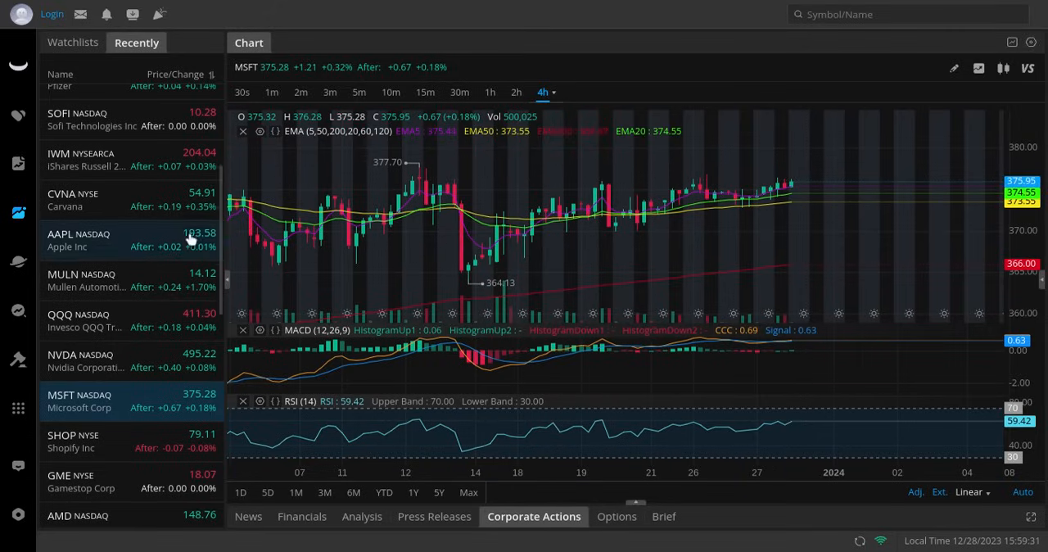
left_click(82, 292)
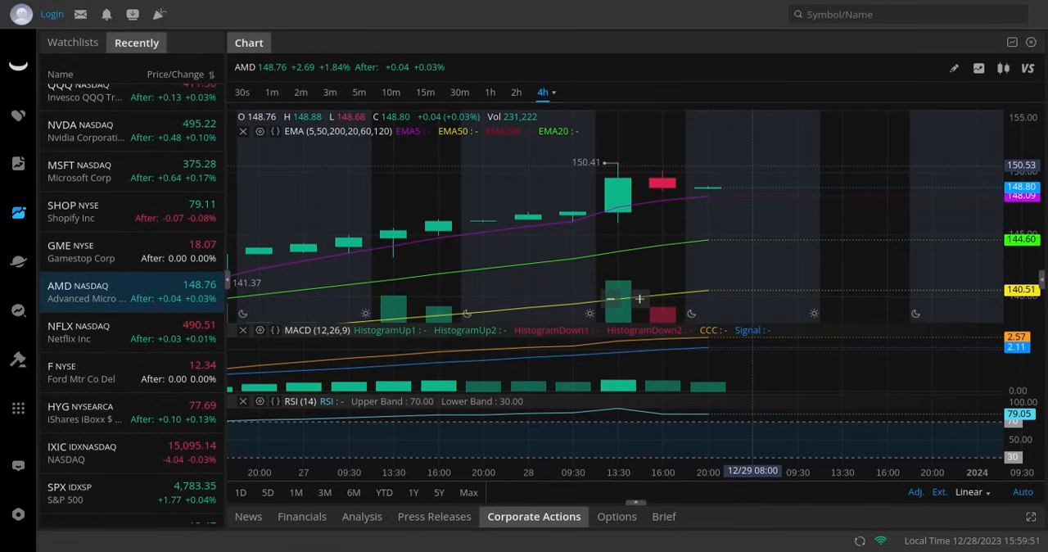
mouse_move(816, 242)
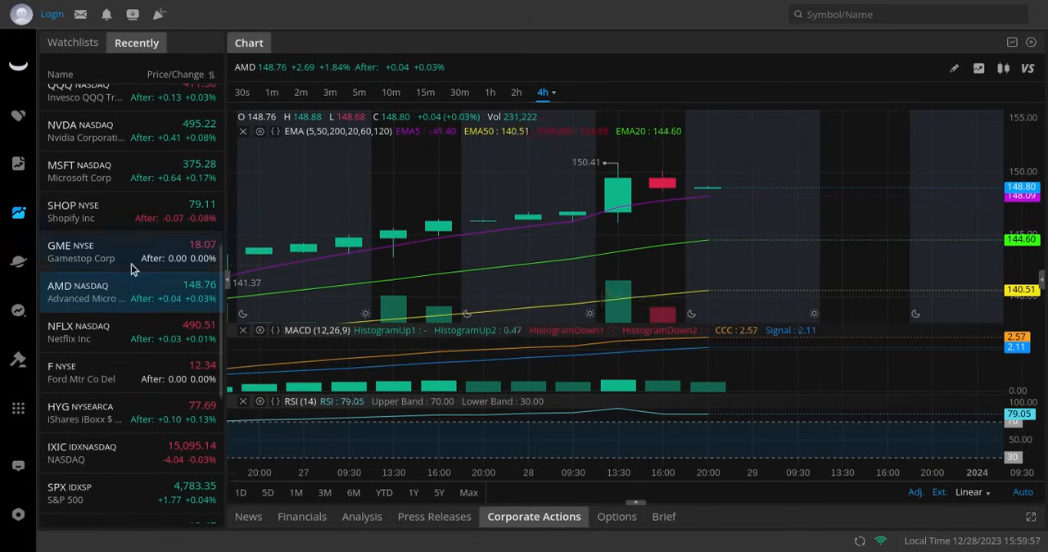
scroll("down", 3)
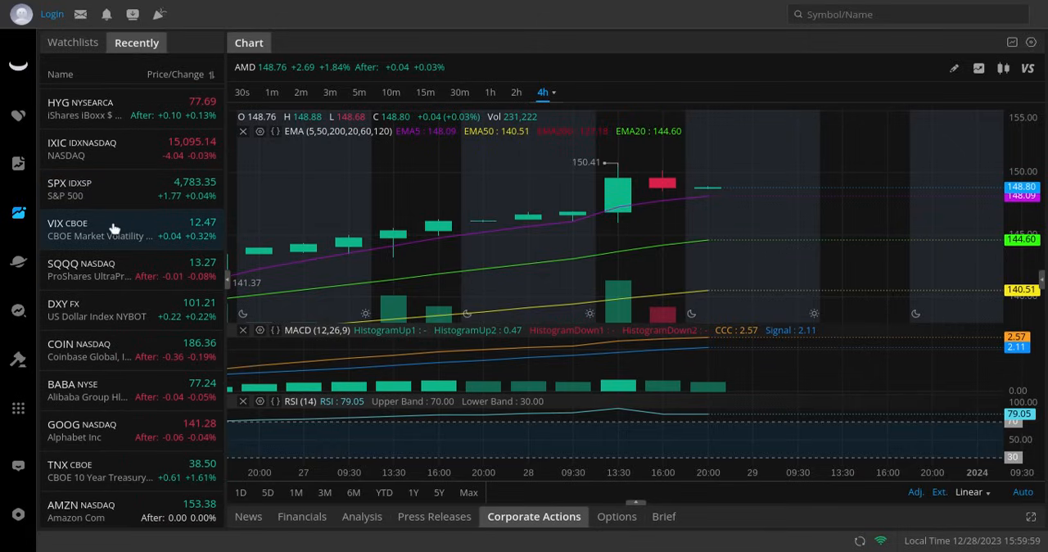
- View the VIX 4h chart, then the DXY dollar index 4h chart
left_click(82, 230)
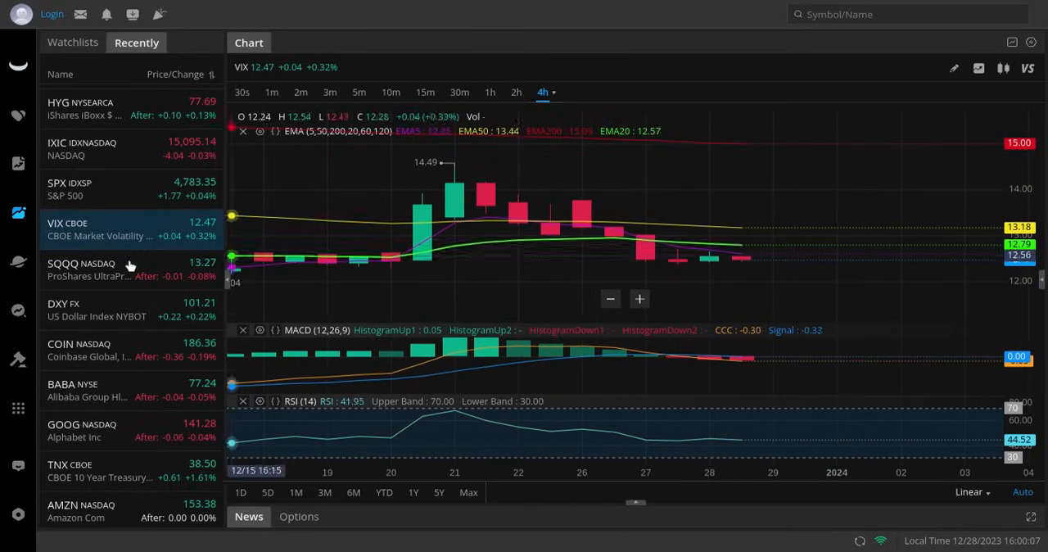
left_click(90, 264)
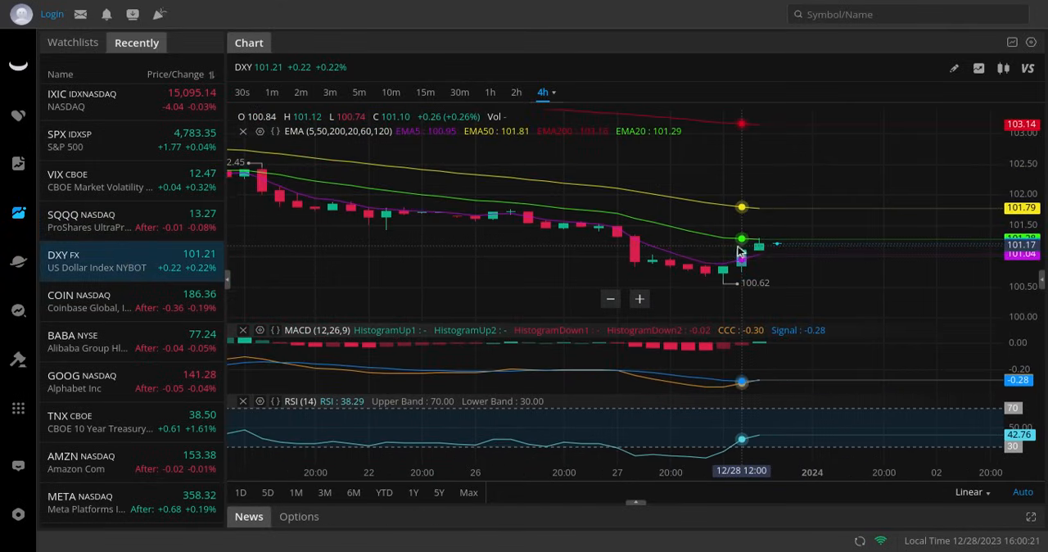
mouse_move(757, 245)
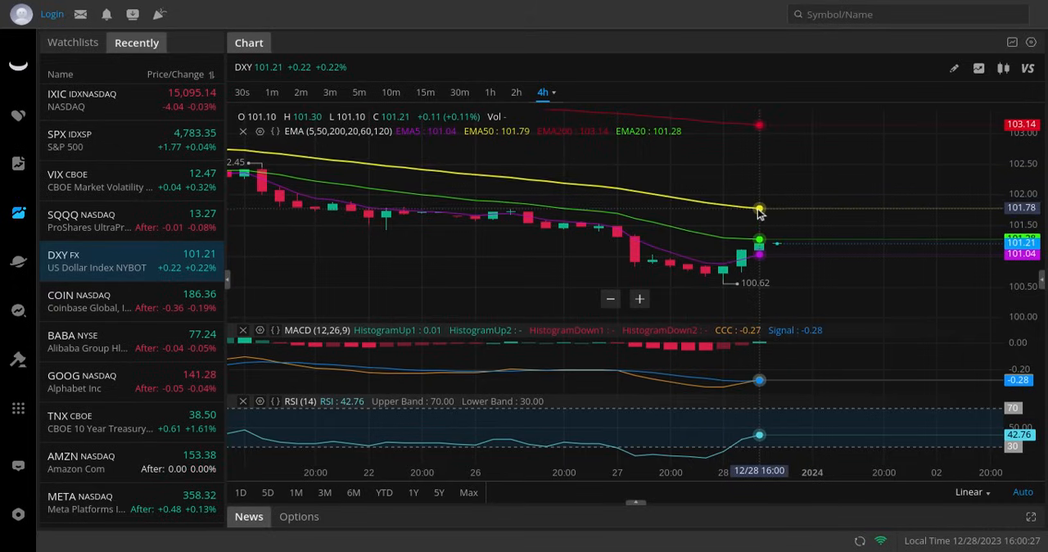
mouse_move(806, 233)
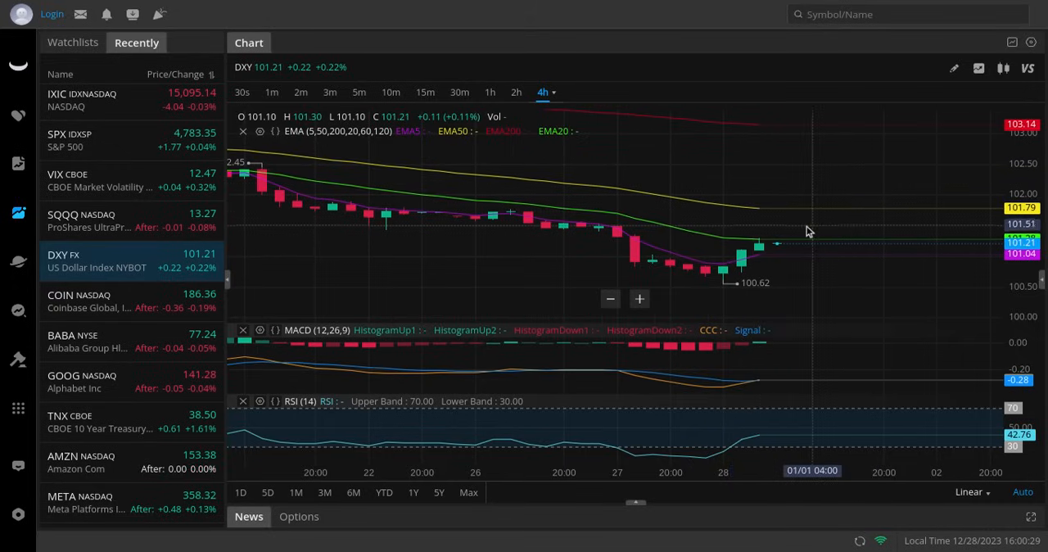
mouse_move(783, 124)
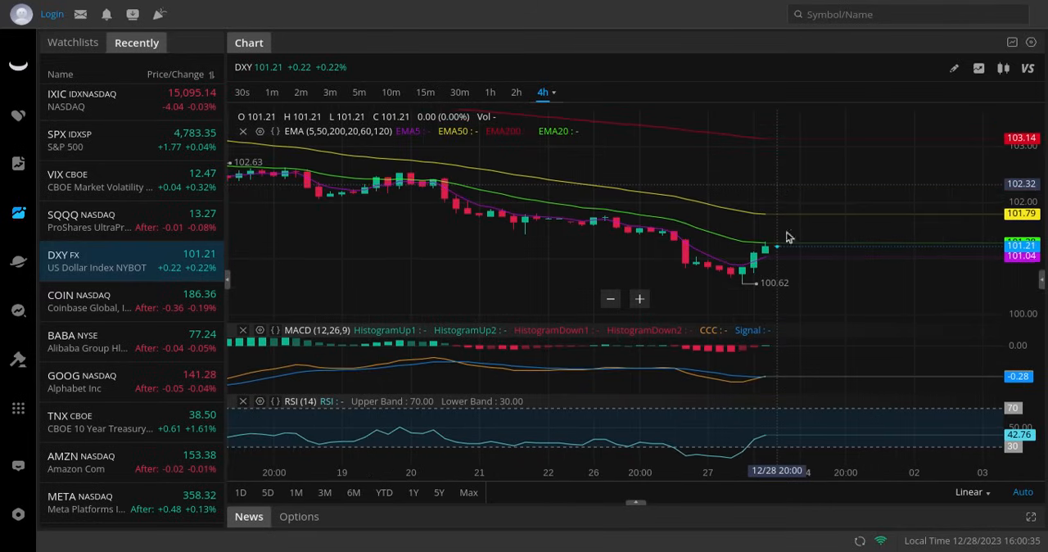
mouse_move(783, 321)
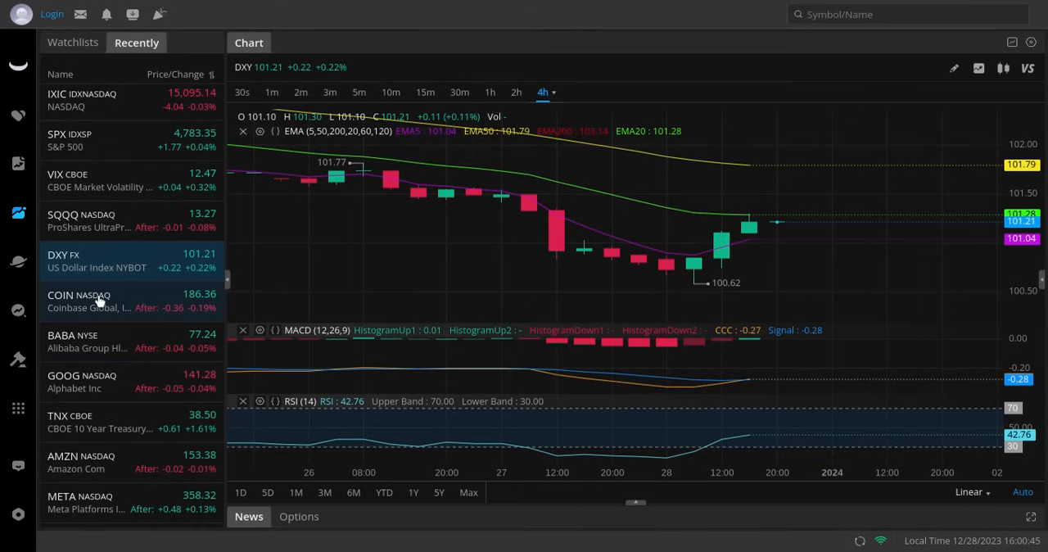
- Step through the 4h charts of COIN, GOOG and AMZN from the watchlist
left_click(98, 301)
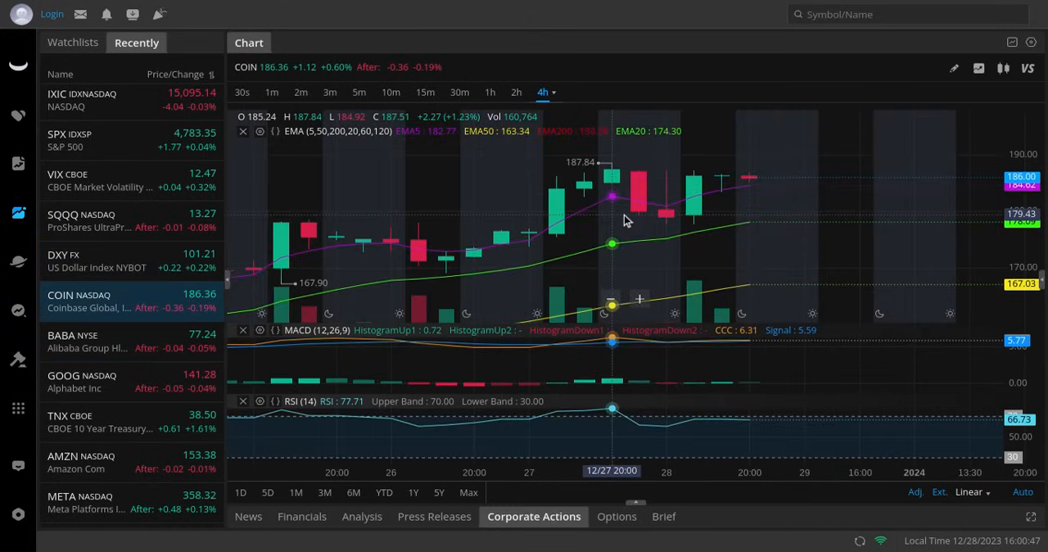
mouse_move(778, 151)
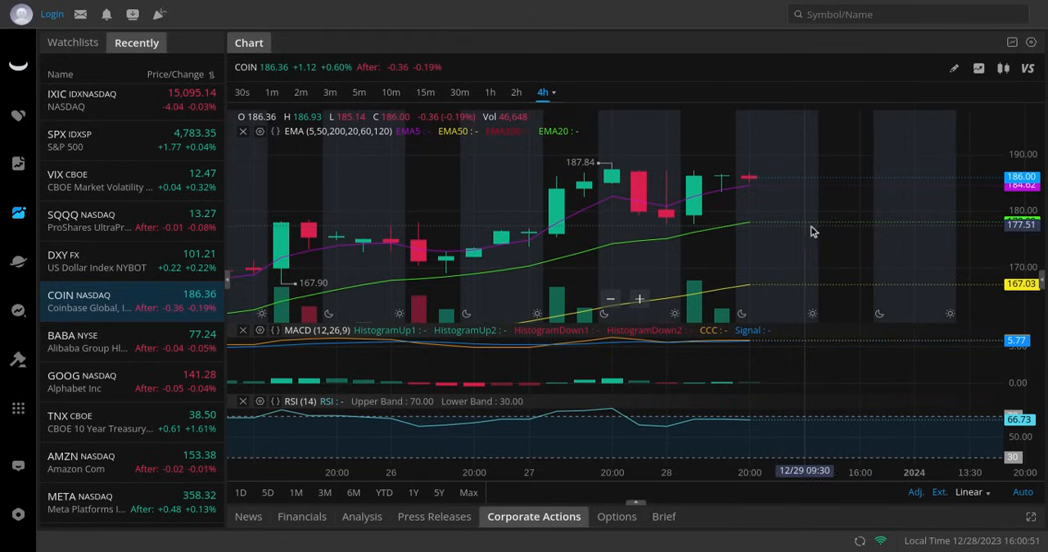
mouse_move(750, 226)
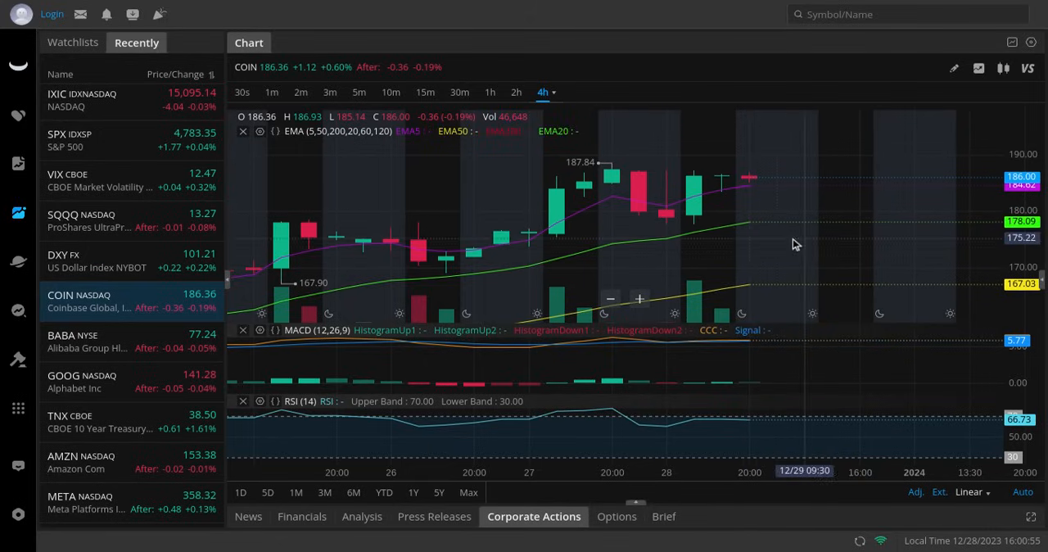
left_click(81, 380)
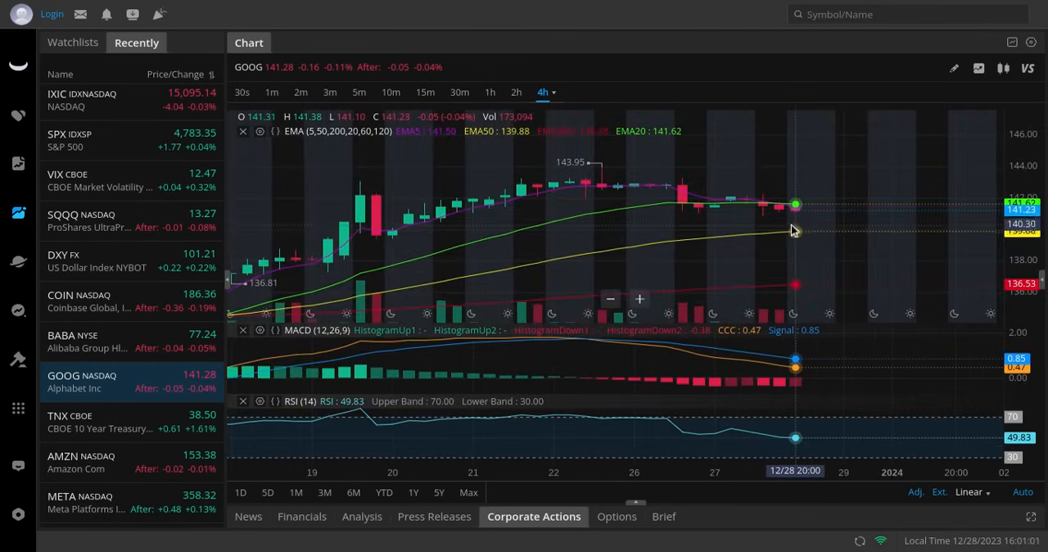
mouse_move(778, 259)
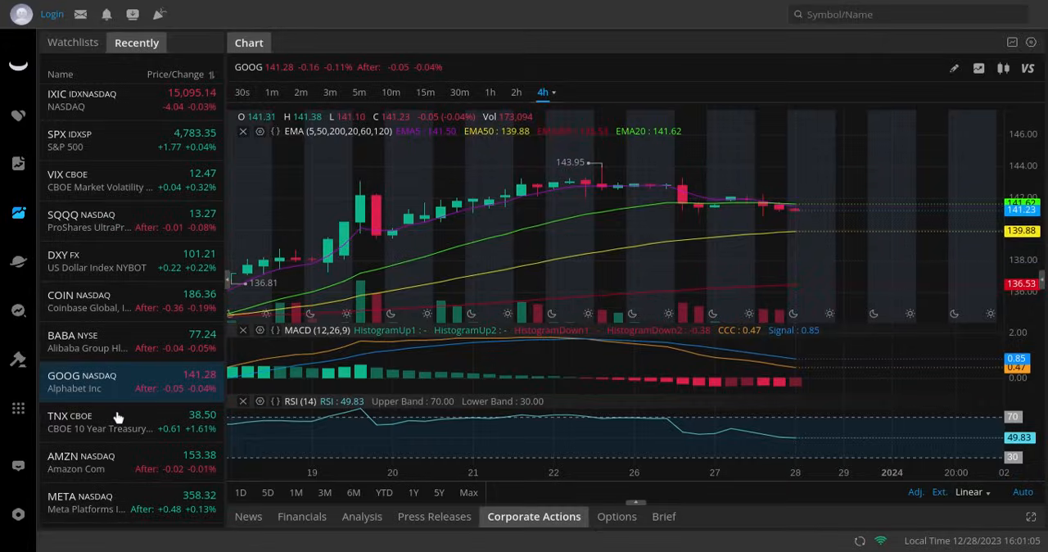
left_click(82, 462)
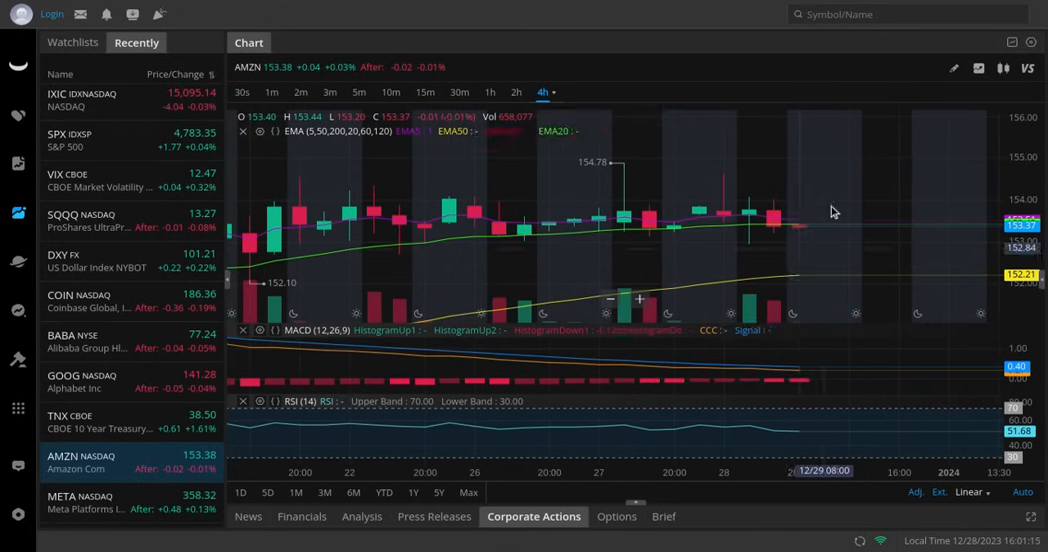
mouse_move(819, 284)
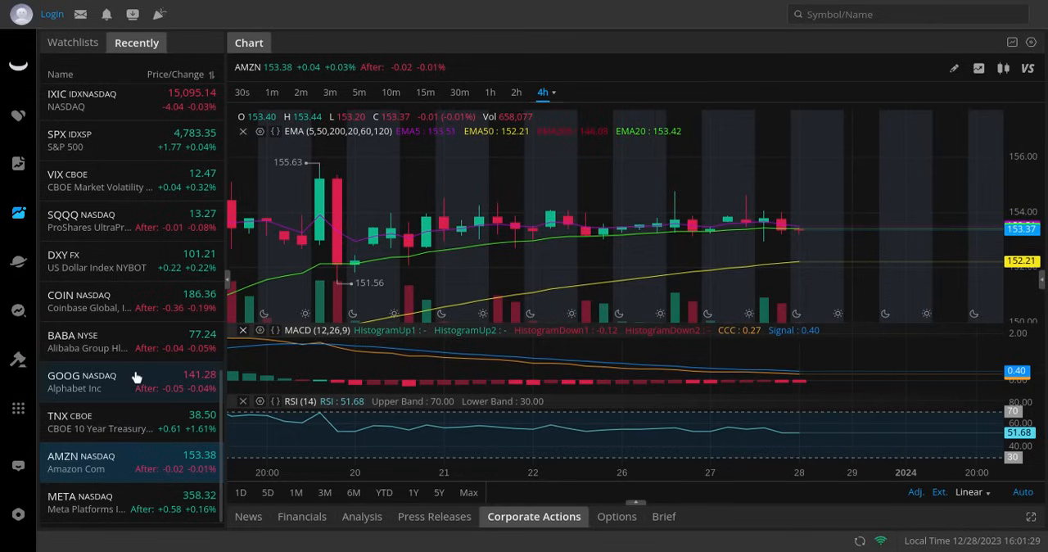
- View META's 4h chart, then scroll the Recently list toward SPY
left_click(80, 502)
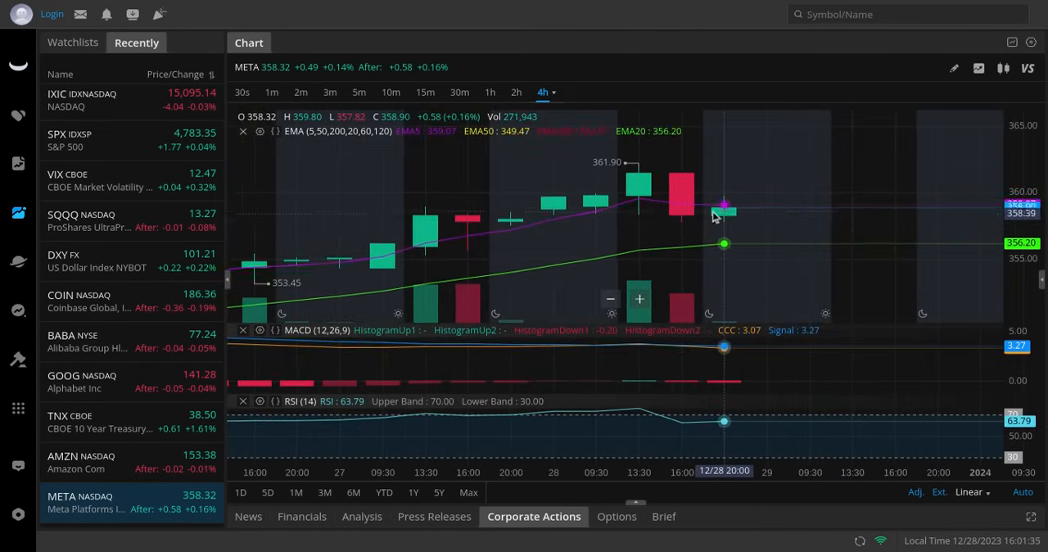
mouse_move(778, 256)
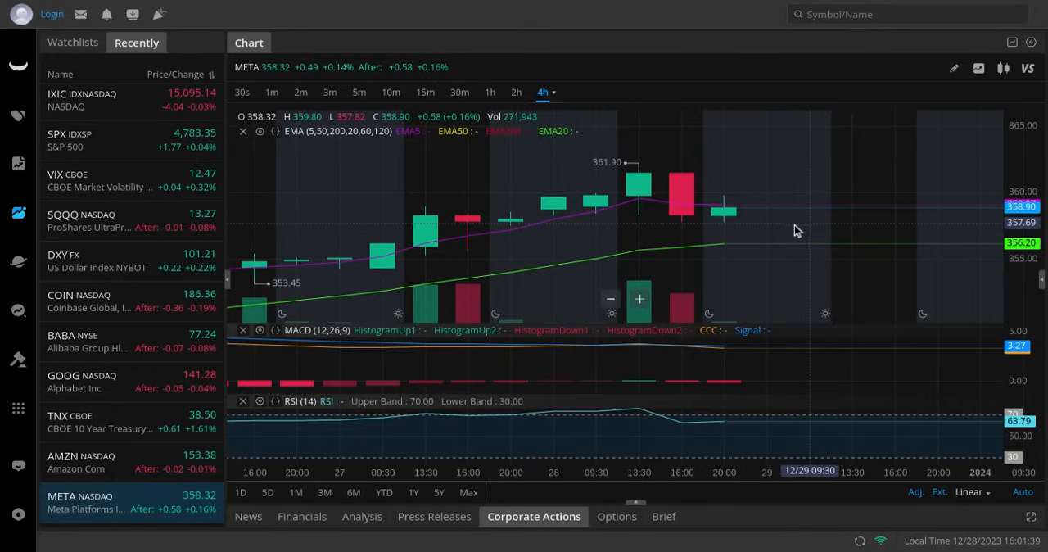
mouse_move(794, 223)
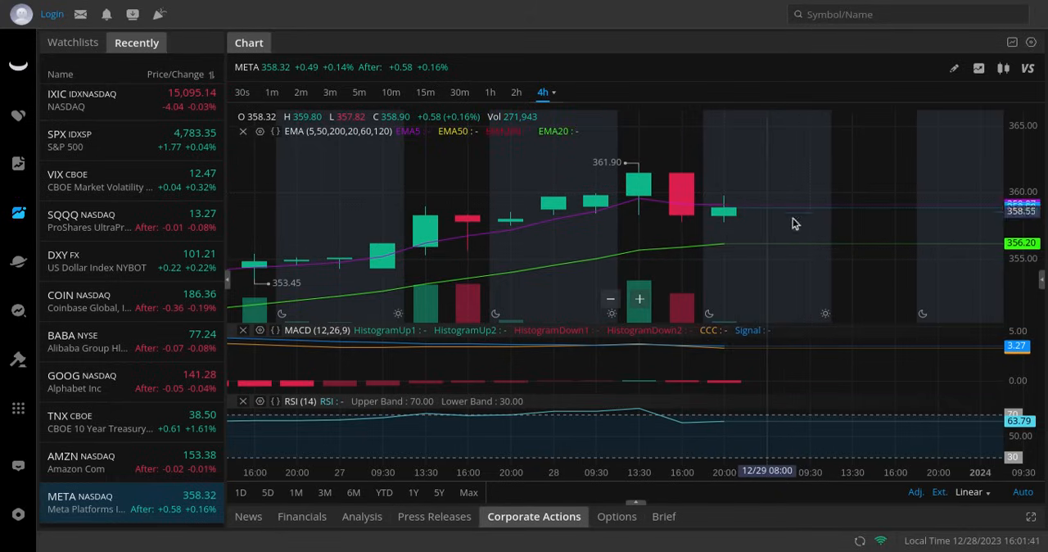
mouse_move(724, 246)
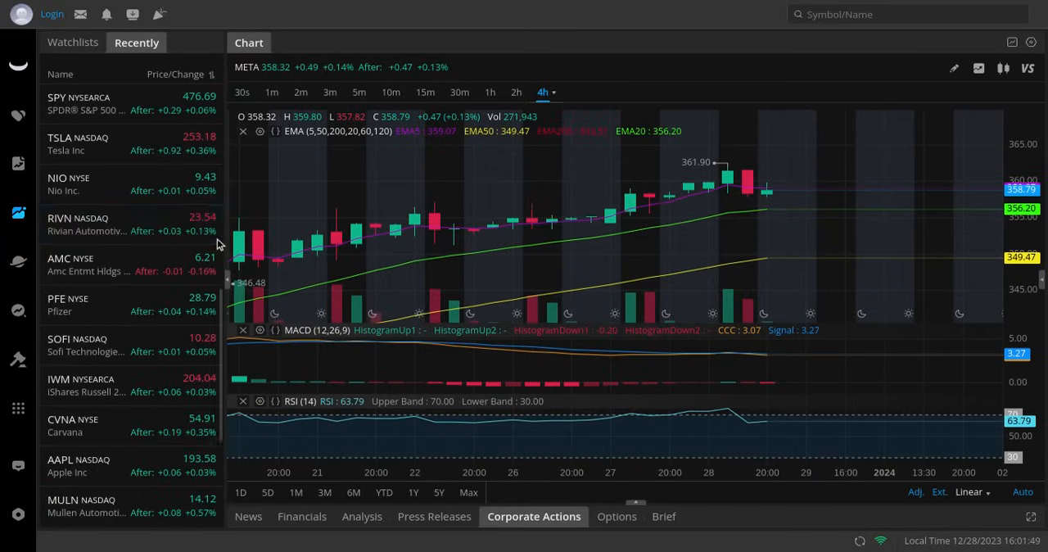
mouse_move(139, 105)
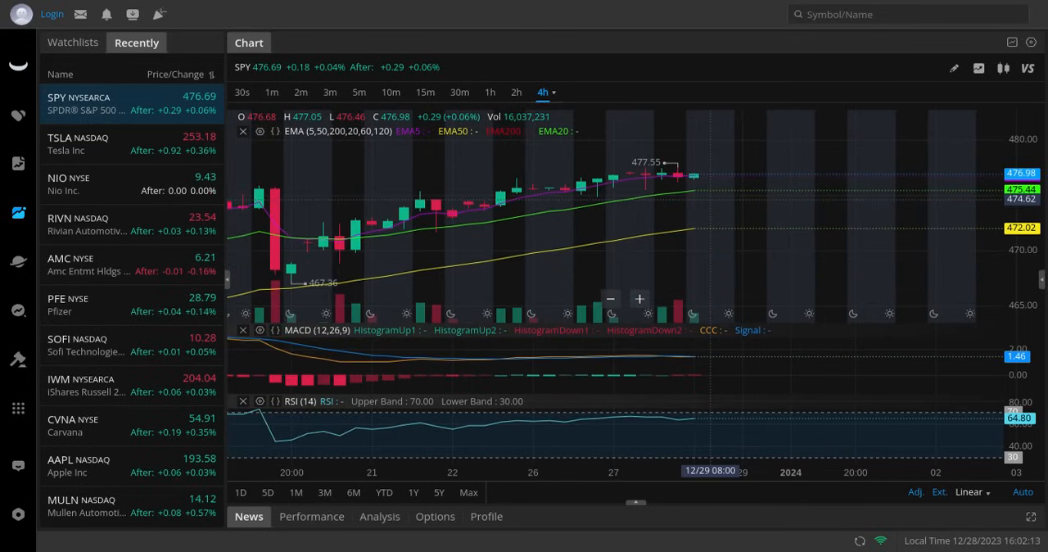
scroll("down", 3)
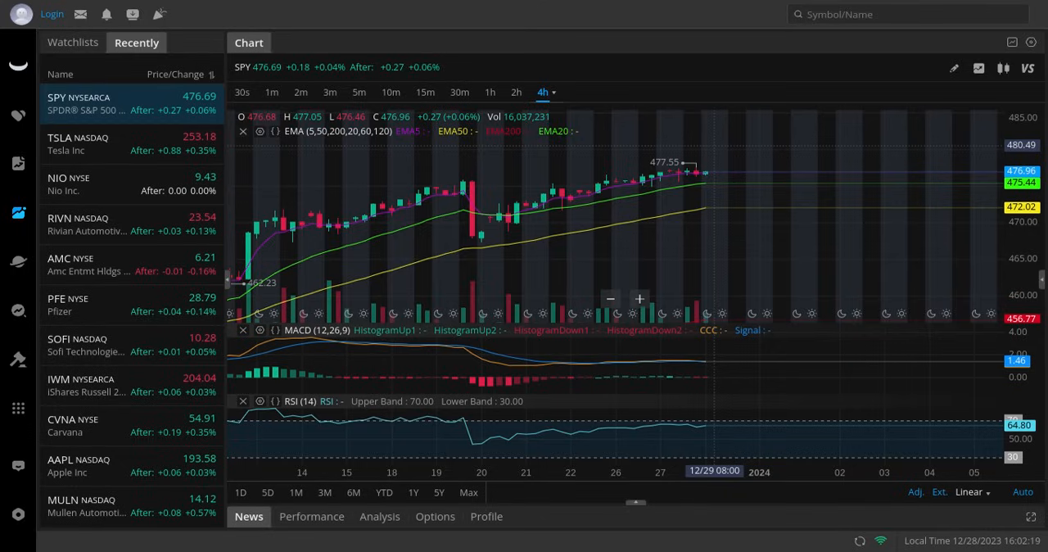
mouse_move(714, 170)
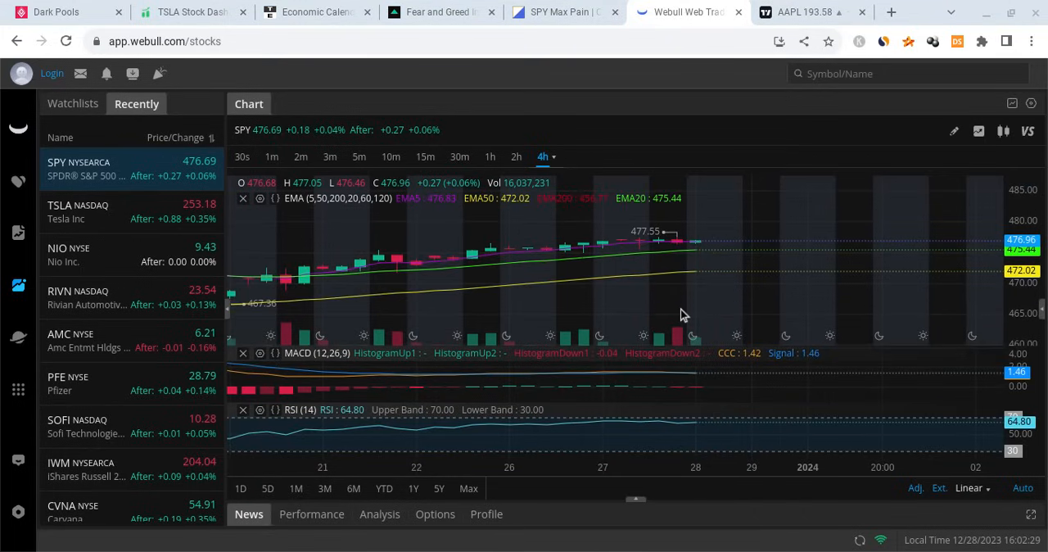
mouse_move(530, 289)
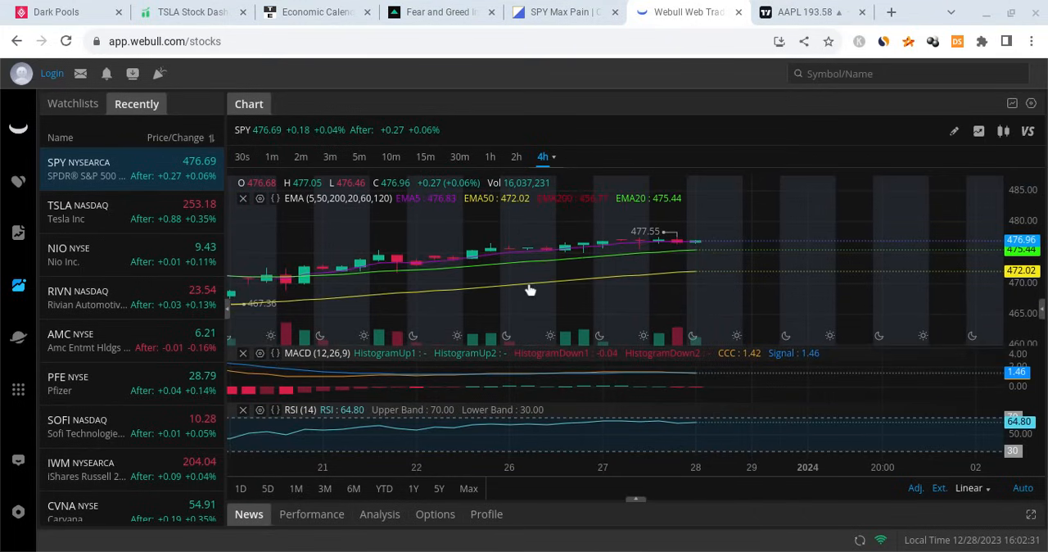